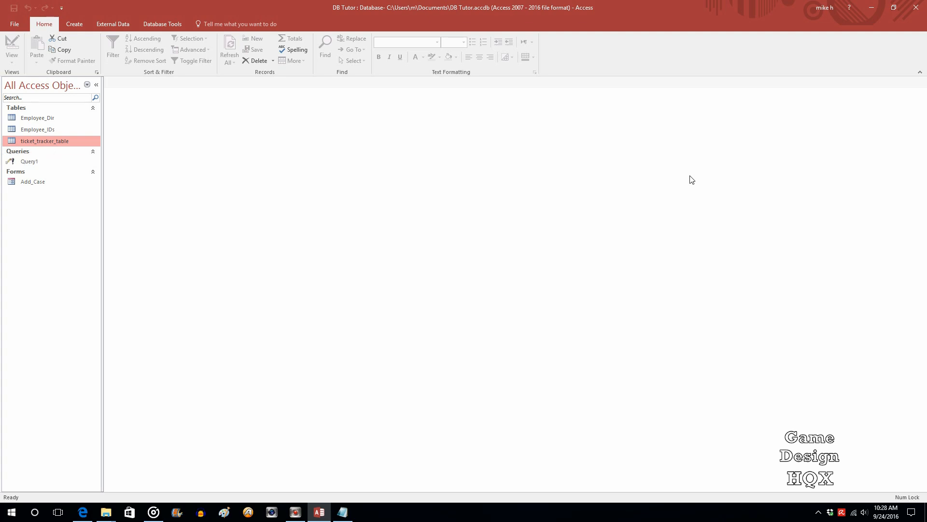
mouse_move(511, 52)
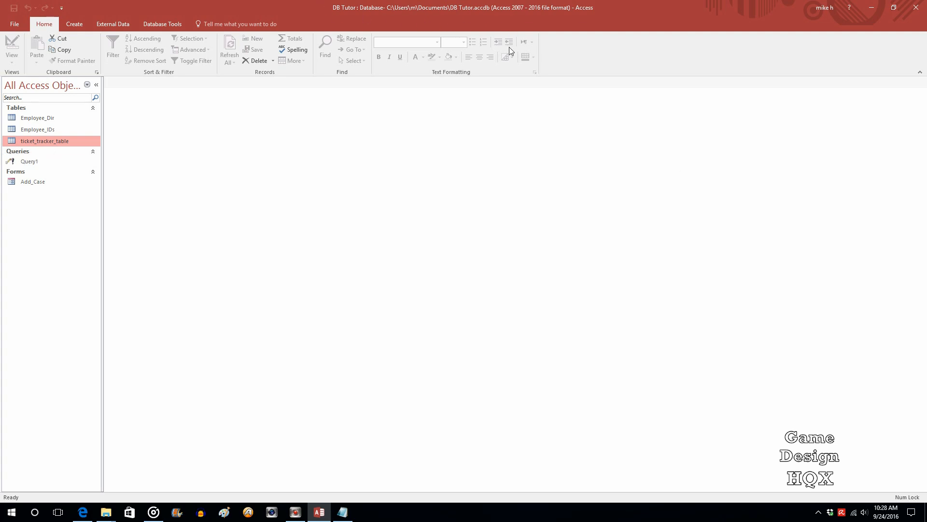
mouse_move(490, 54)
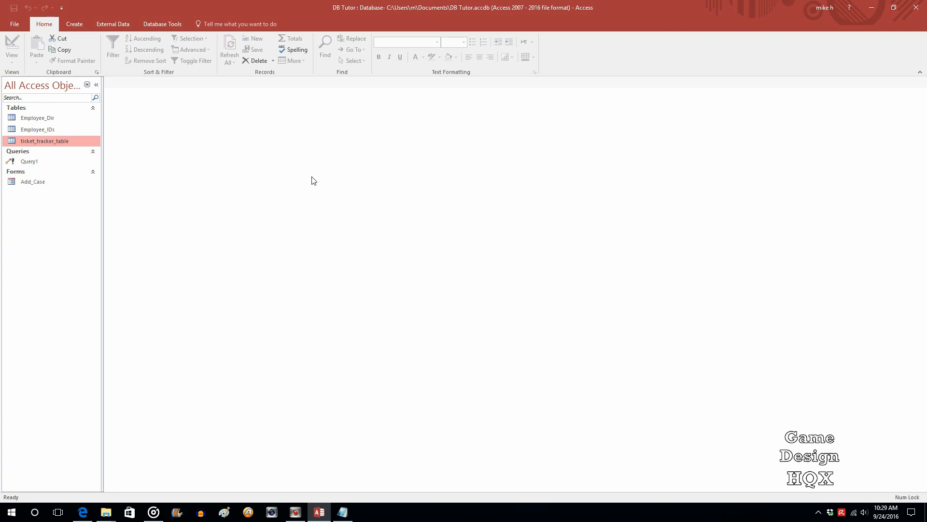
mouse_move(290, 183)
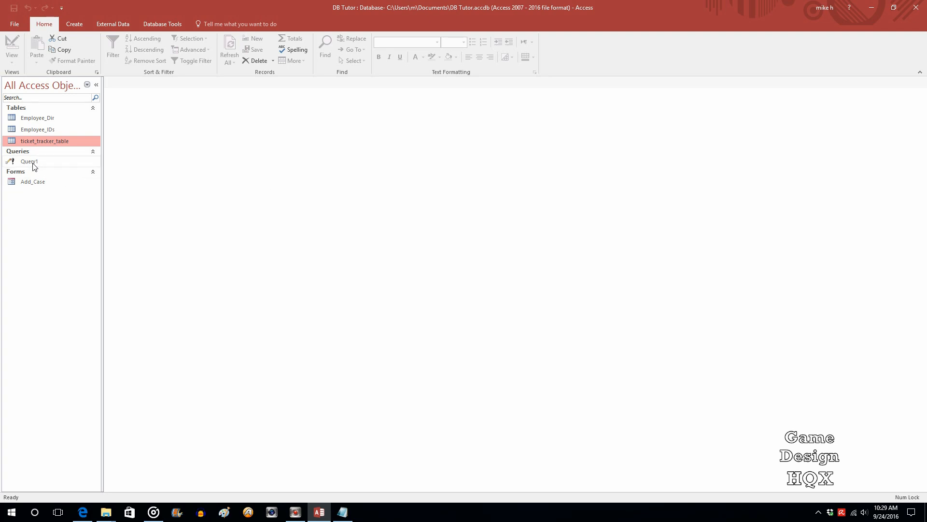
mouse_move(30, 162)
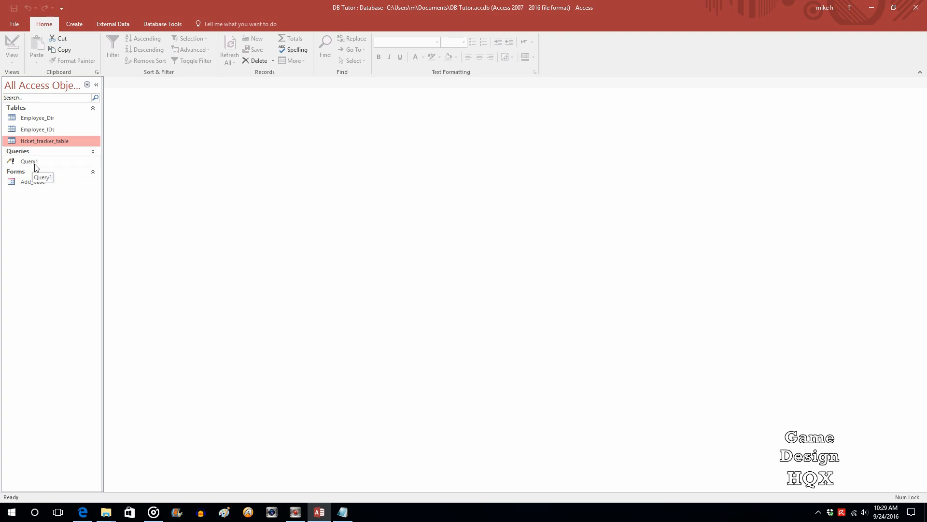
mouse_move(39, 167)
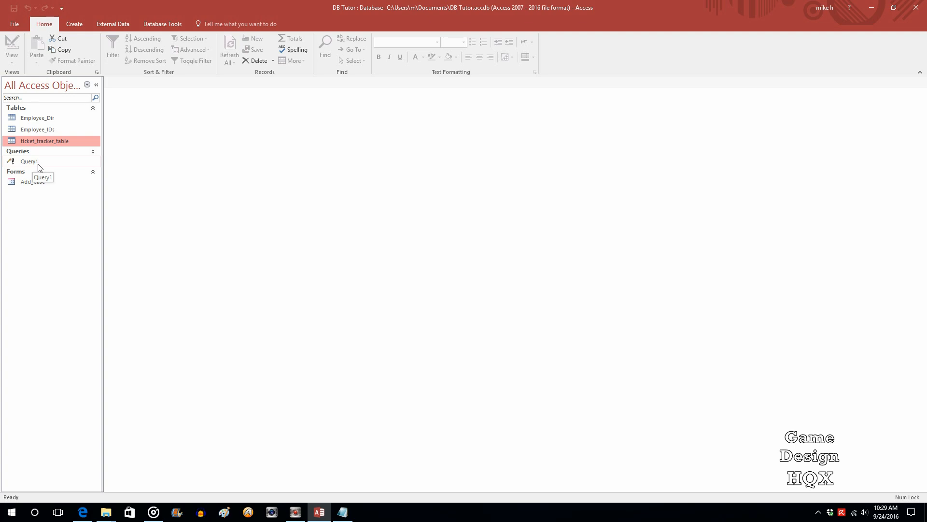
mouse_move(37, 129)
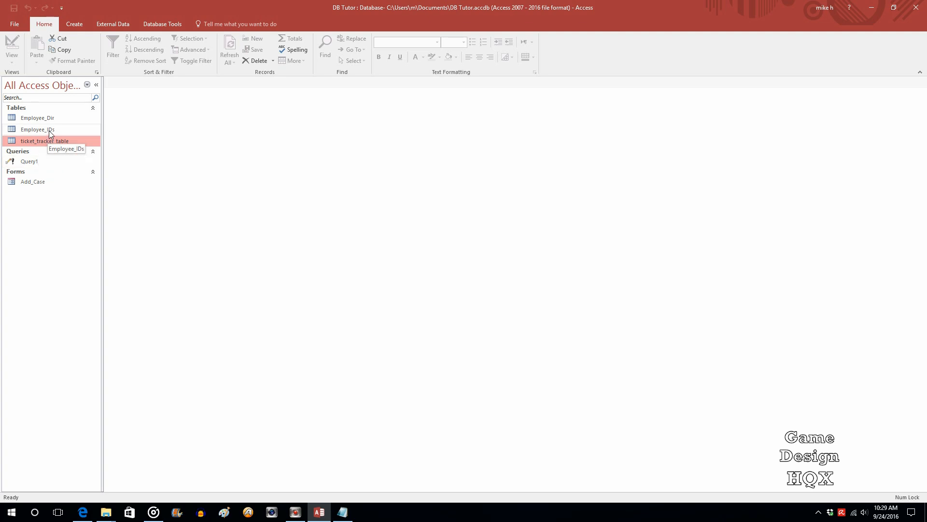
mouse_move(60, 159)
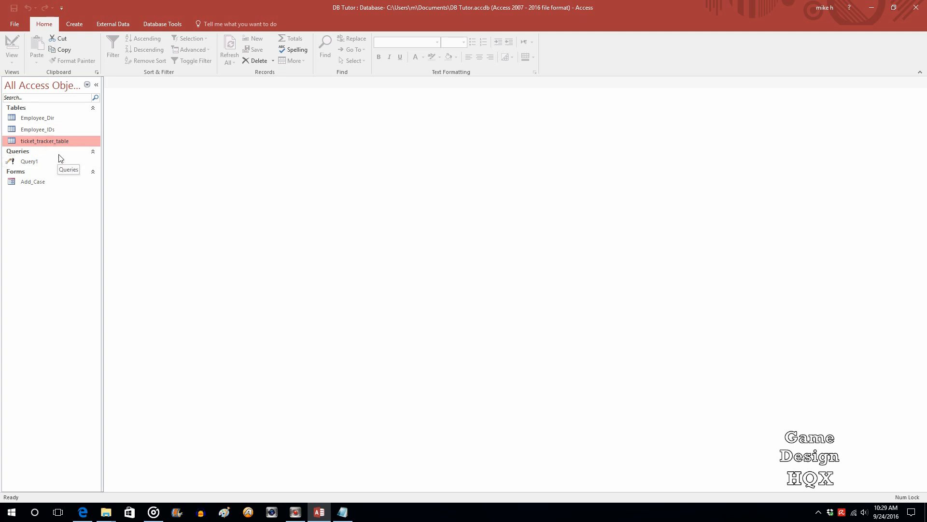
Start a new query in design view and add ticket_tracker_table to it
left_click(73, 23)
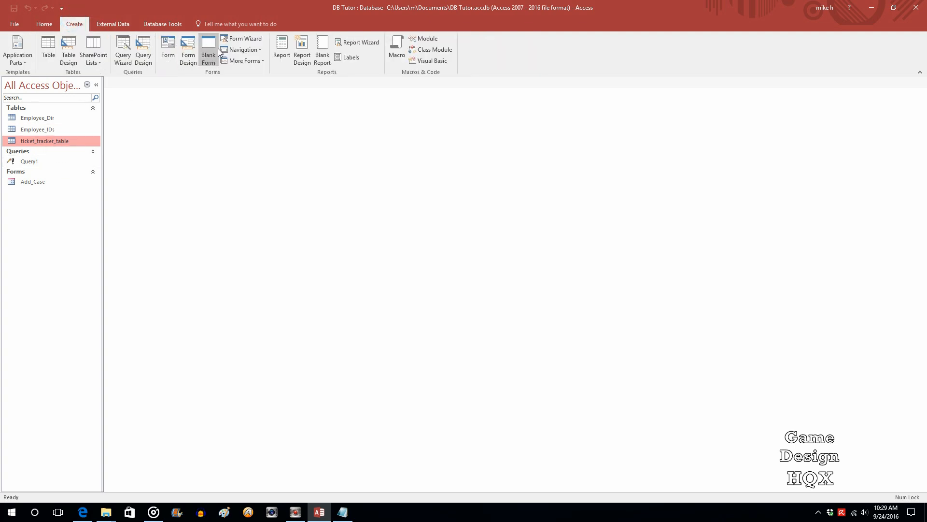
left_click(143, 50)
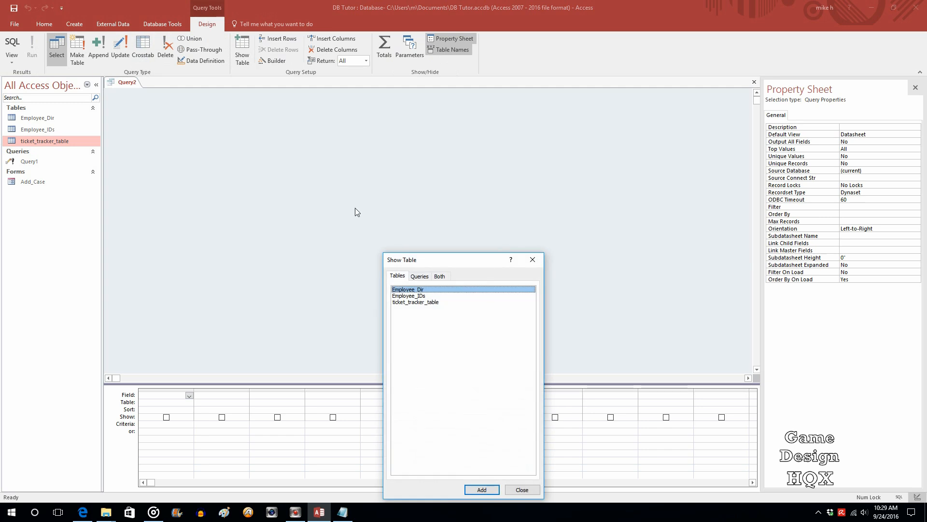
left_click(531, 258)
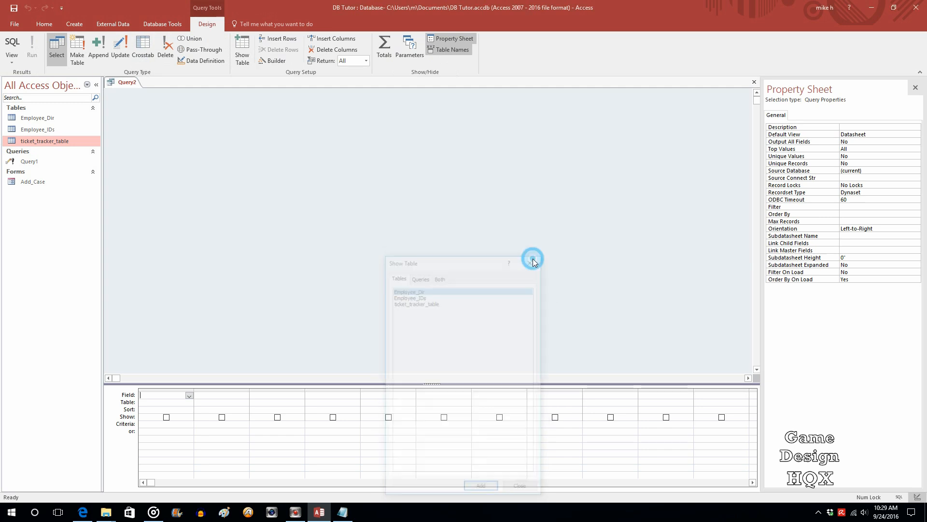
left_click(532, 259)
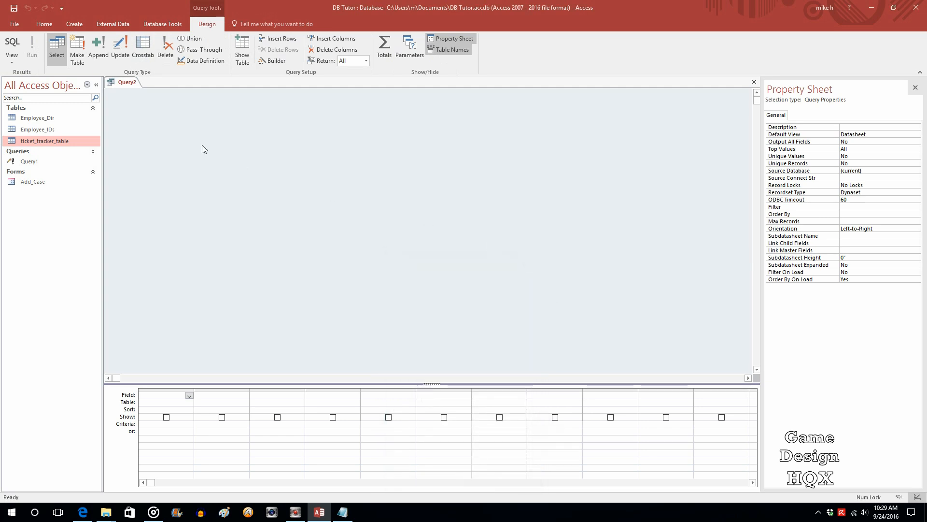
mouse_move(44, 141)
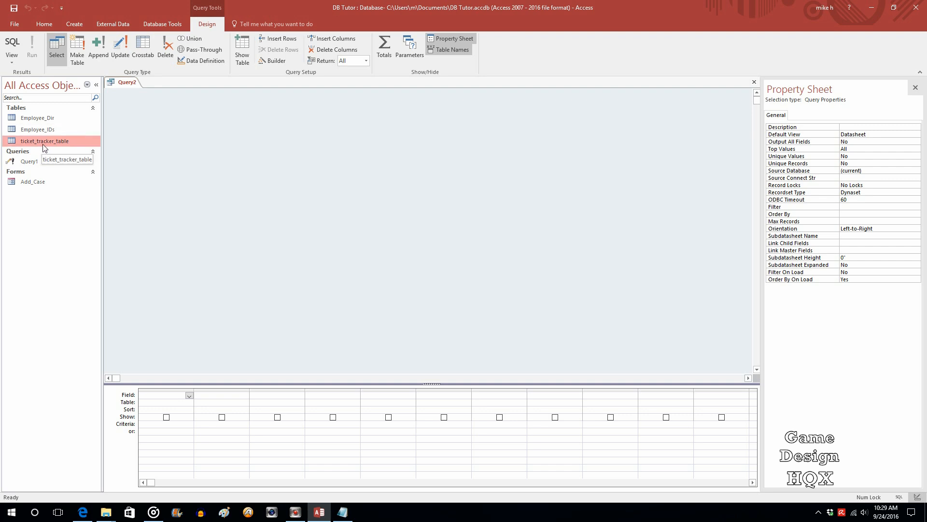
double_click(44, 141)
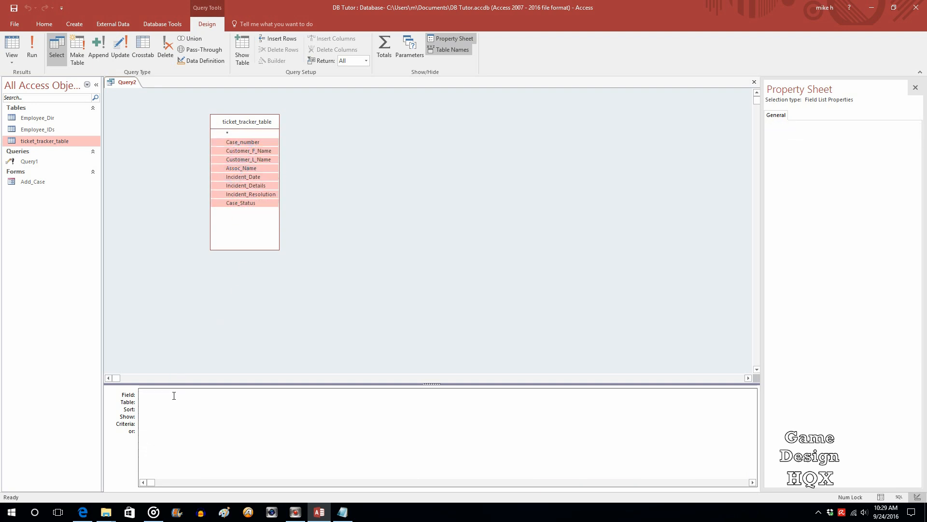
Add all eight ticket_tracker_table fields, Case_number through Case_Status, to the query grid
double_click(243, 121)
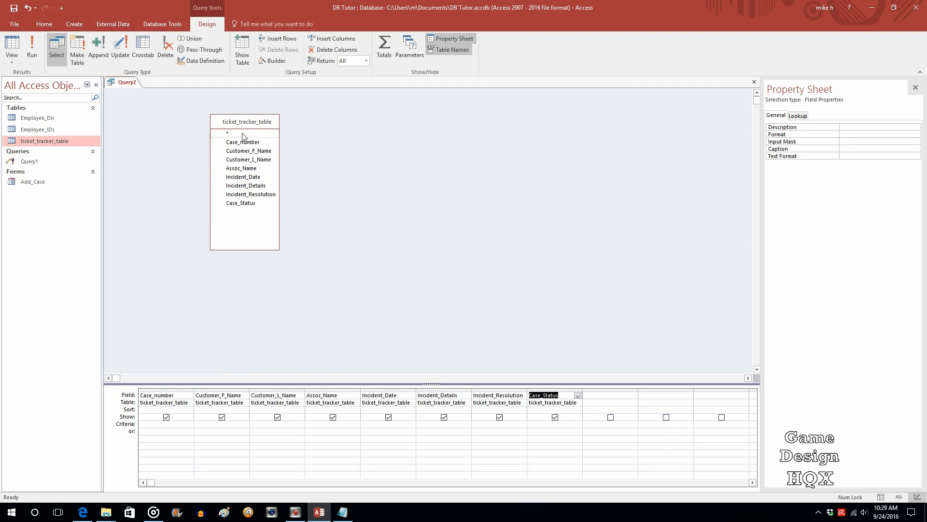
mouse_move(243, 249)
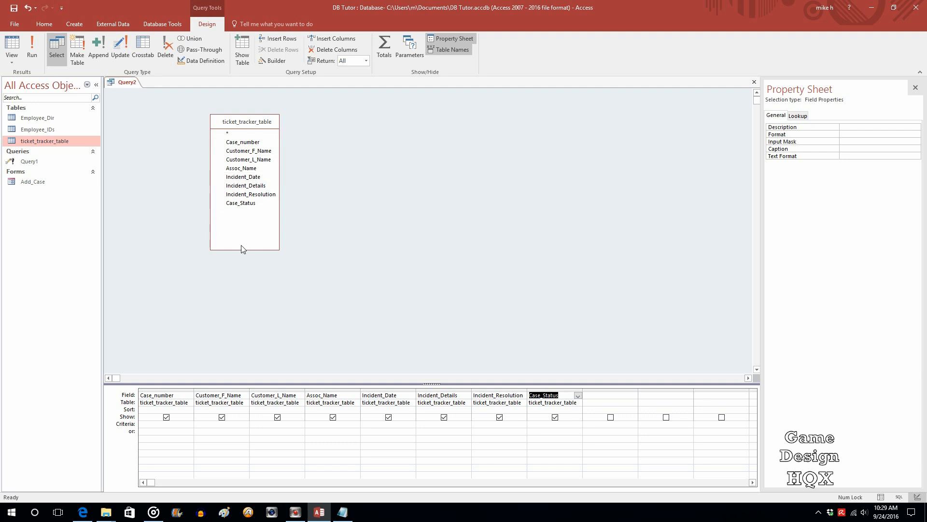
mouse_move(378, 268)
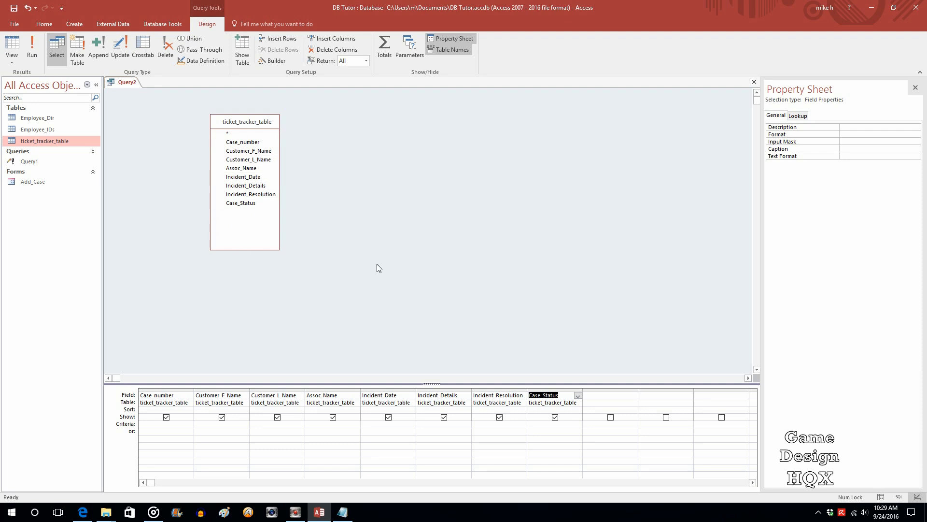
mouse_move(505, 226)
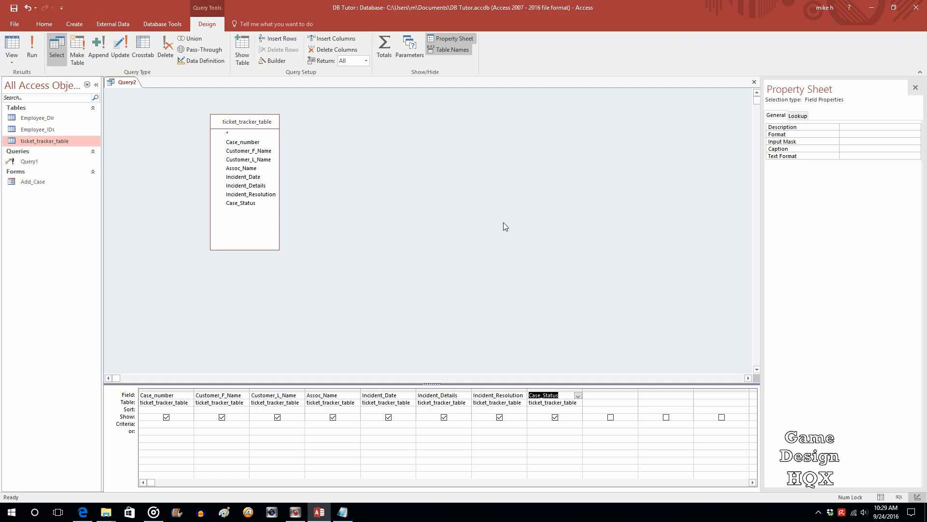
mouse_move(249, 230)
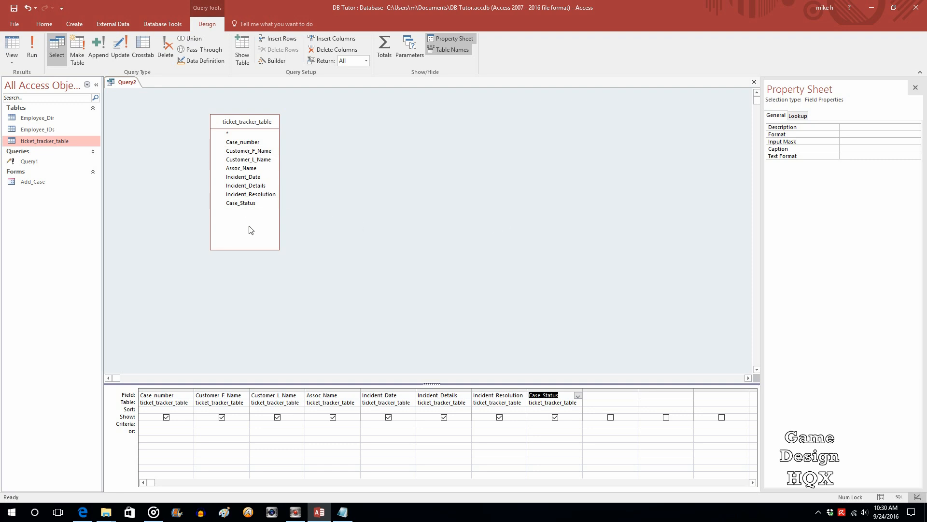
mouse_move(211, 134)
type("Date()")
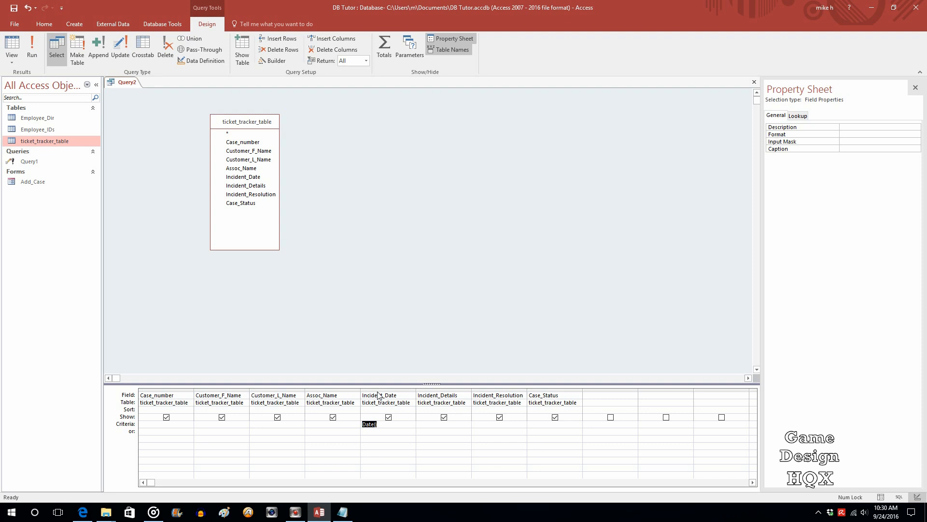
mouse_move(381, 427)
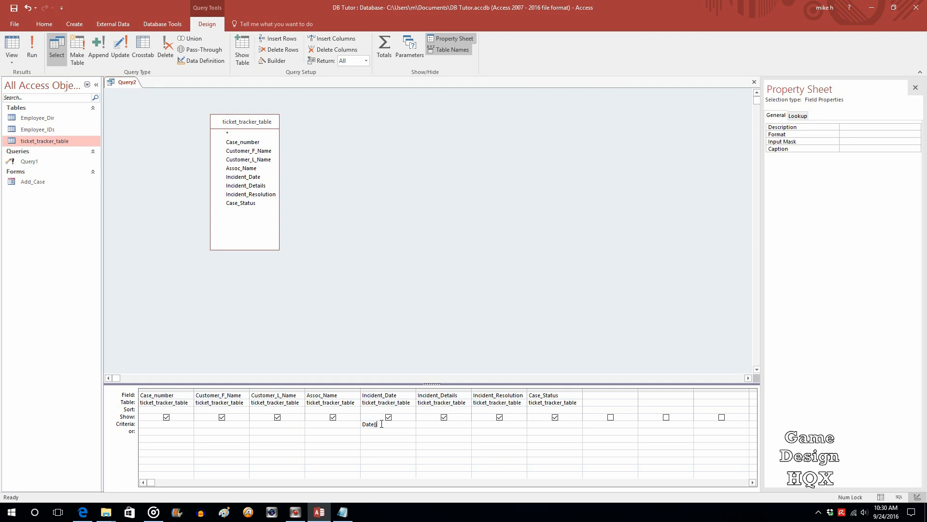
mouse_move(370, 356)
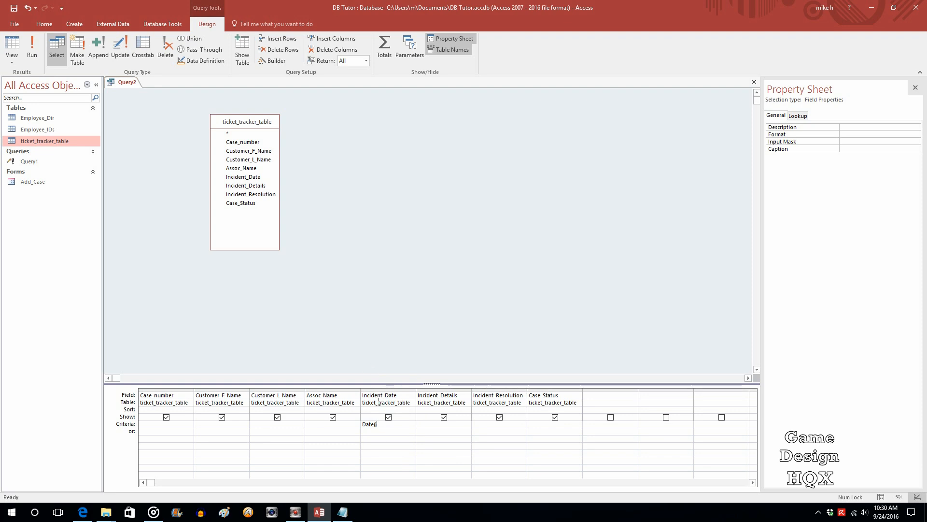
mouse_move(380, 440)
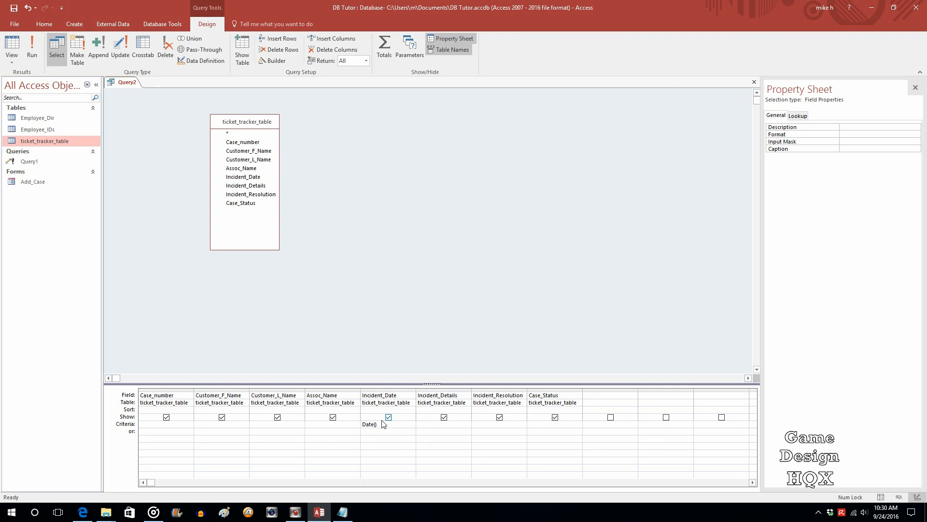
Set the Incident_Date criterion to Date() so only today's cases are returned
left_click(388, 418)
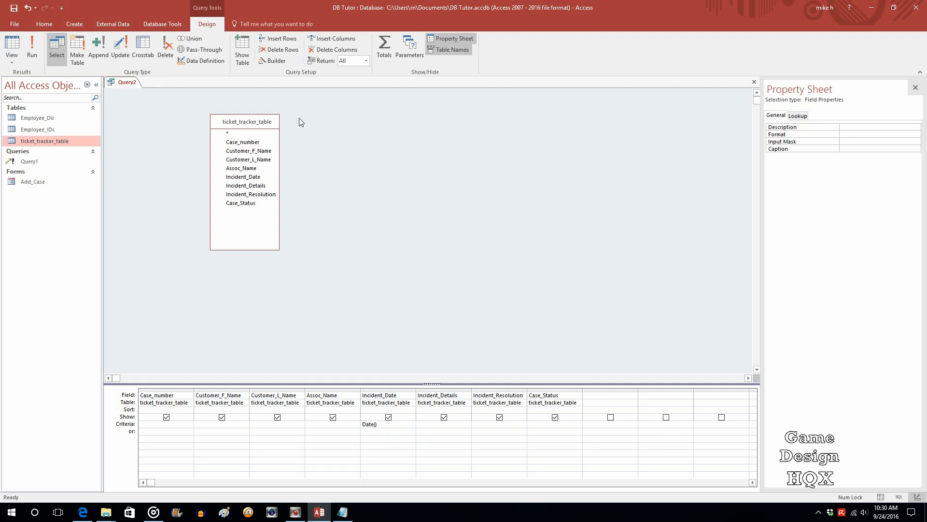
mouse_move(333, 240)
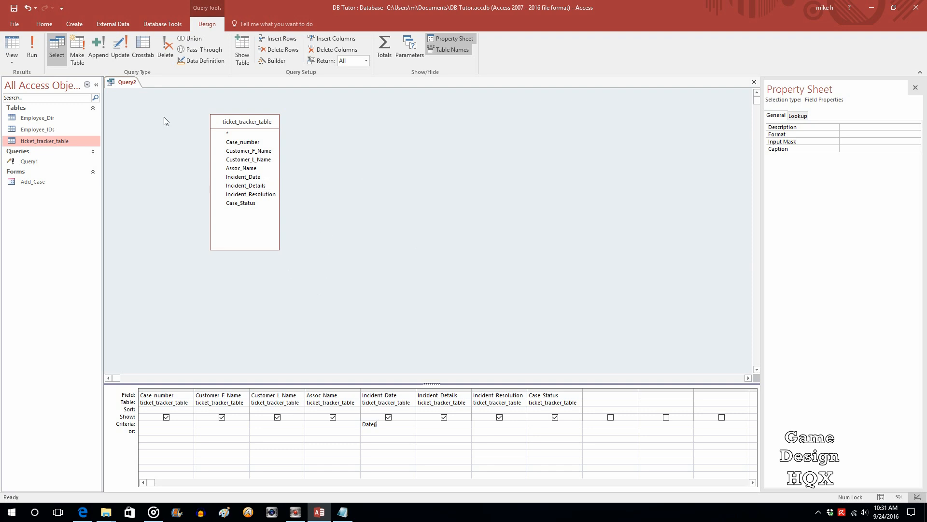
Run the query to display today's two cases in datasheet form
left_click(31, 46)
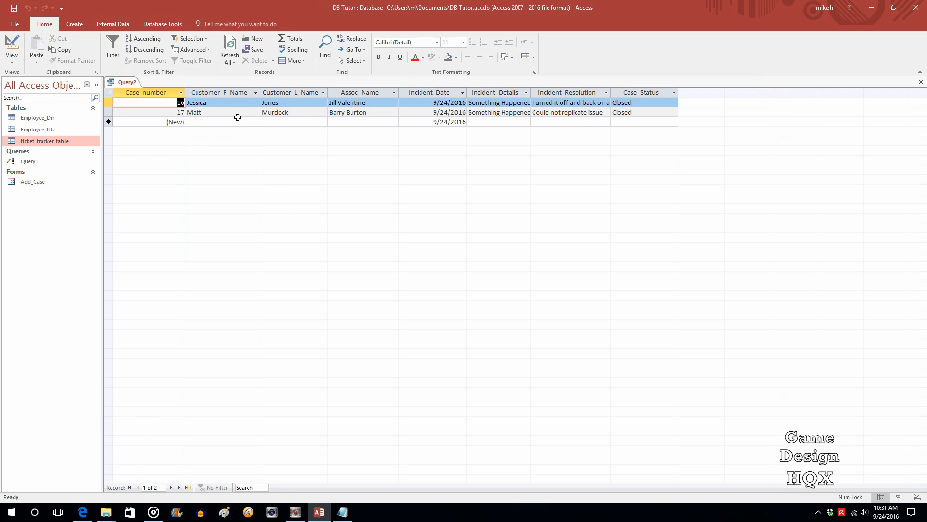
mouse_move(196, 107)
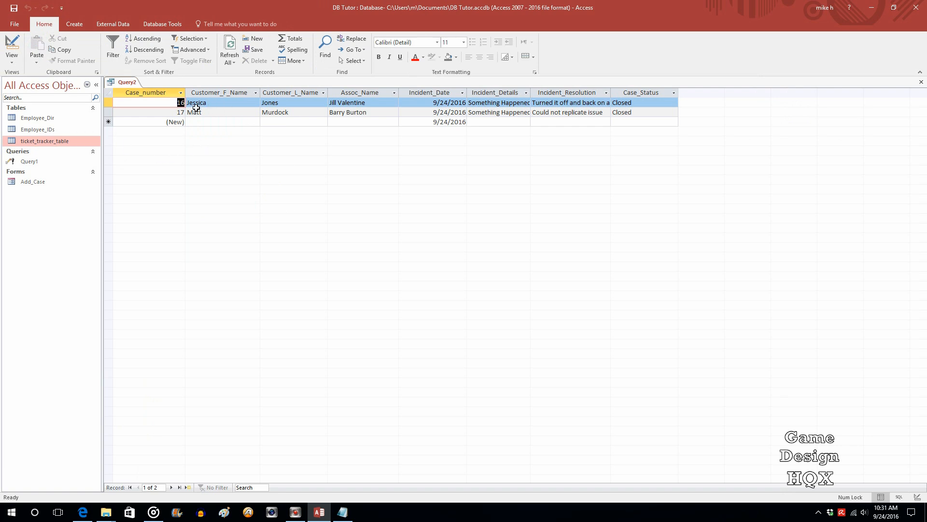
mouse_move(438, 117)
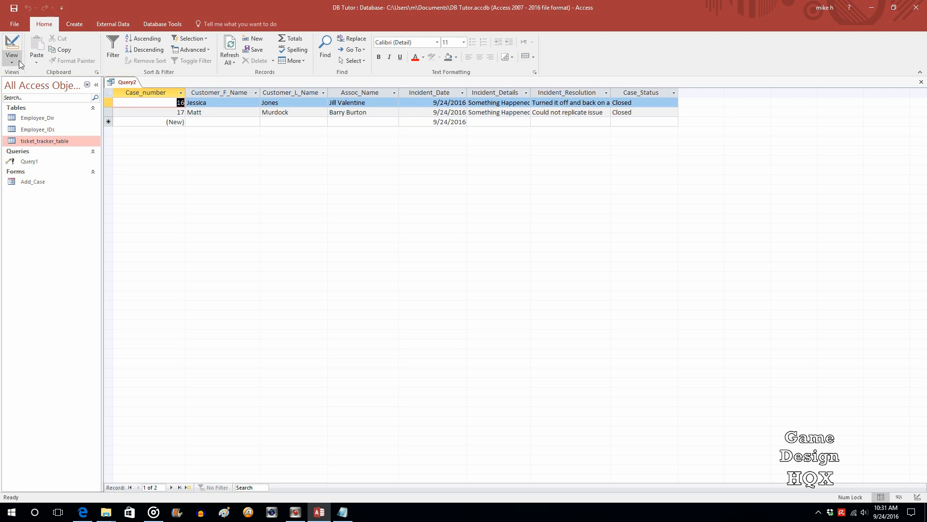
left_click(12, 48)
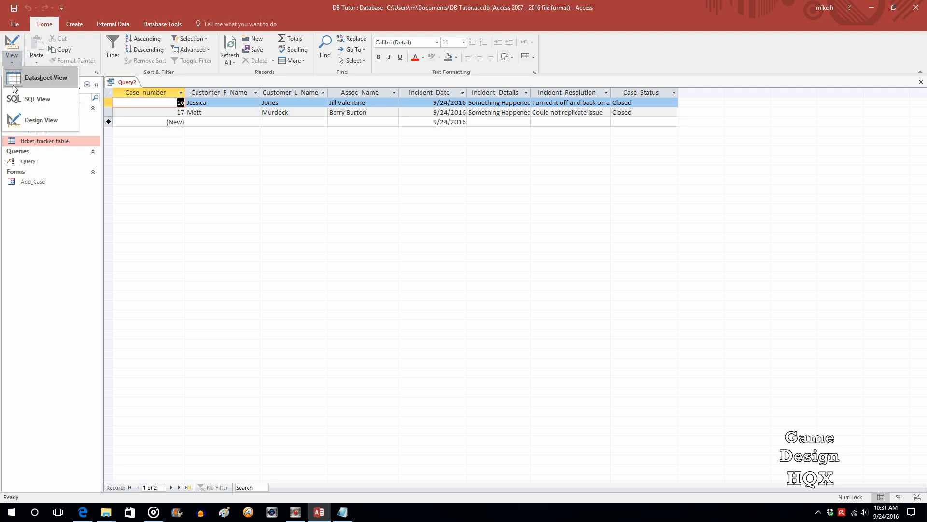
Save the new query under the name EOD_Report
left_click(41, 120)
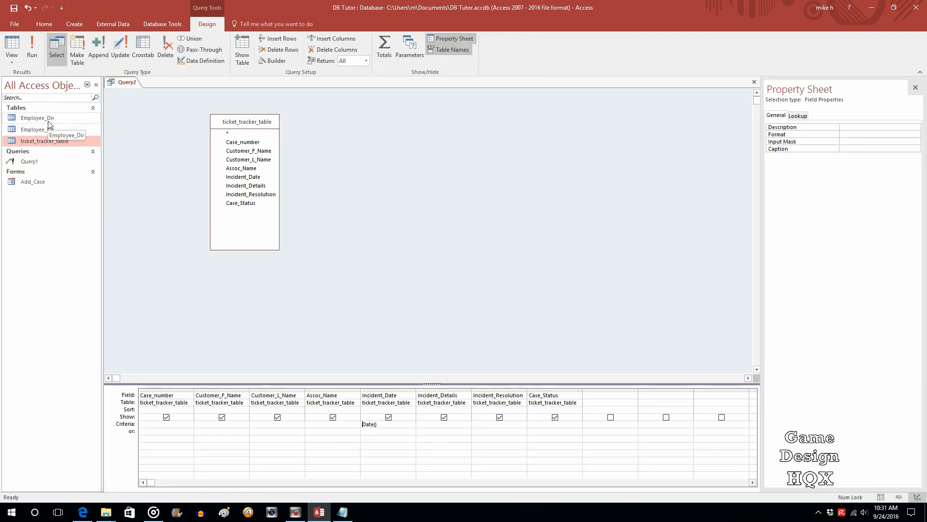
mouse_move(697, 115)
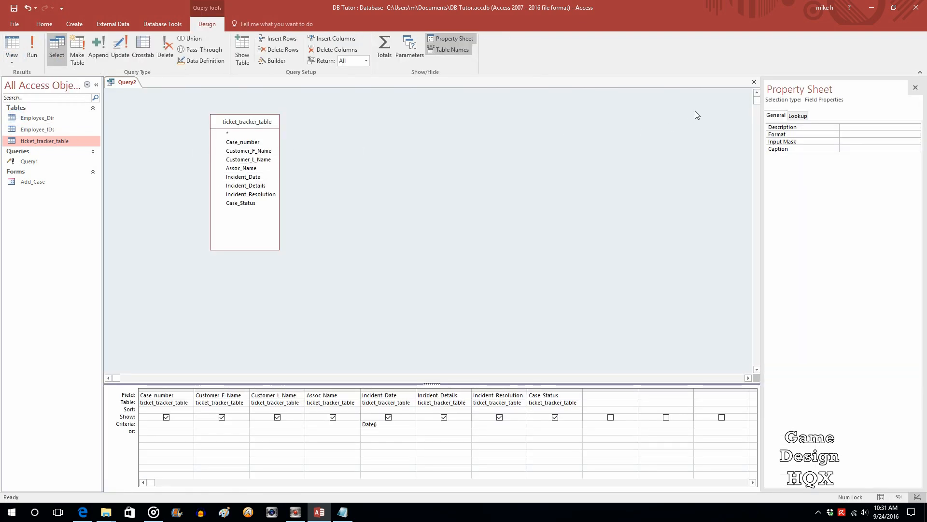
left_click(754, 82)
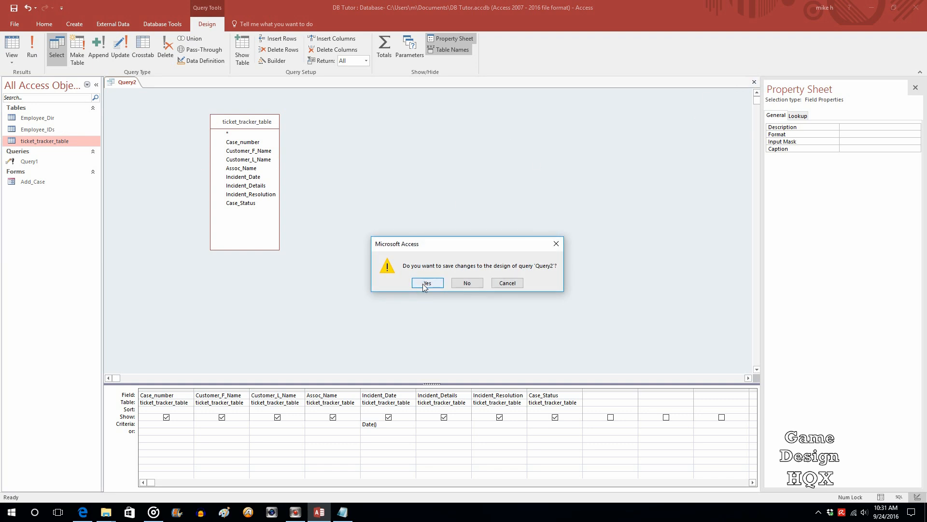
left_click(426, 283)
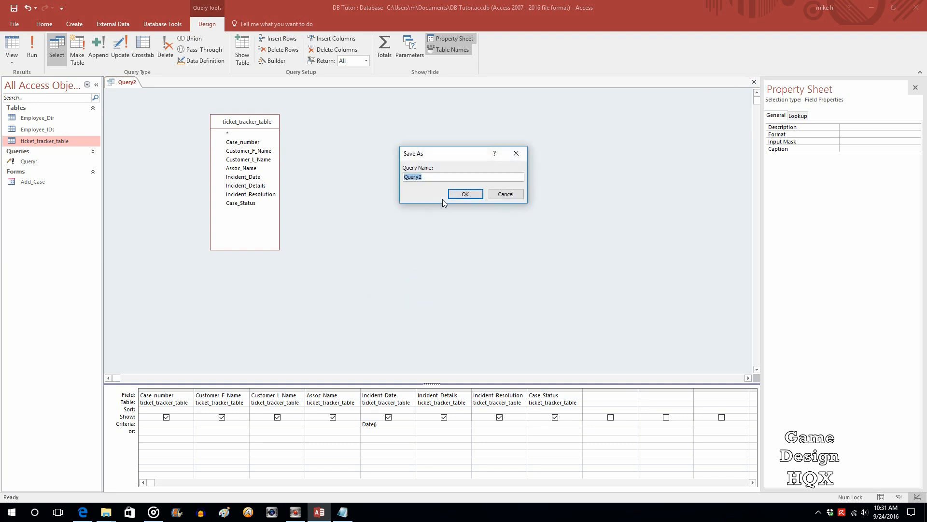
type("EOD_R")
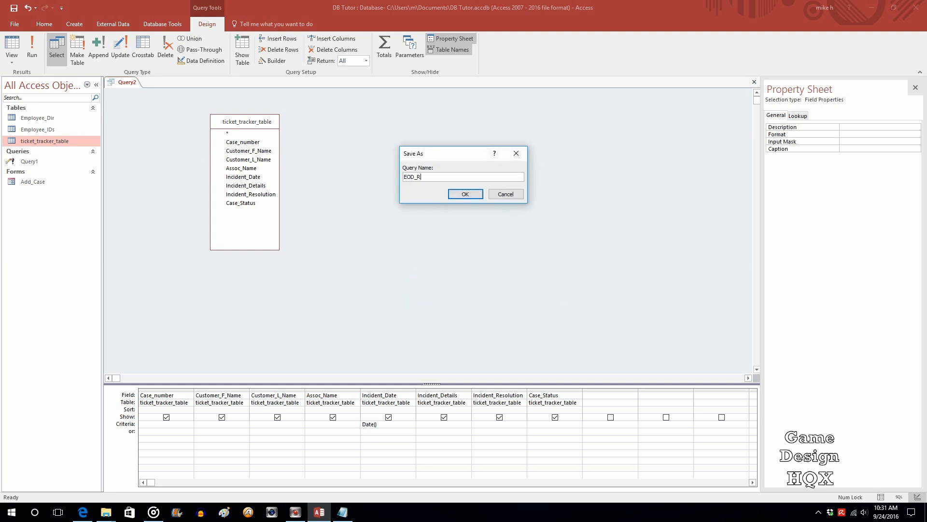
type("eport")
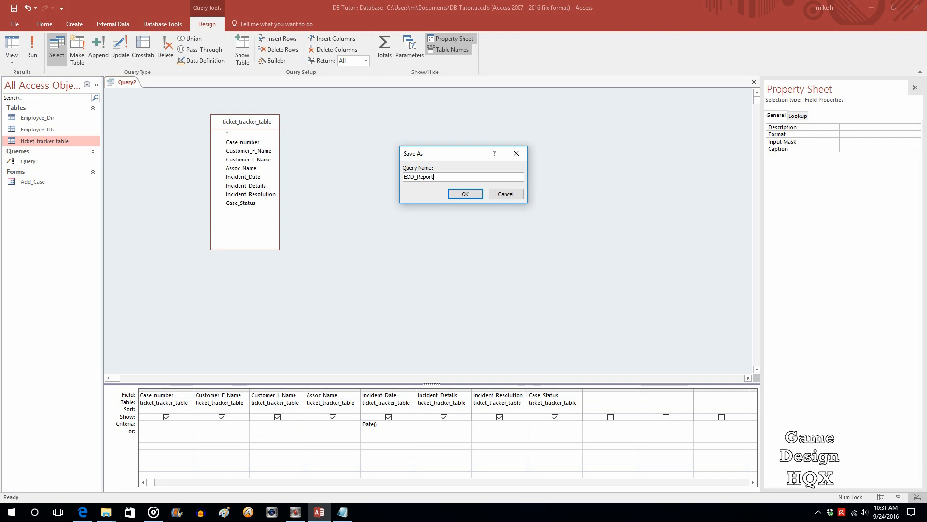
left_click(464, 193)
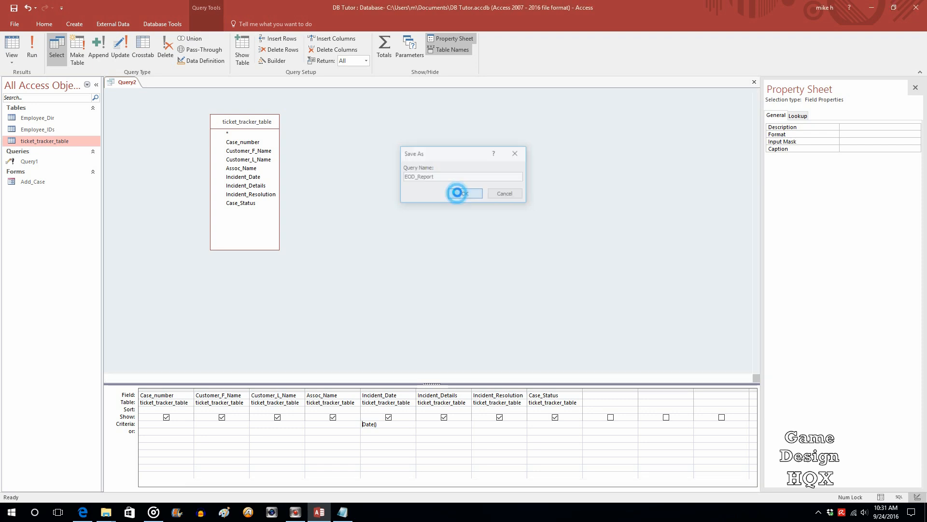
Close the query design so EOD_Report is listed among the queries
left_click(462, 193)
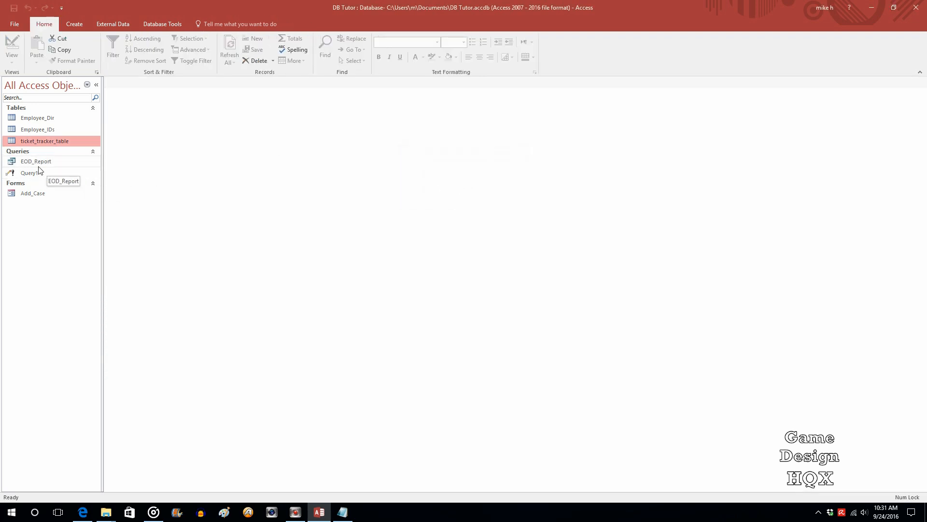
mouse_move(46, 130)
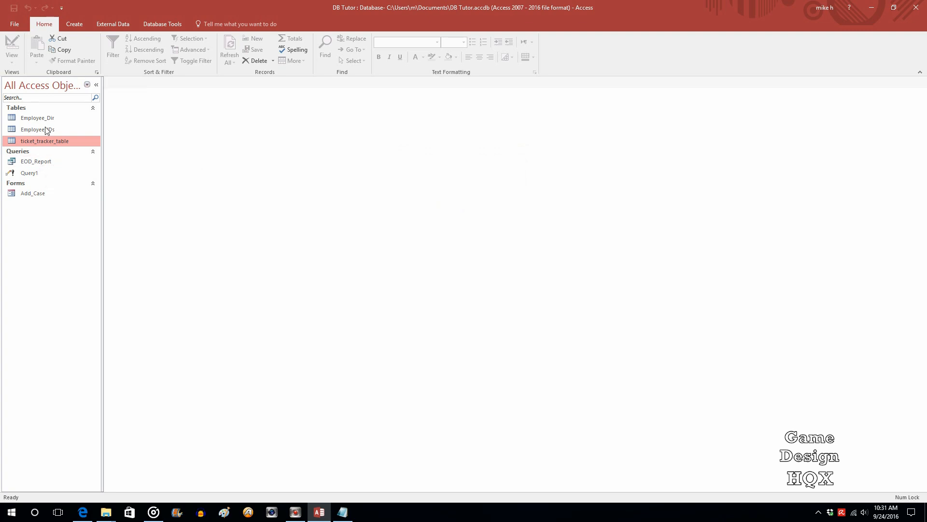
mouse_move(35, 162)
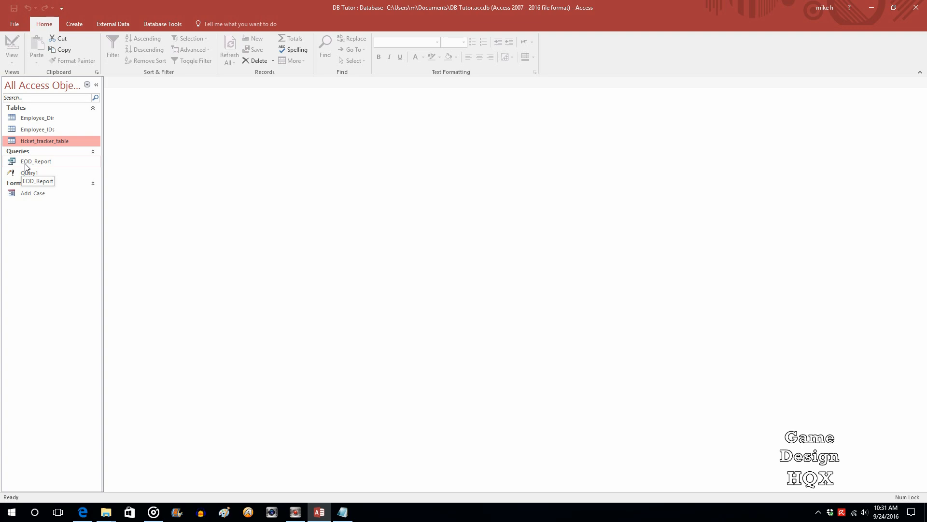
mouse_move(86, 164)
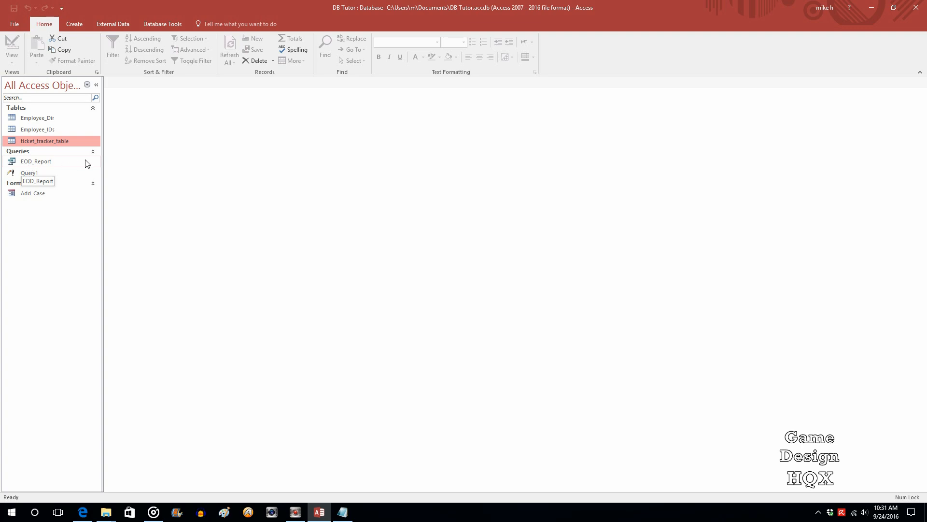
mouse_move(88, 160)
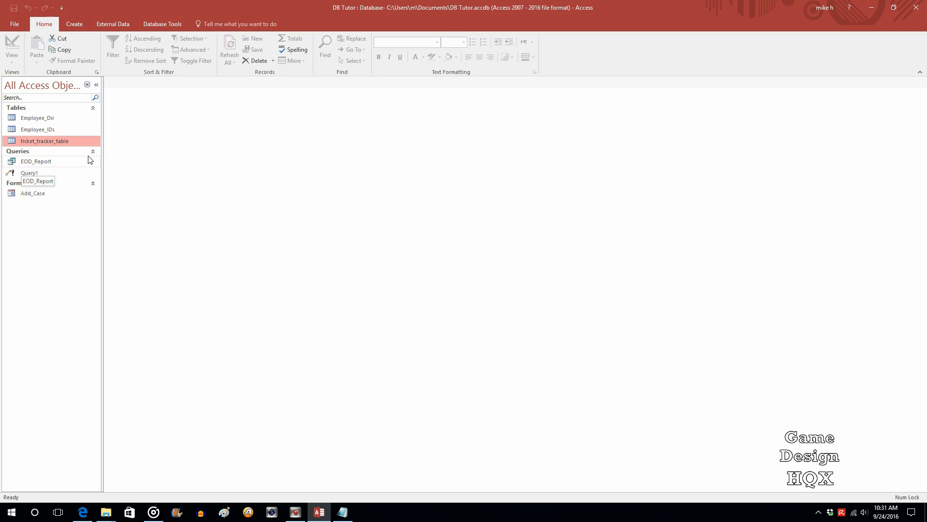
Create a new blank form, Form1, in layout view
left_click(74, 24)
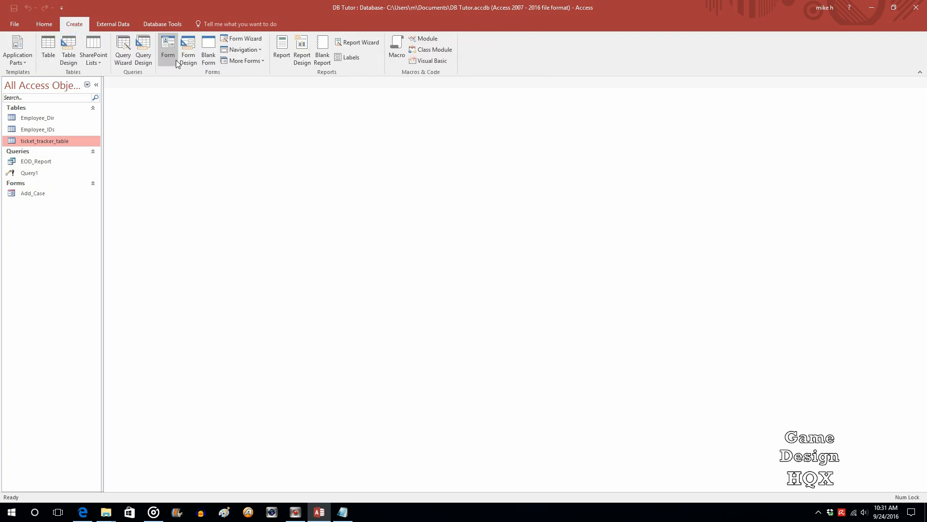
left_click(168, 48)
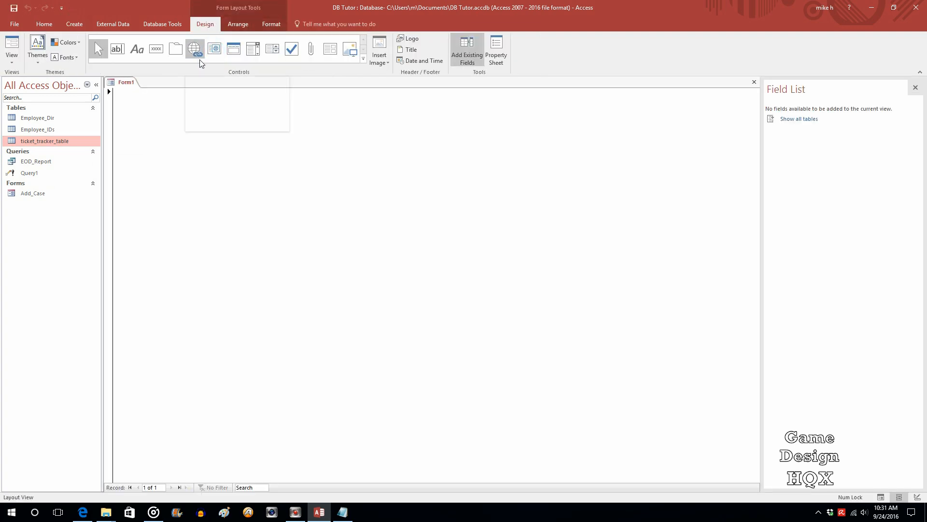
Set Form1's Border Style to Thin in the property sheet's Format settings
left_click(496, 50)
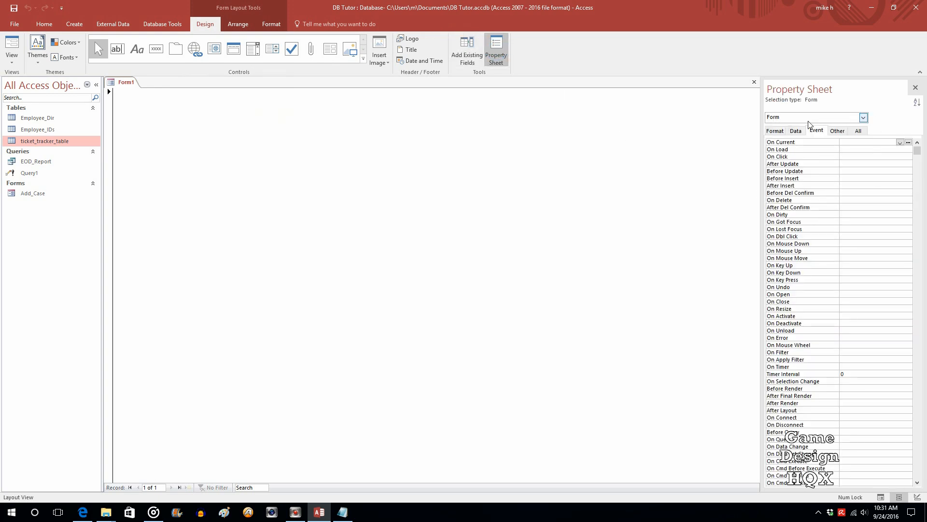
left_click(775, 131)
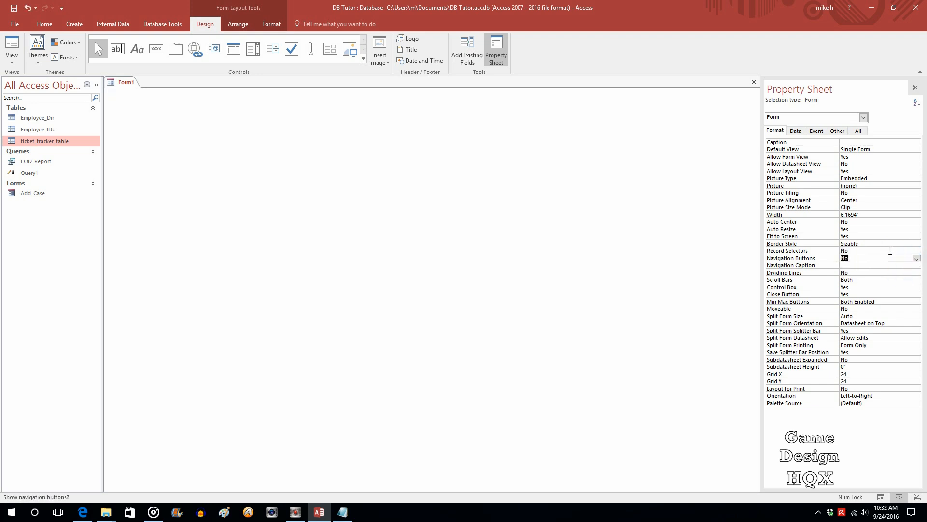
left_click(915, 243)
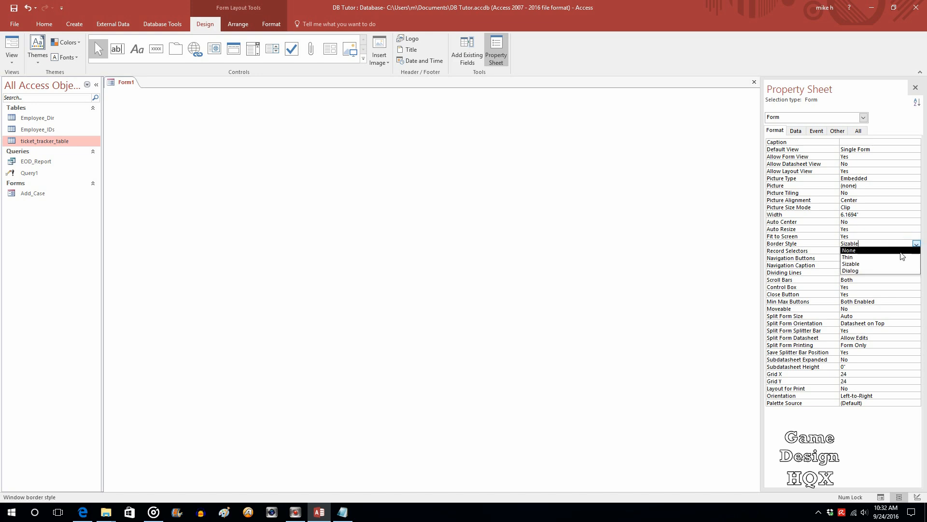
left_click(848, 257)
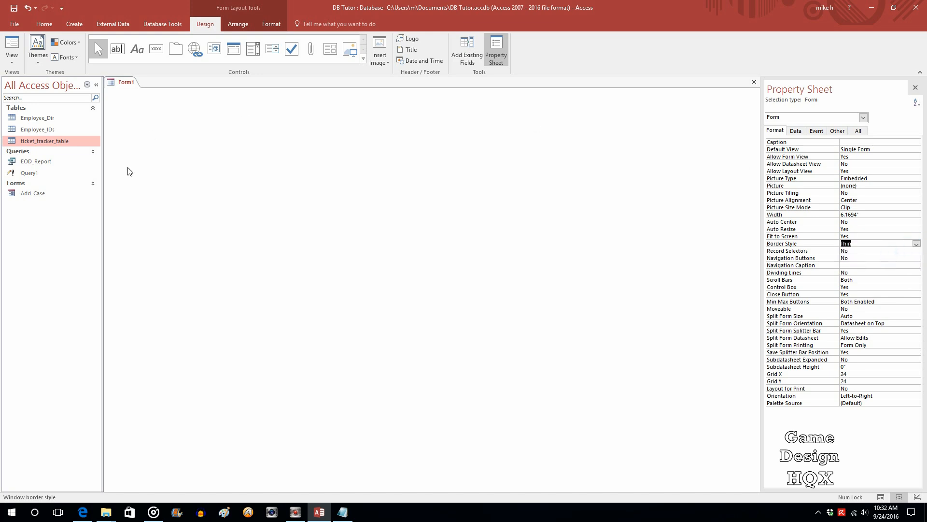
mouse_move(197, 153)
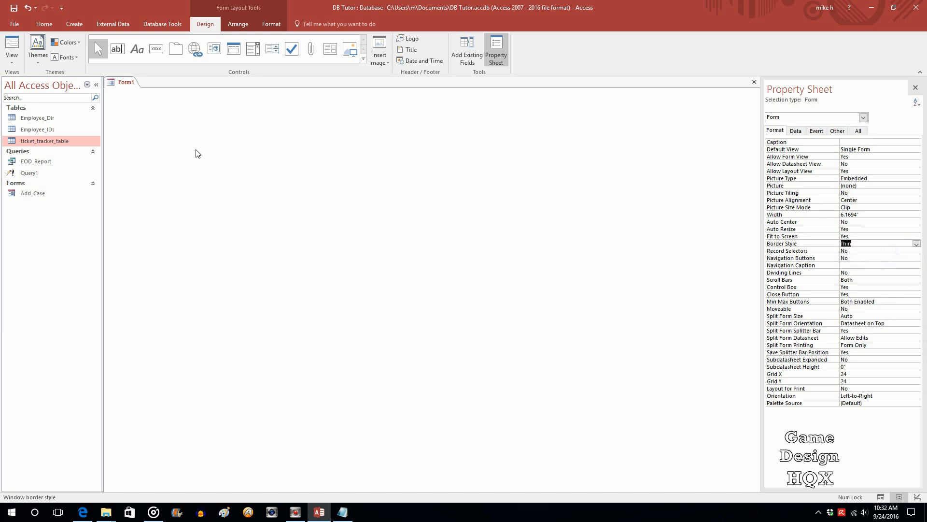
mouse_move(306, 92)
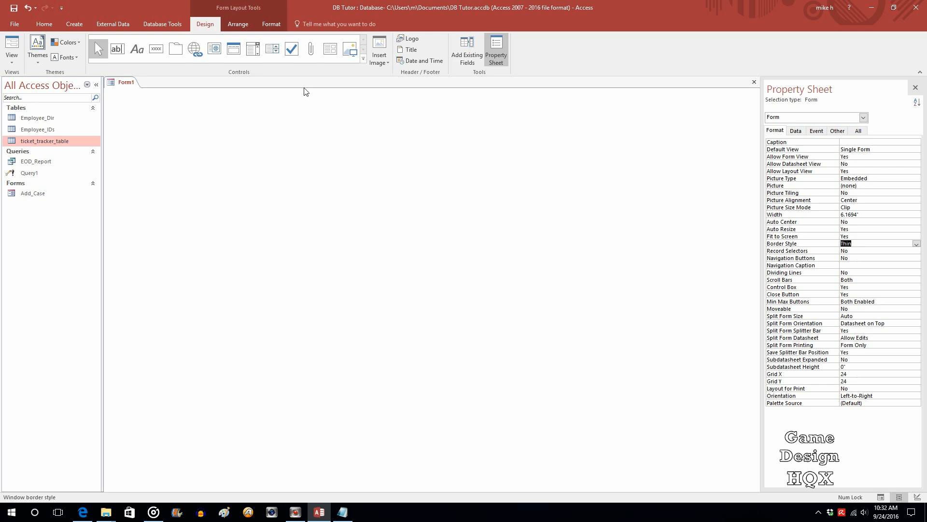
Switch Form1 to Design View and select the whole form
left_click(467, 50)
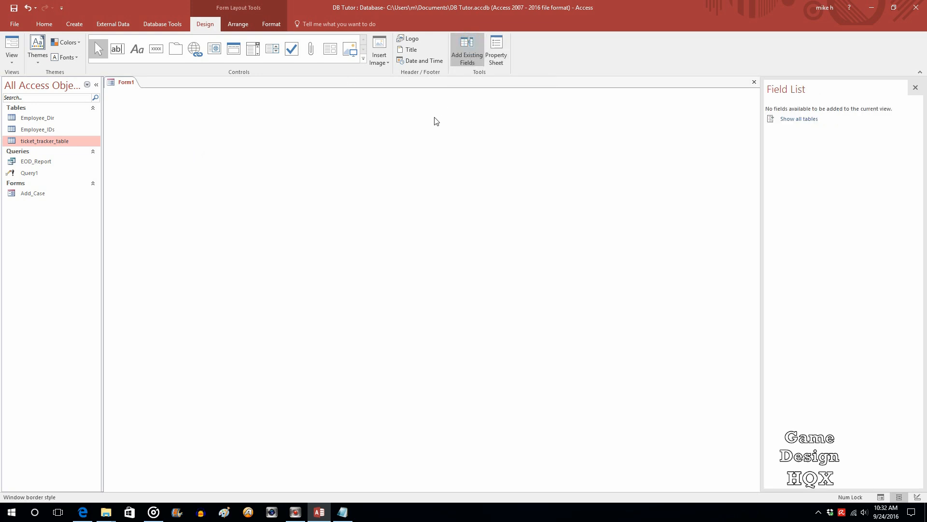
mouse_move(222, 207)
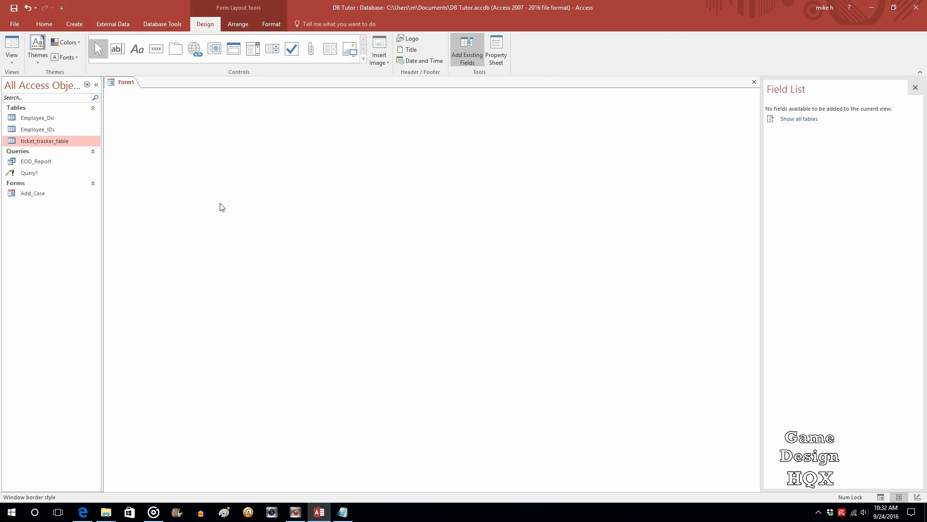
mouse_move(174, 146)
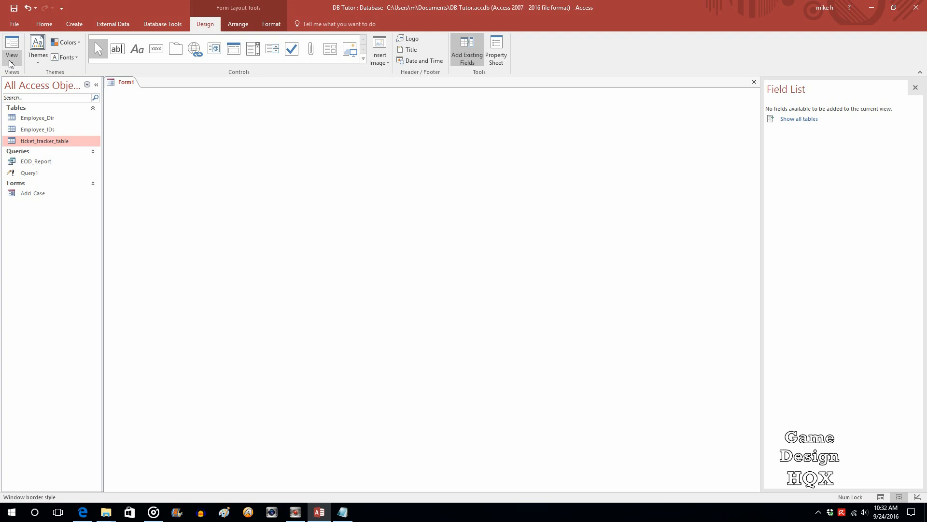
left_click(11, 47)
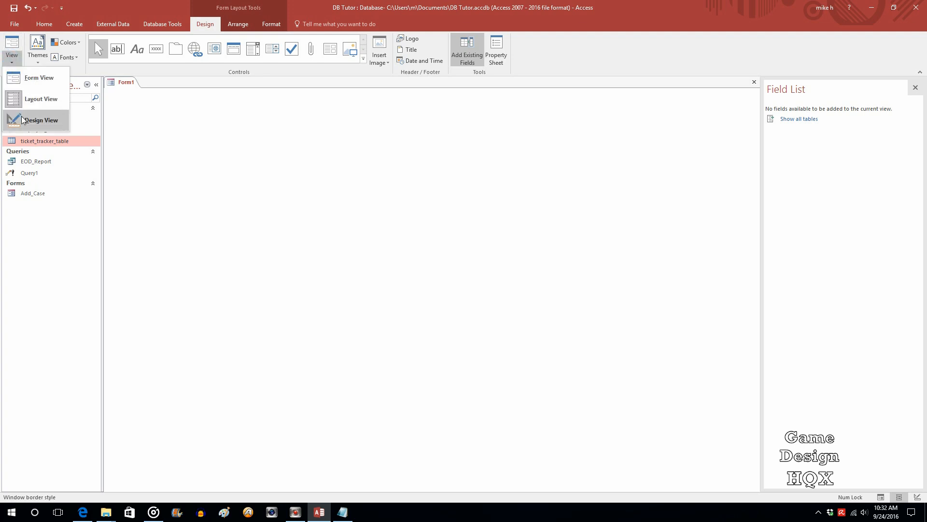
left_click(40, 120)
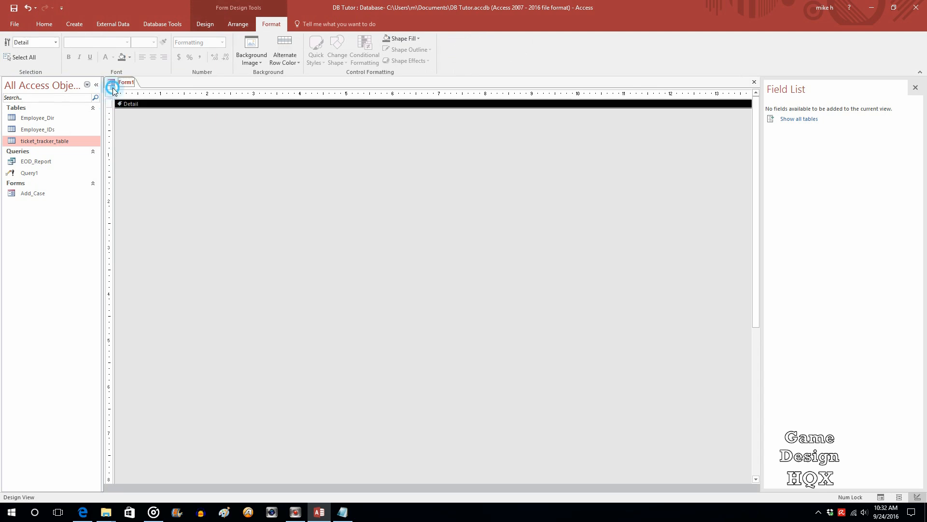
left_click(110, 93)
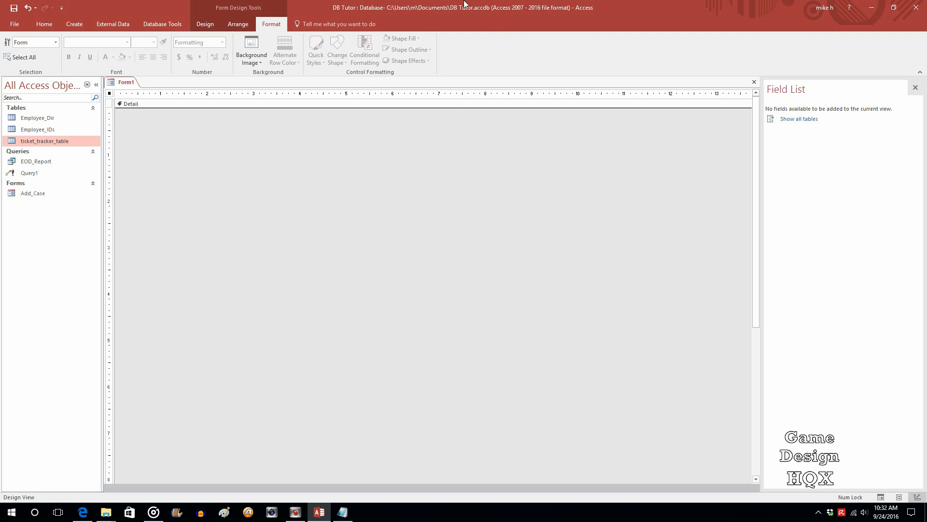
mouse_move(238, 23)
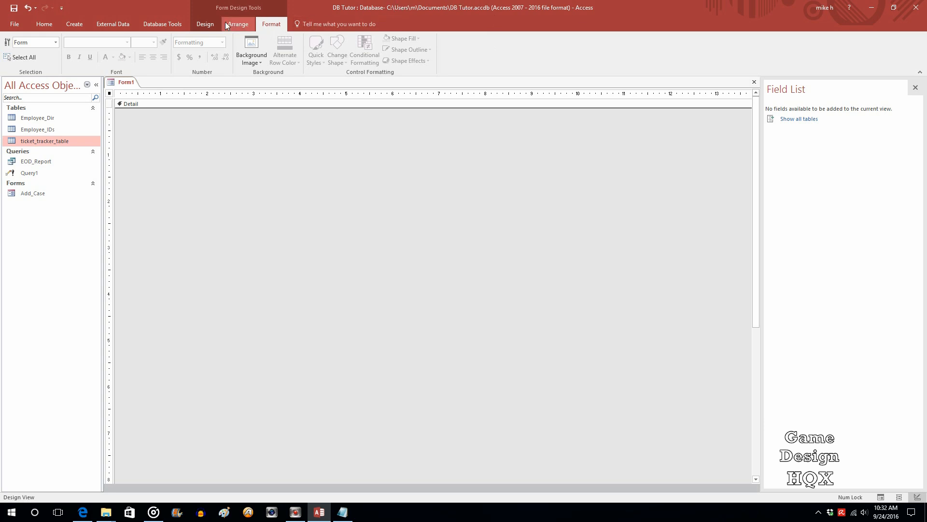
left_click(204, 23)
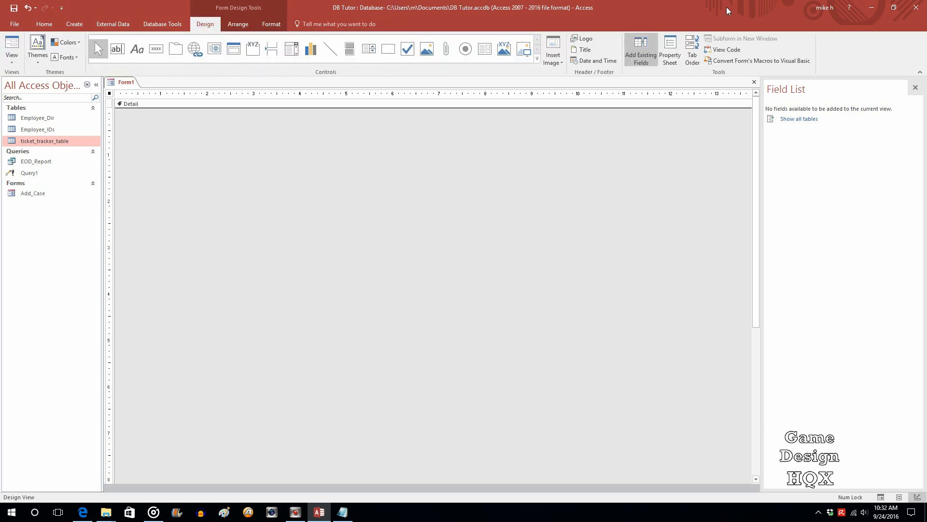
Display Form1's property sheet with its format settings in Design View
left_click(669, 50)
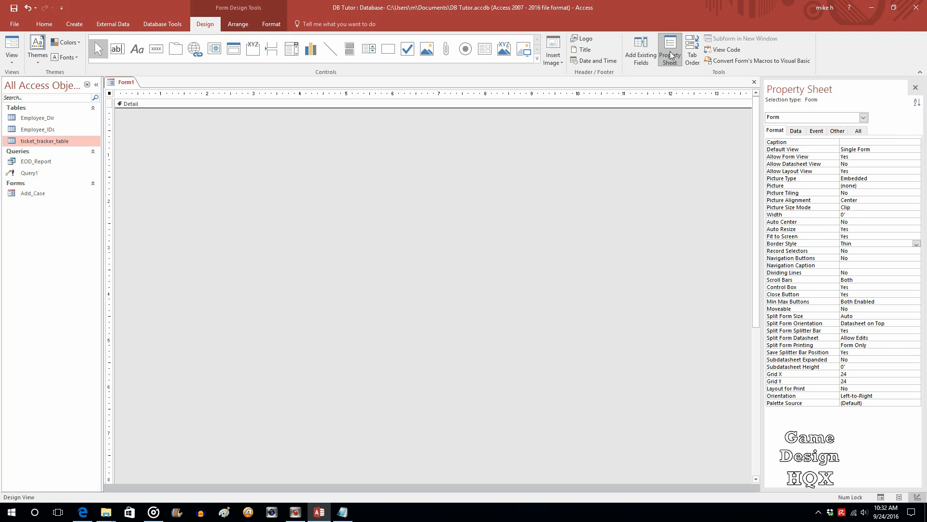
mouse_move(760, 175)
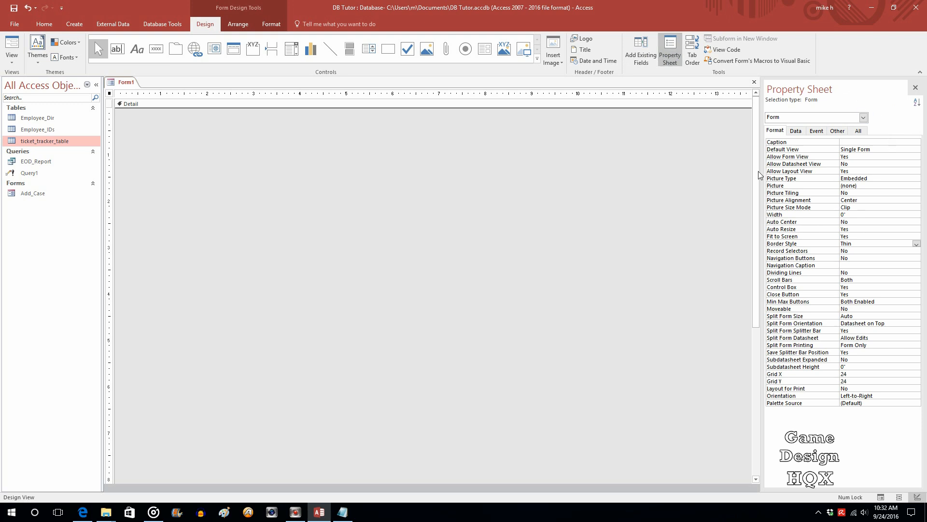
mouse_move(135, 109)
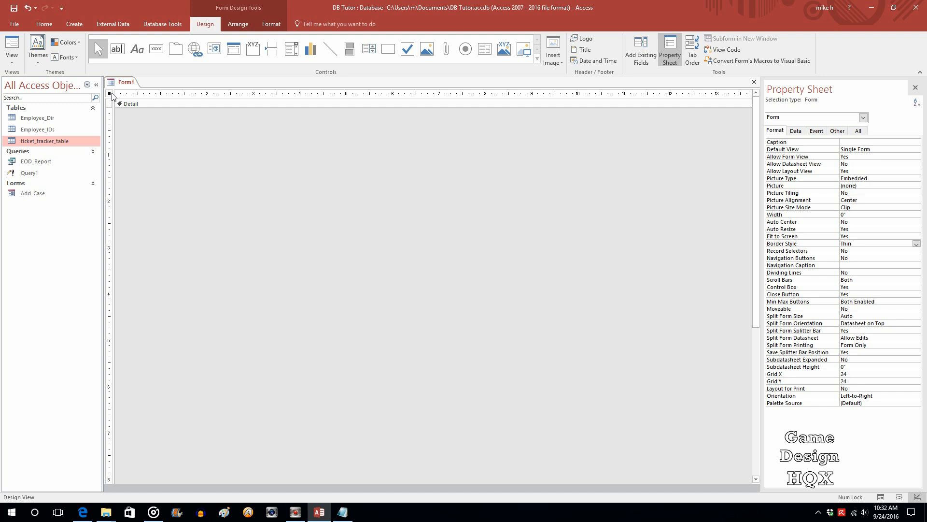
mouse_move(110, 109)
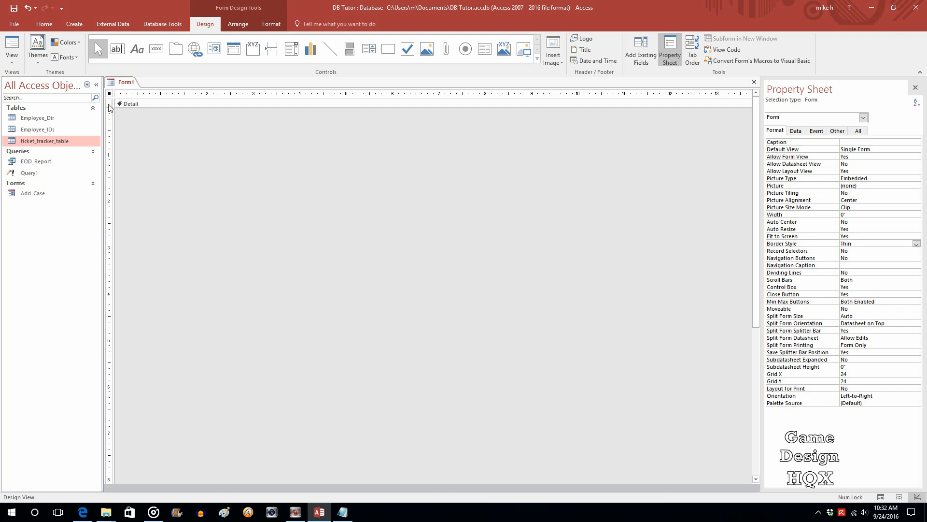
mouse_move(398, 353)
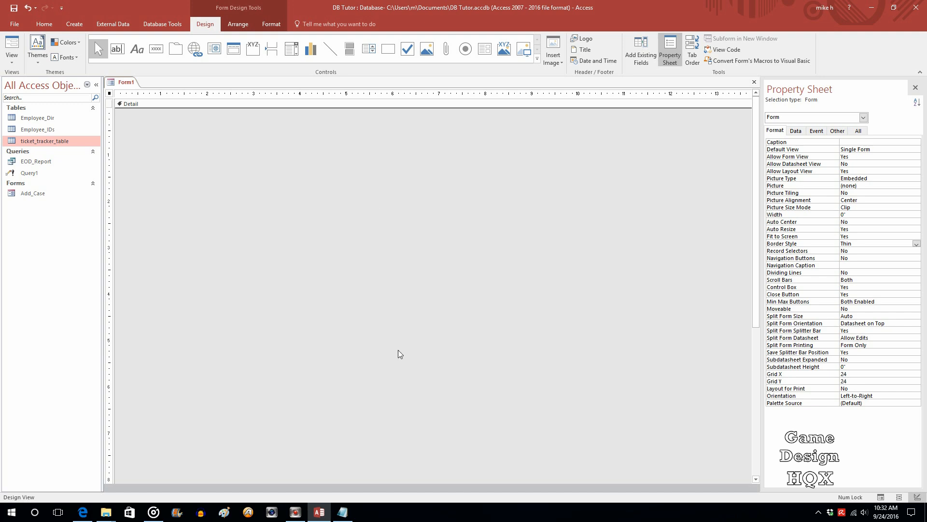
mouse_move(804, 462)
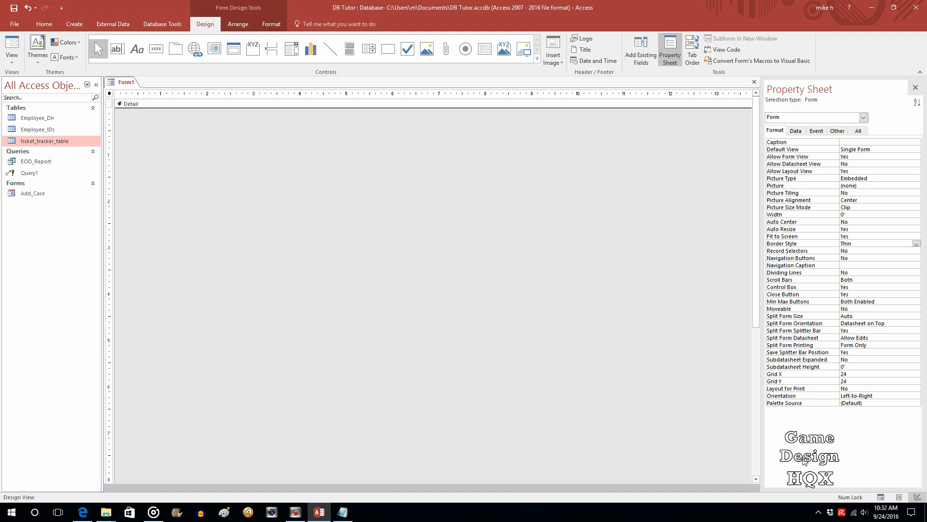
mouse_move(862, 117)
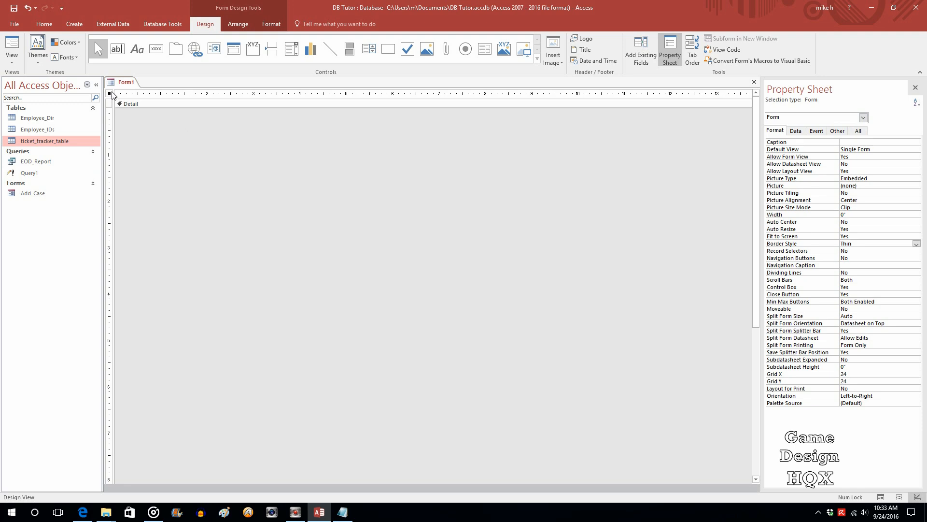
mouse_move(784, 111)
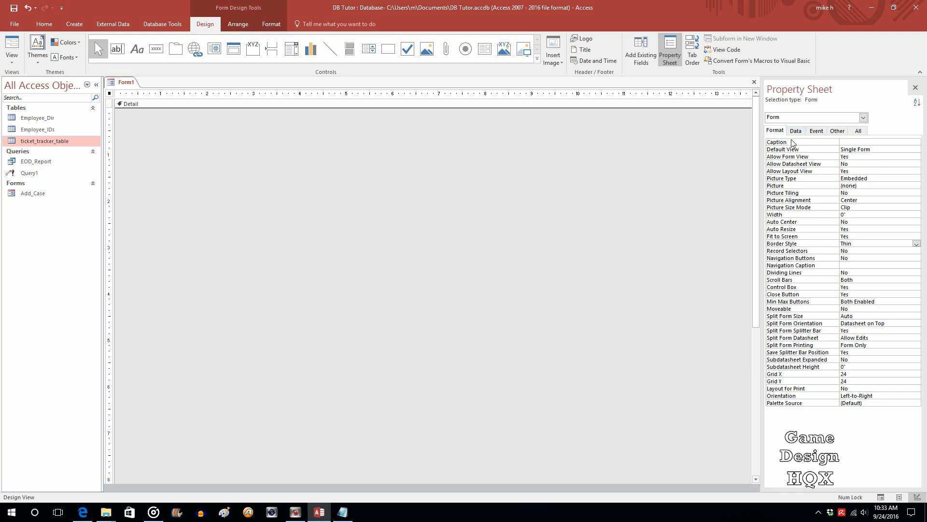
Set Form1's Record Source to the EOD_Report query in the Data properties
left_click(795, 130)
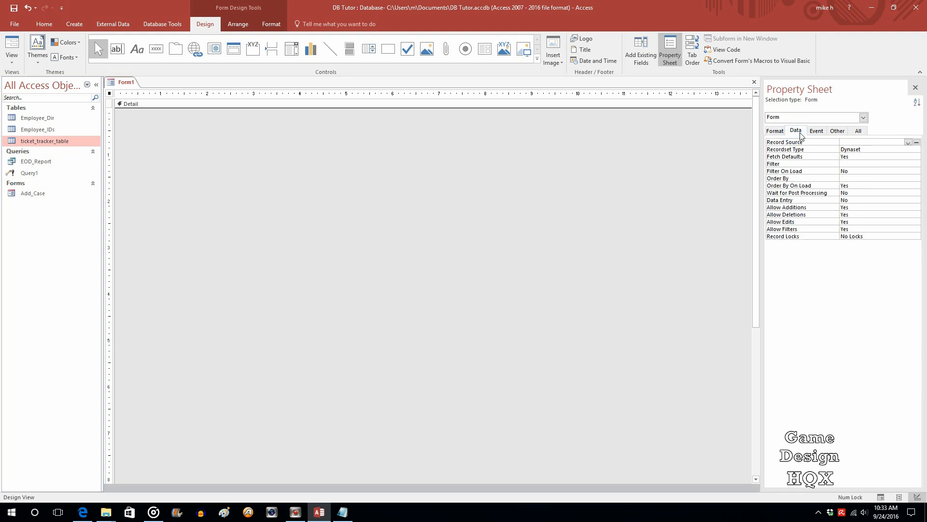
left_click(909, 141)
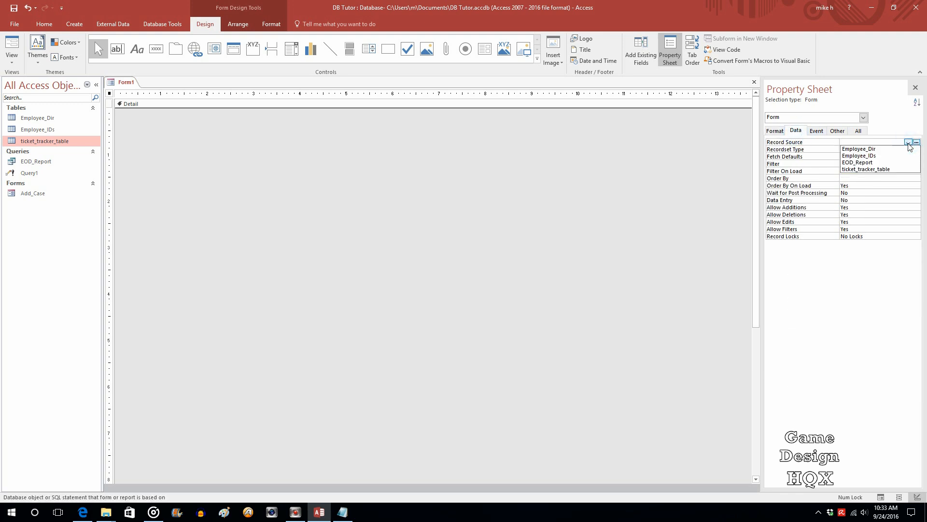
mouse_move(866, 162)
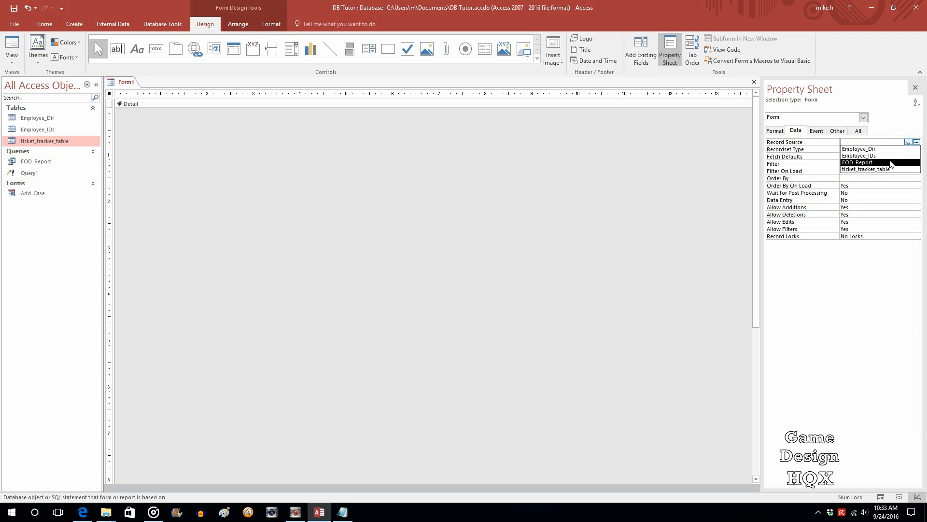
left_click(857, 162)
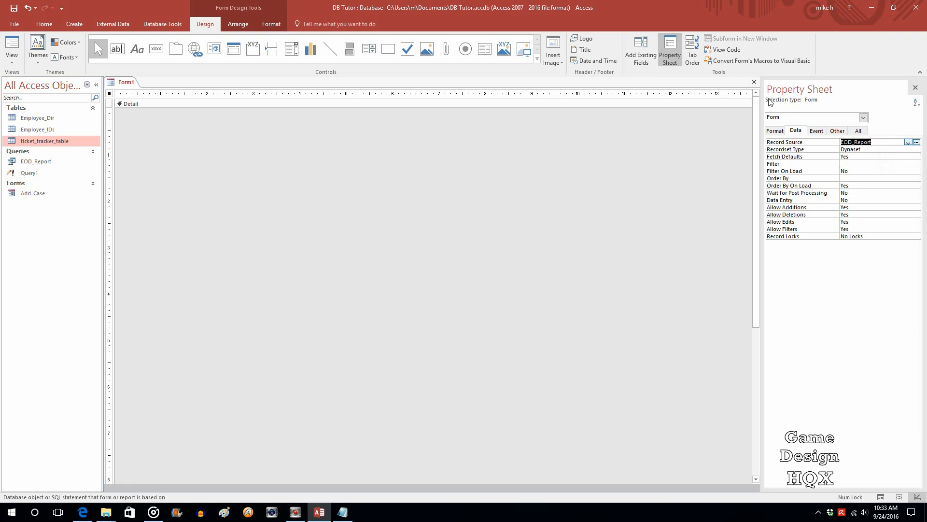
mouse_move(228, 124)
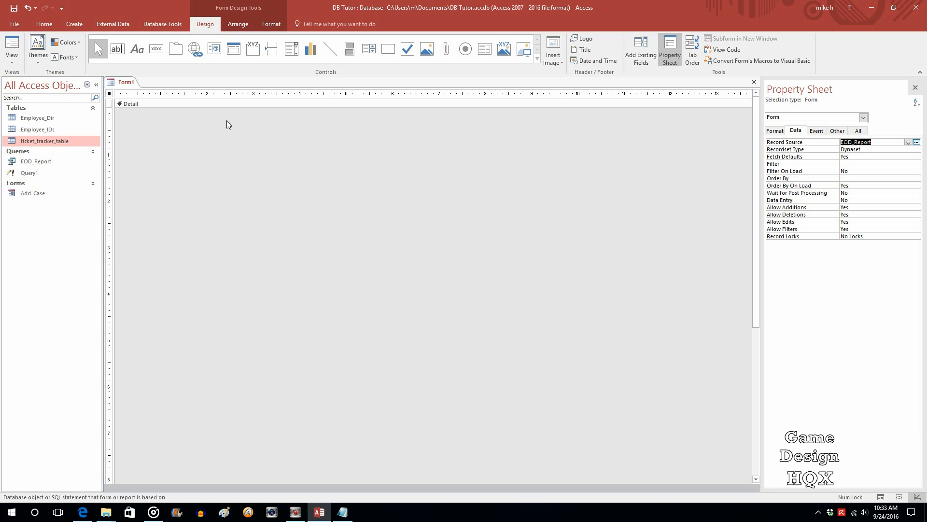
mouse_move(436, 105)
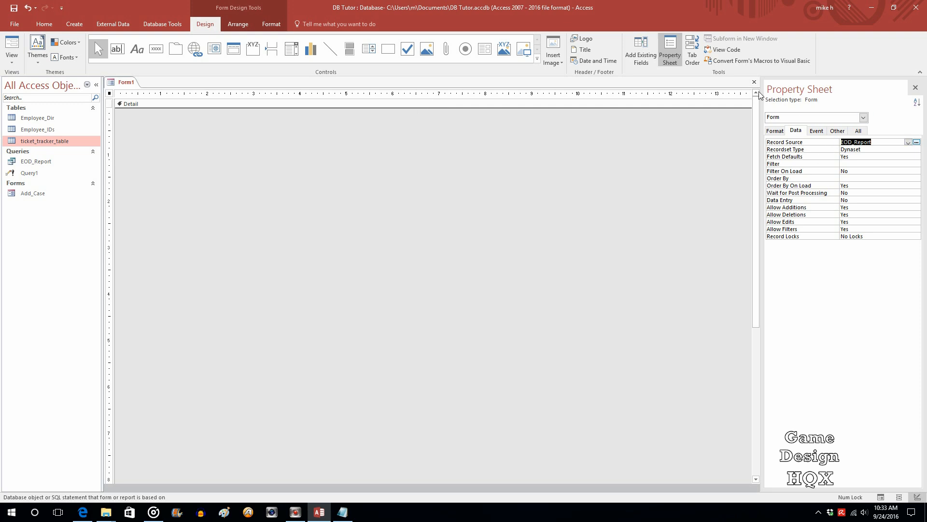
mouse_move(230, 190)
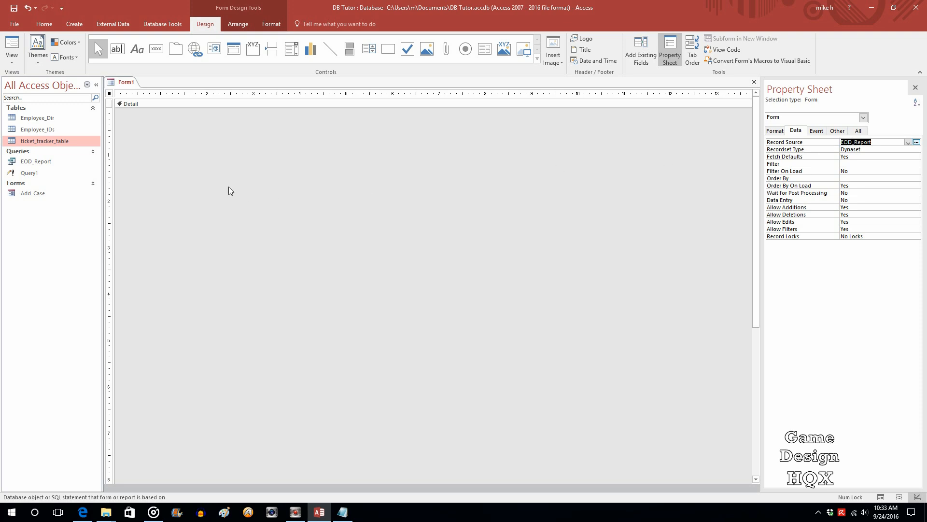
mouse_move(315, 120)
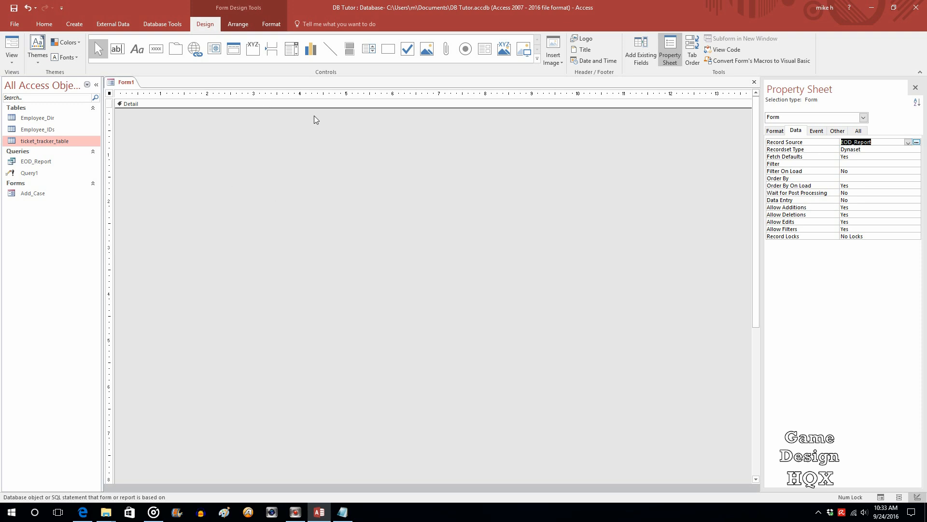
mouse_move(813, 128)
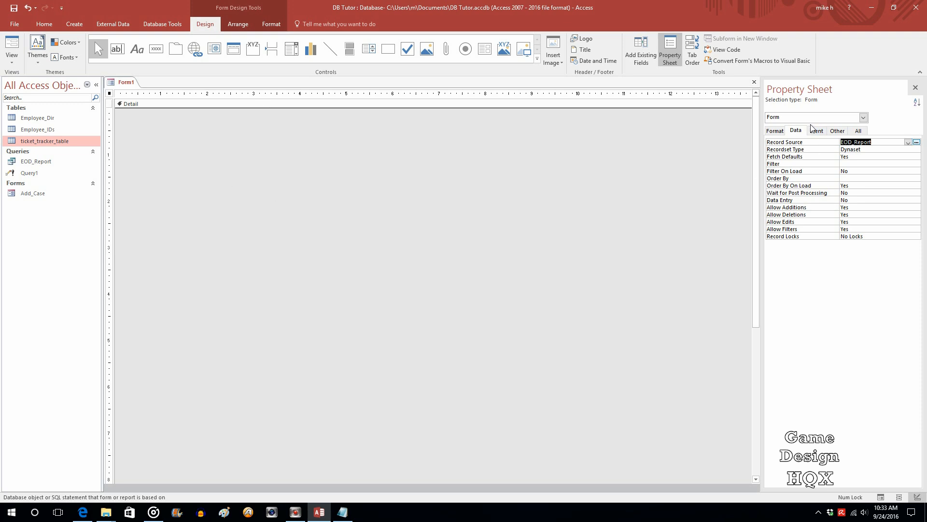
mouse_move(324, 104)
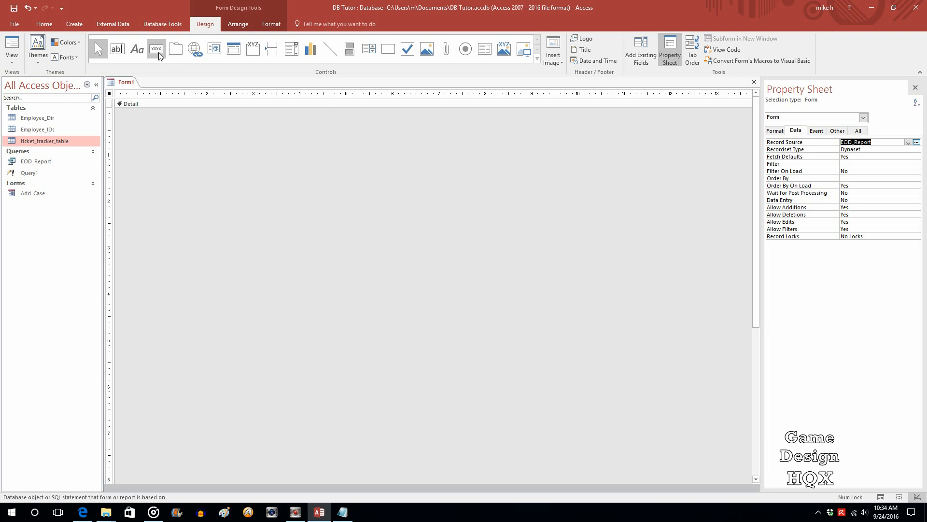
Add a command button, cancel the wizard, and drag it near the form's top left
left_click(156, 49)
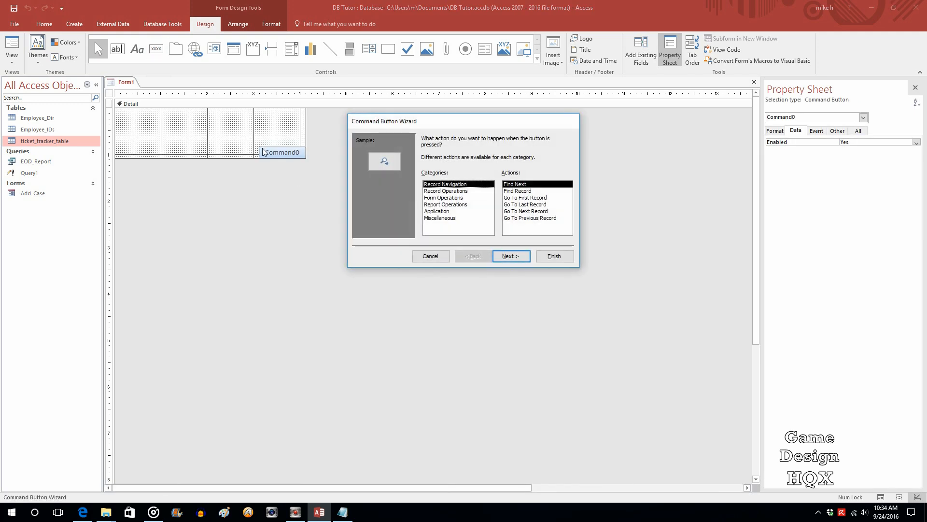
mouse_move(190, 137)
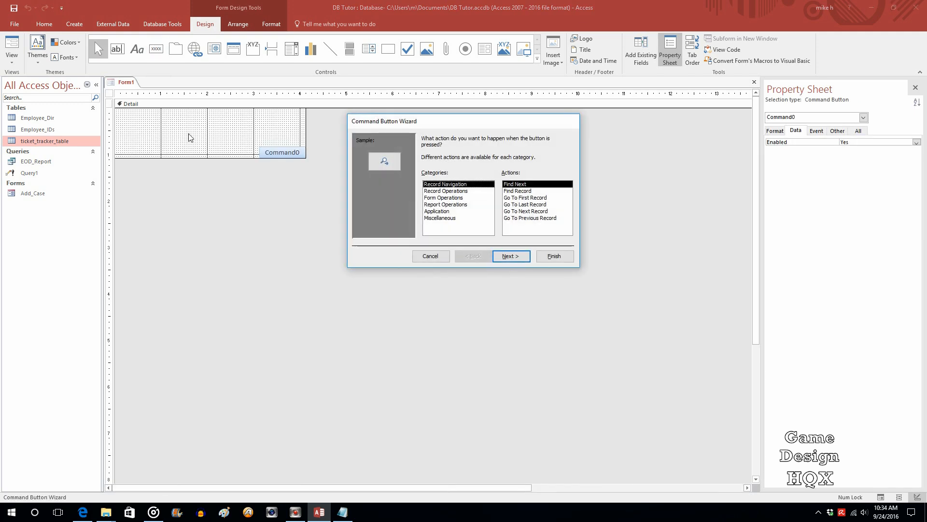
mouse_move(454, 254)
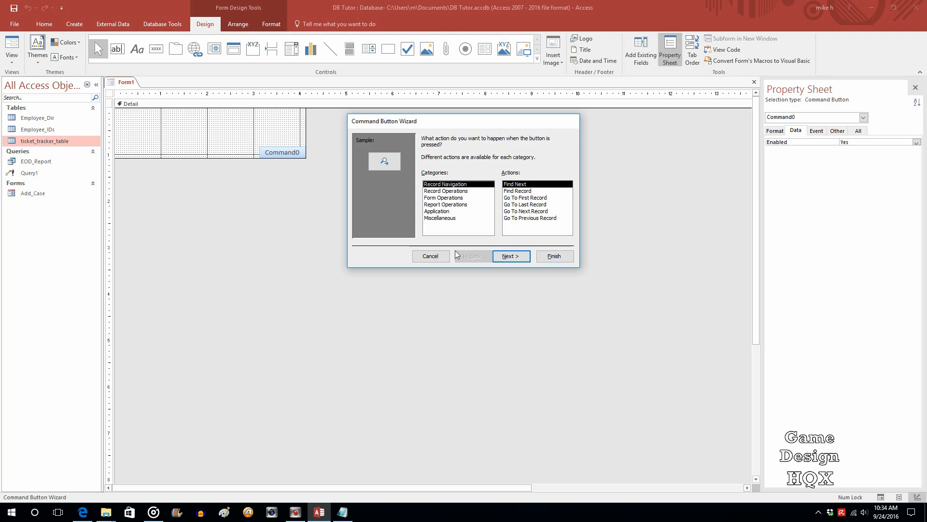
left_click(431, 255)
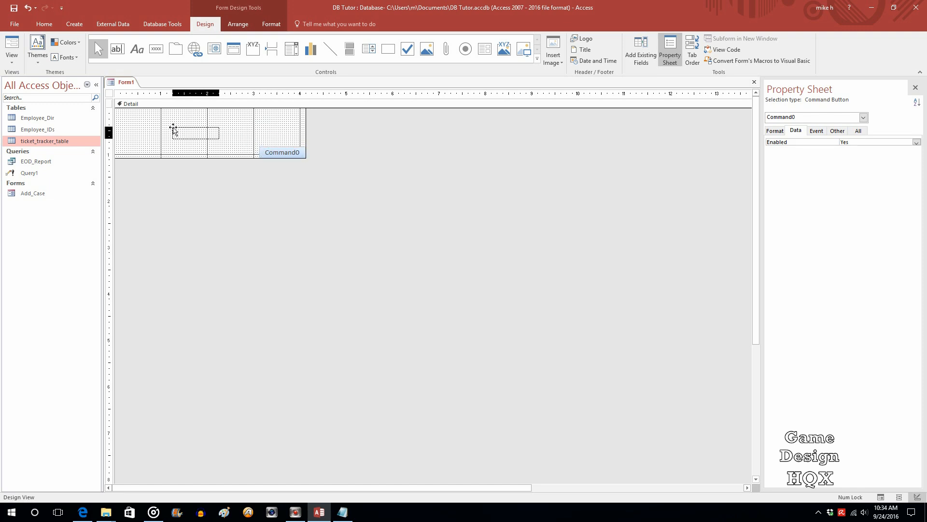
left_click_drag(282, 152, 197, 132)
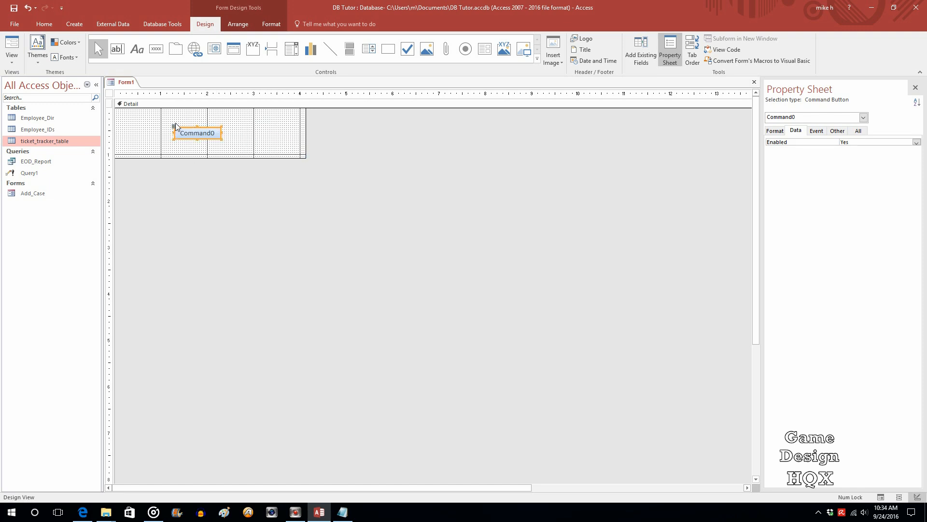
mouse_move(218, 125)
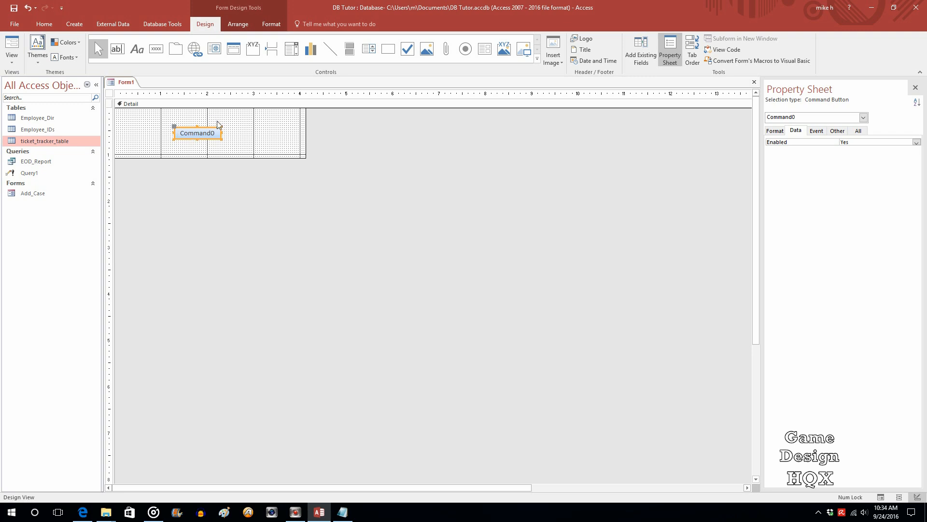
mouse_move(222, 131)
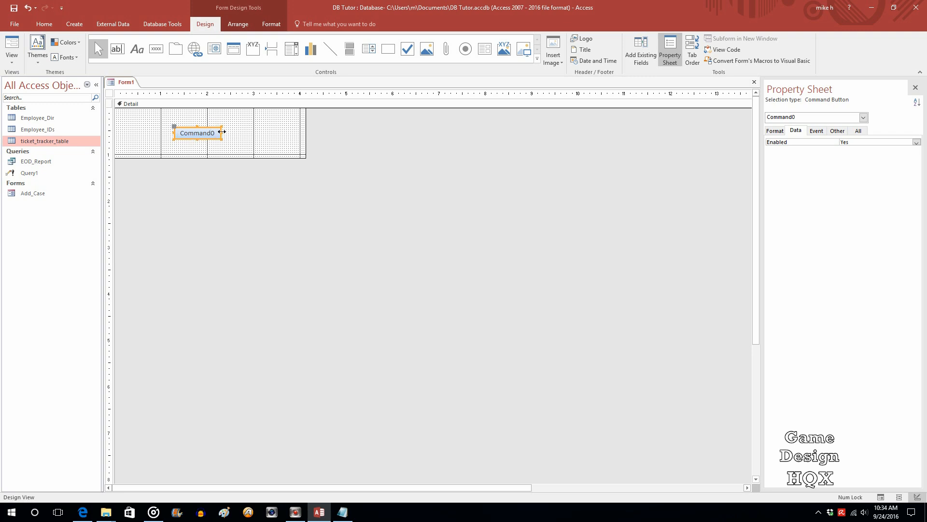
mouse_move(789, 144)
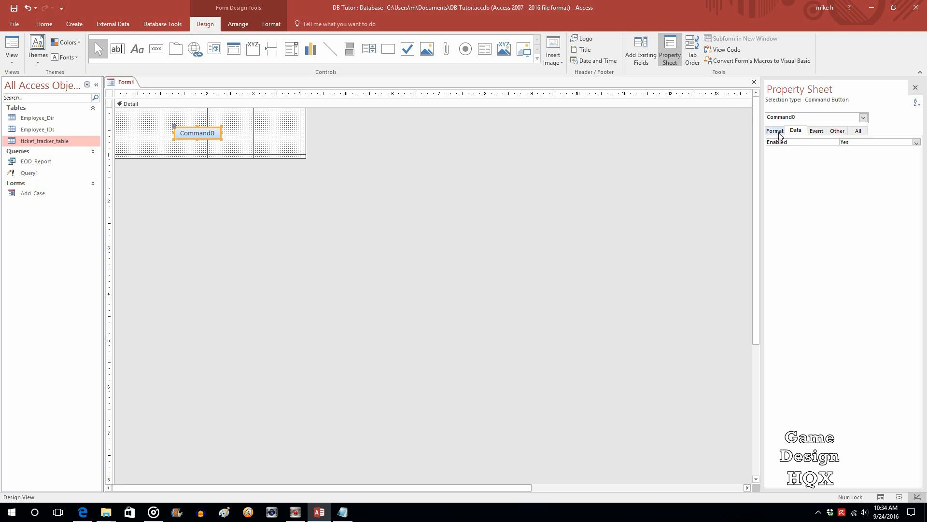
Change the Command0 button's caption to 'EOD Cases' in the Format properties
left_click(775, 131)
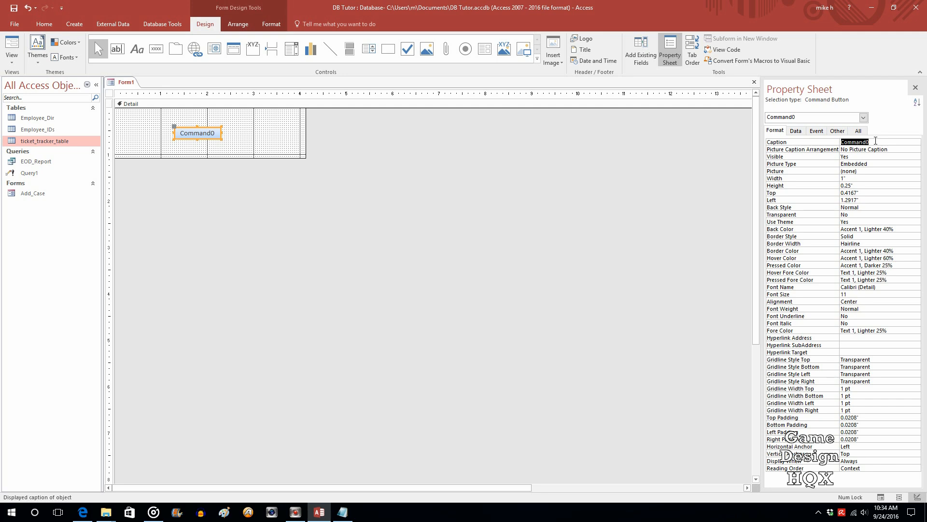
type("EOD")
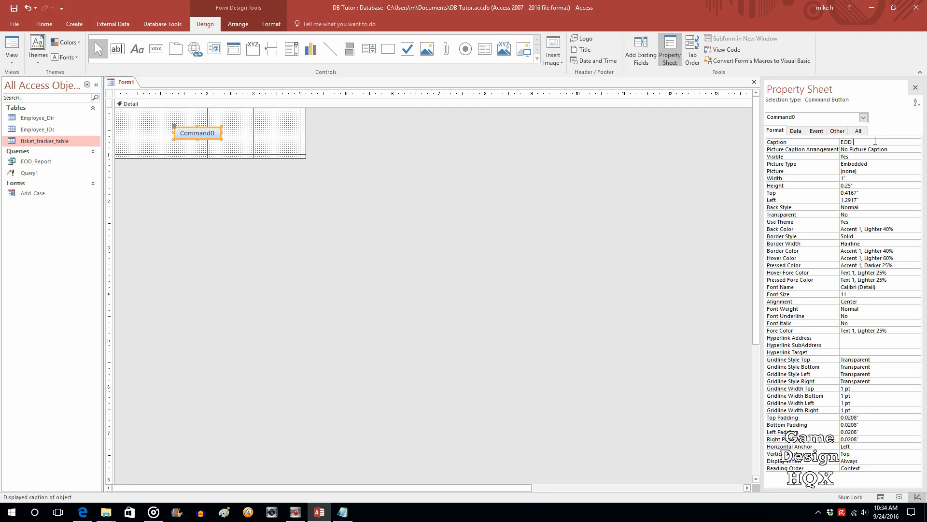
type("Cases")
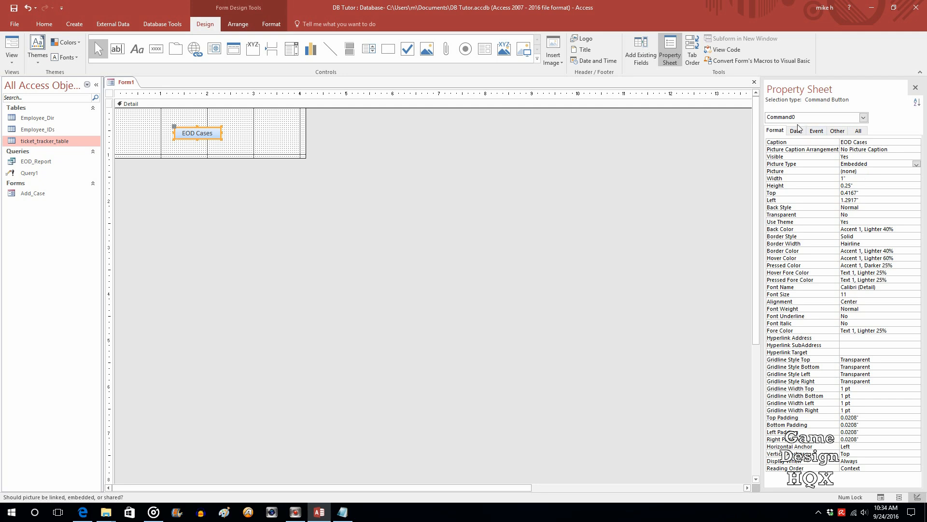
left_click(815, 130)
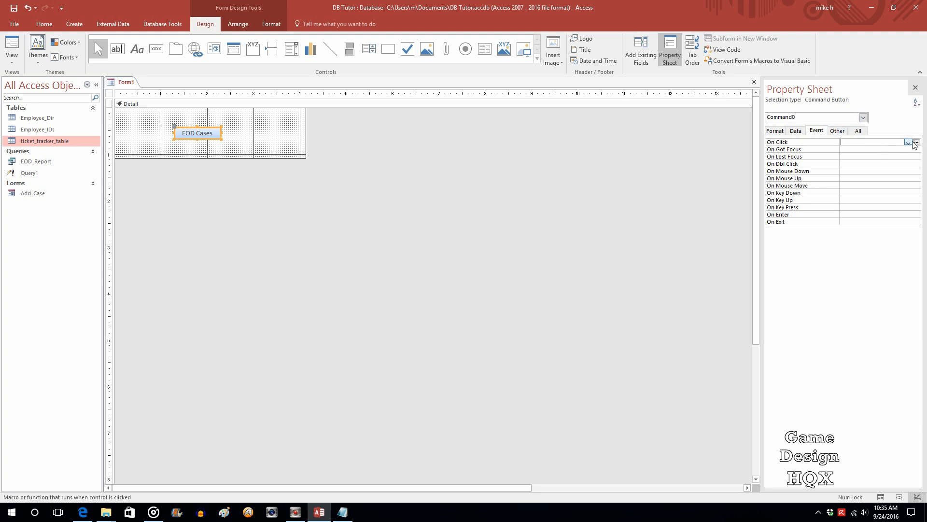
Choose Macro Builder for the EOD Cases button's On Click event
left_click(916, 141)
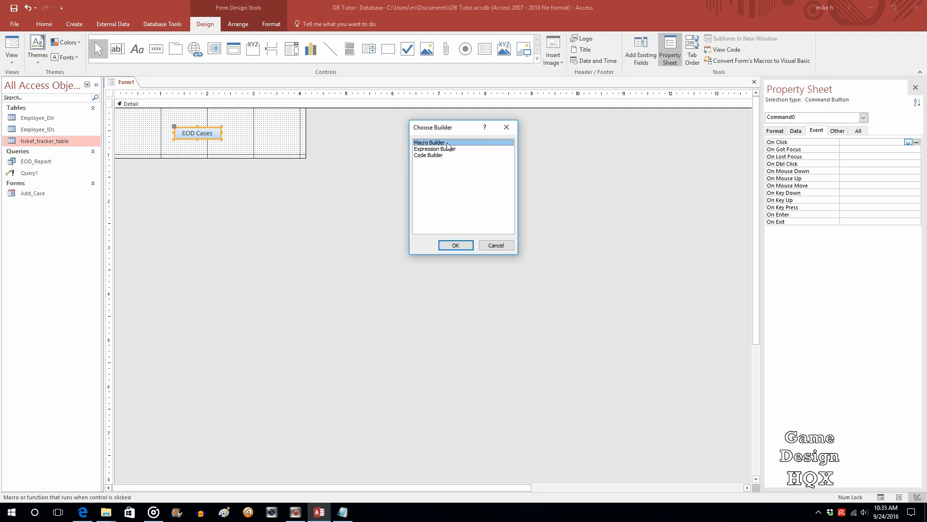
mouse_move(442, 160)
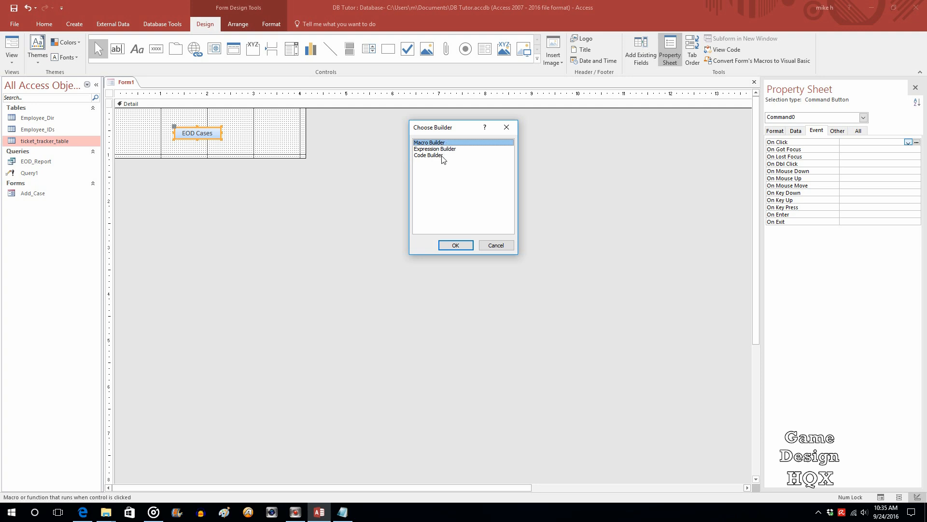
mouse_move(442, 158)
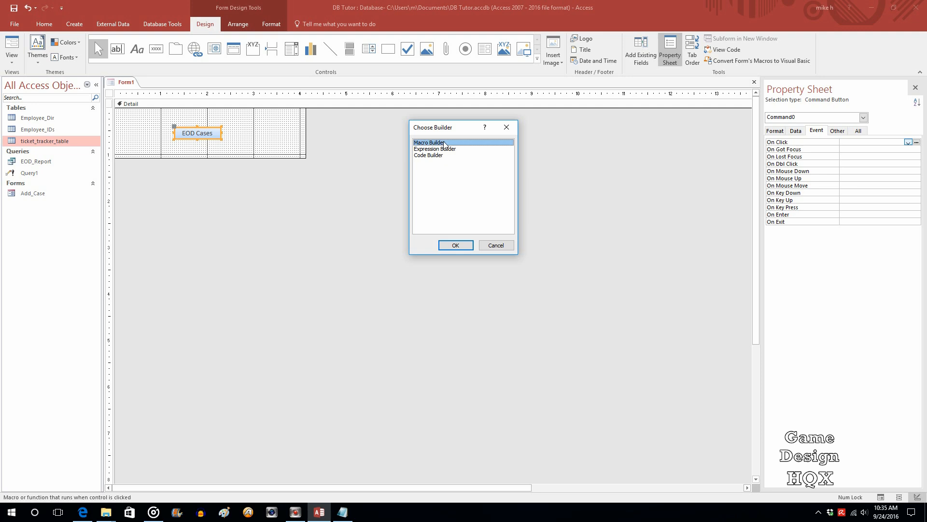
mouse_move(438, 162)
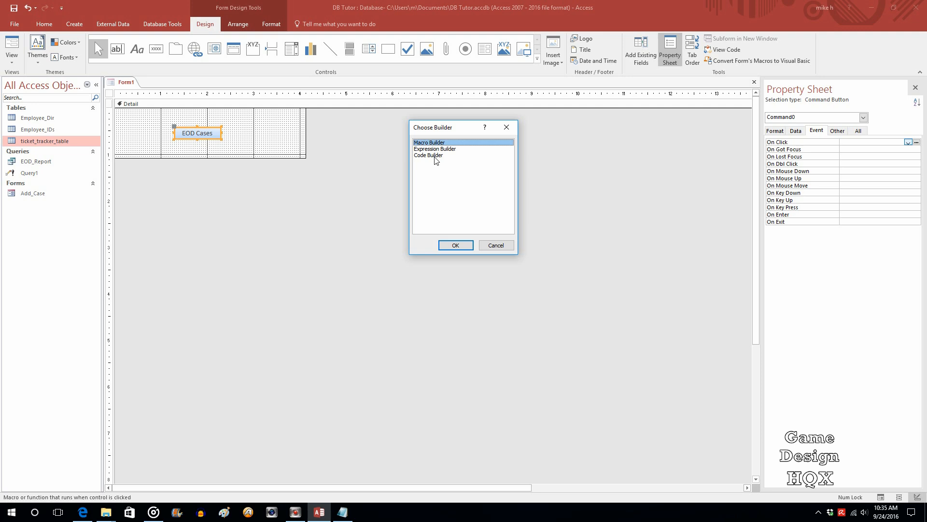
mouse_move(438, 259)
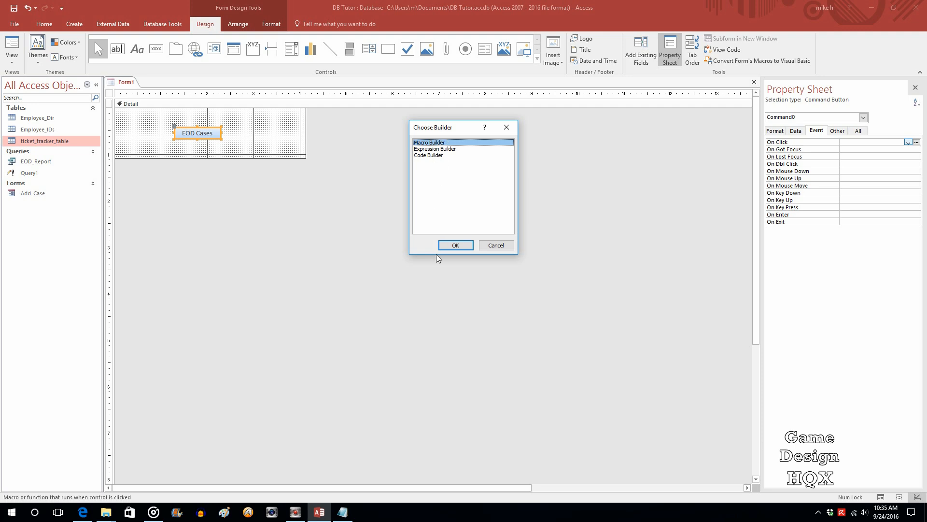
left_click(455, 244)
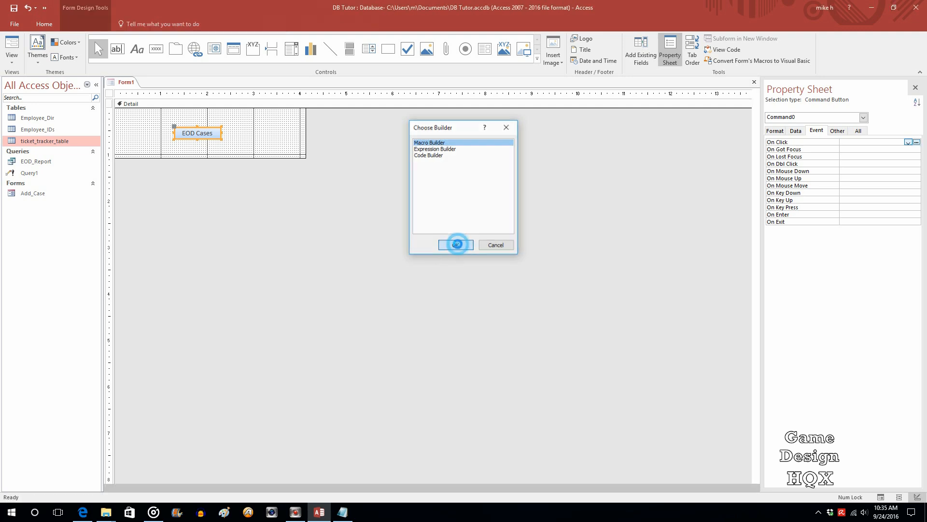
Add an OpenQuery action for EOD_Report in Datasheet view with Read Only data mode
left_click(455, 245)
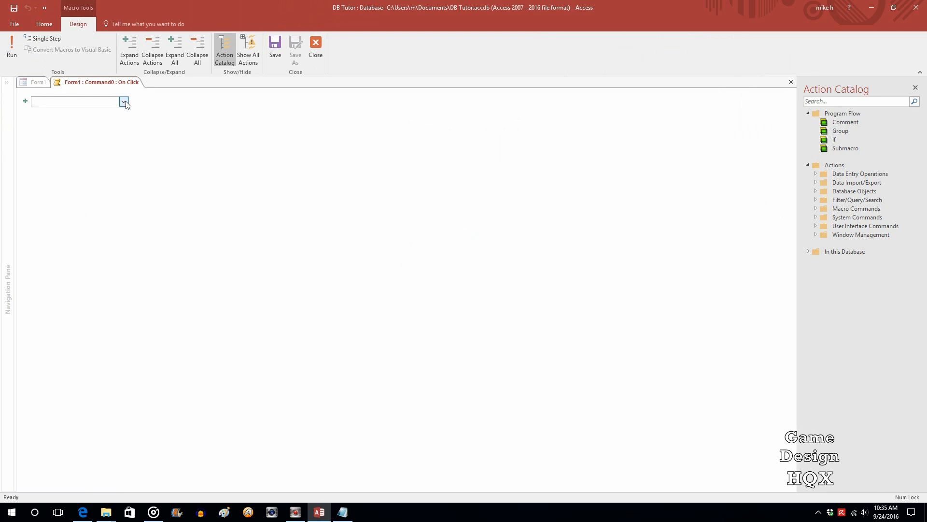
left_click(123, 102)
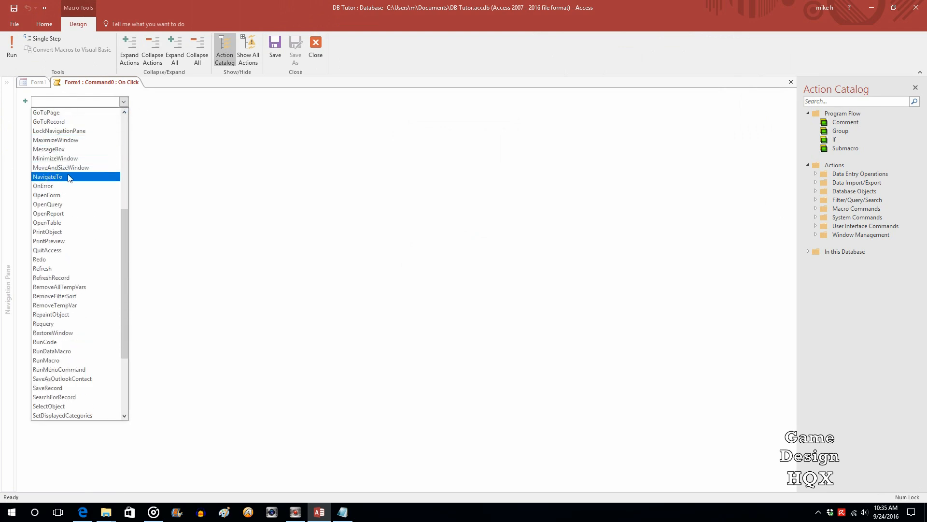
left_click(47, 204)
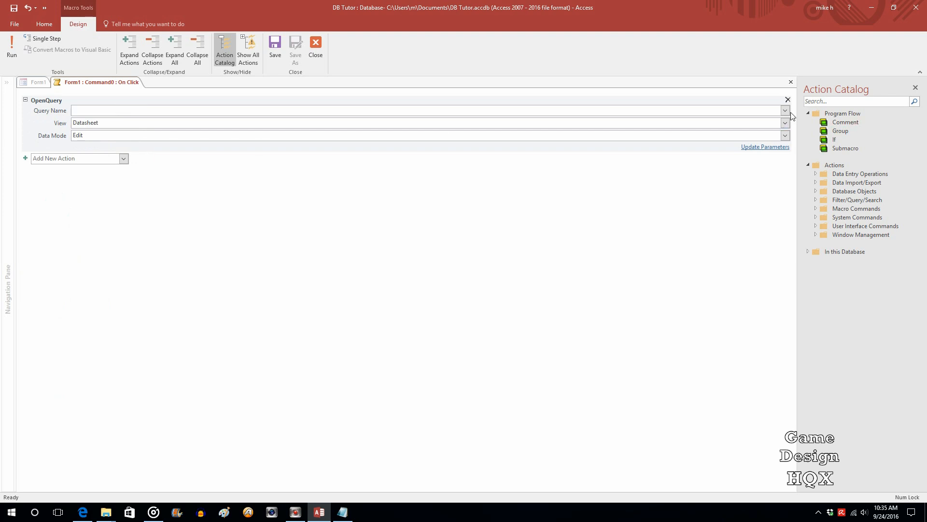
type("EOD_Report")
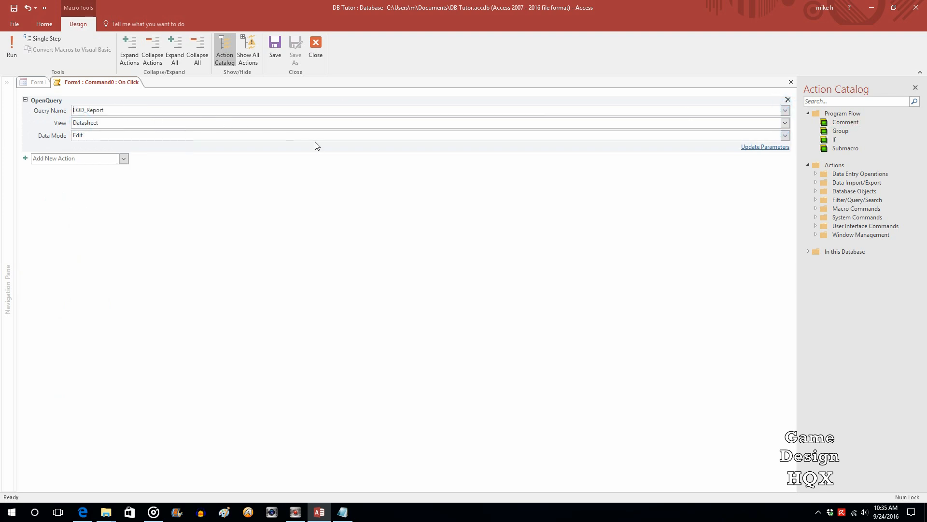
mouse_move(796, 132)
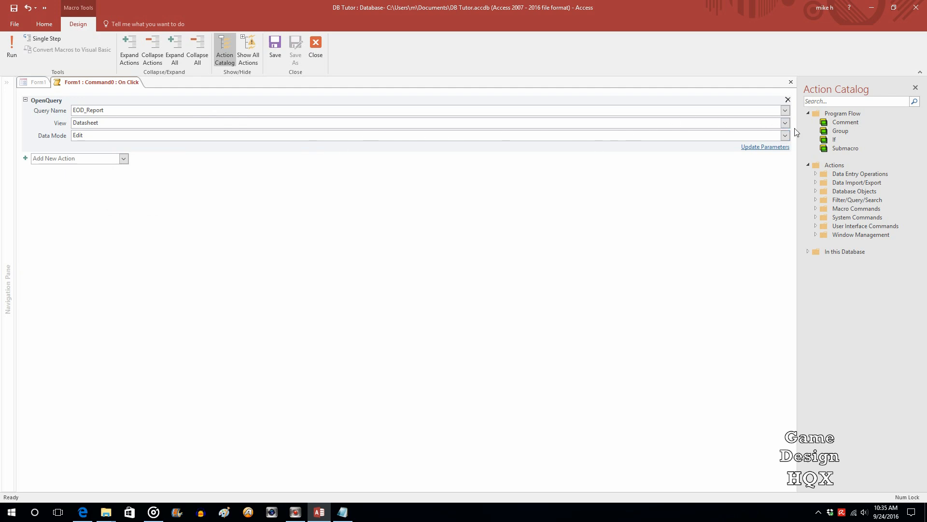
left_click(785, 123)
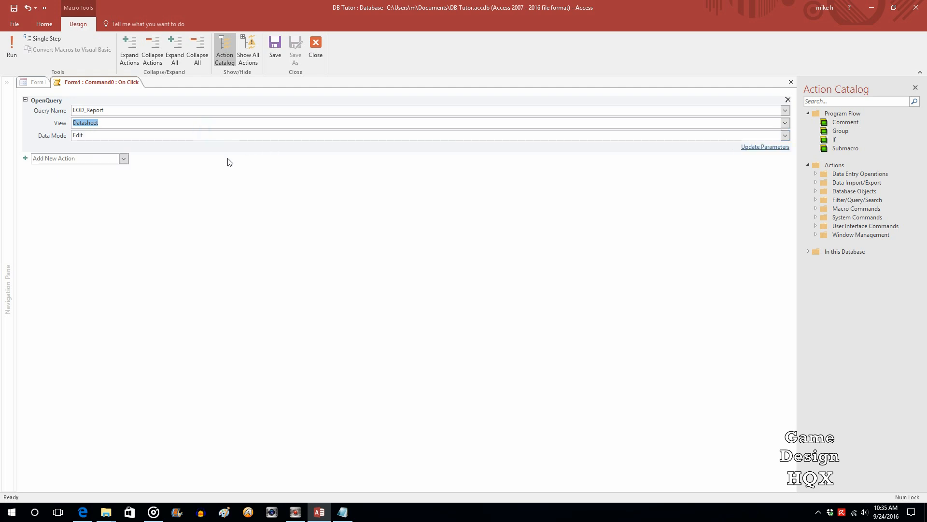
mouse_move(641, 140)
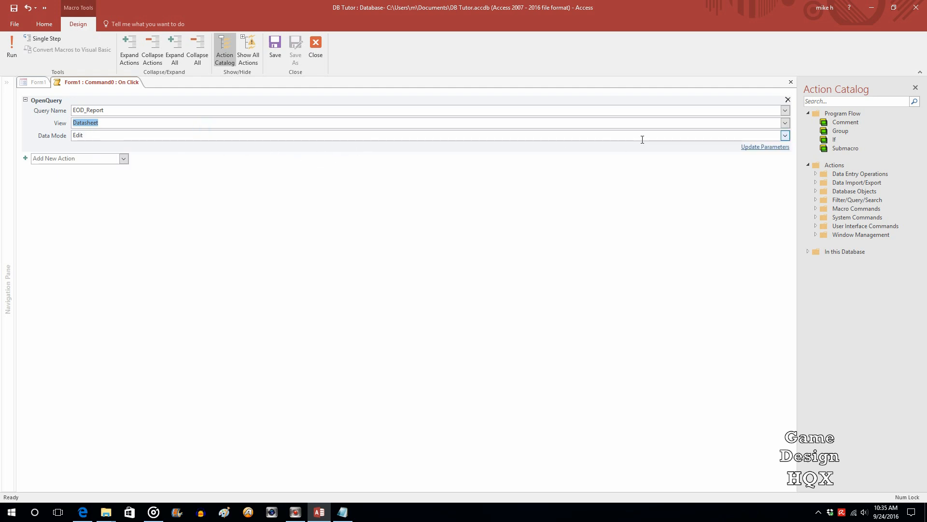
mouse_move(785, 135)
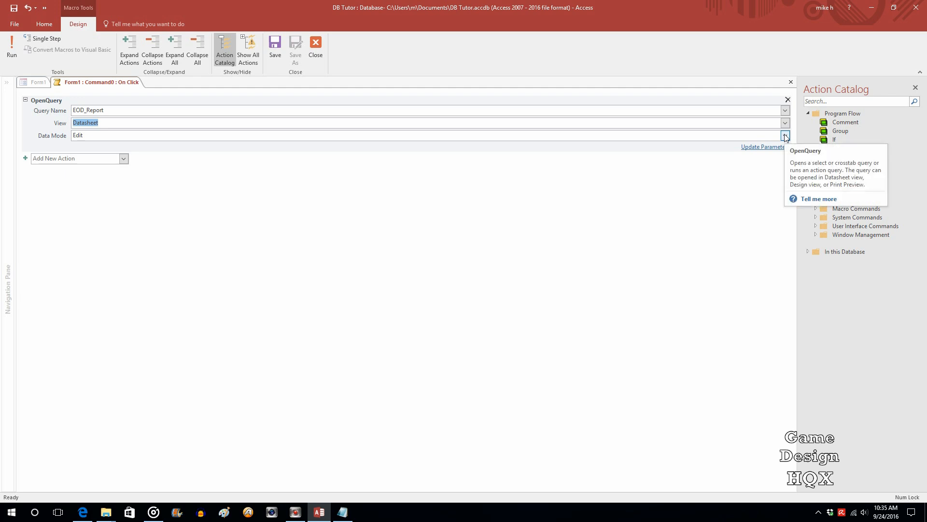
left_click(785, 136)
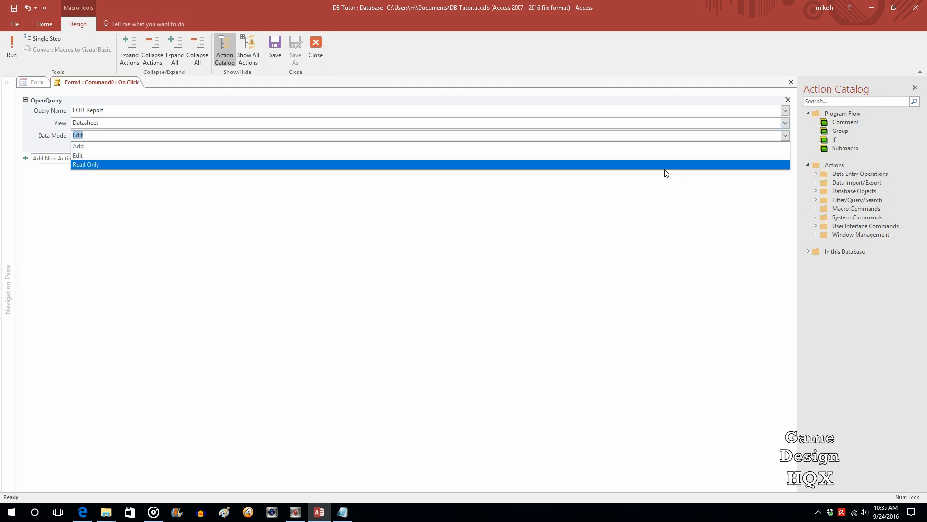
left_click(86, 164)
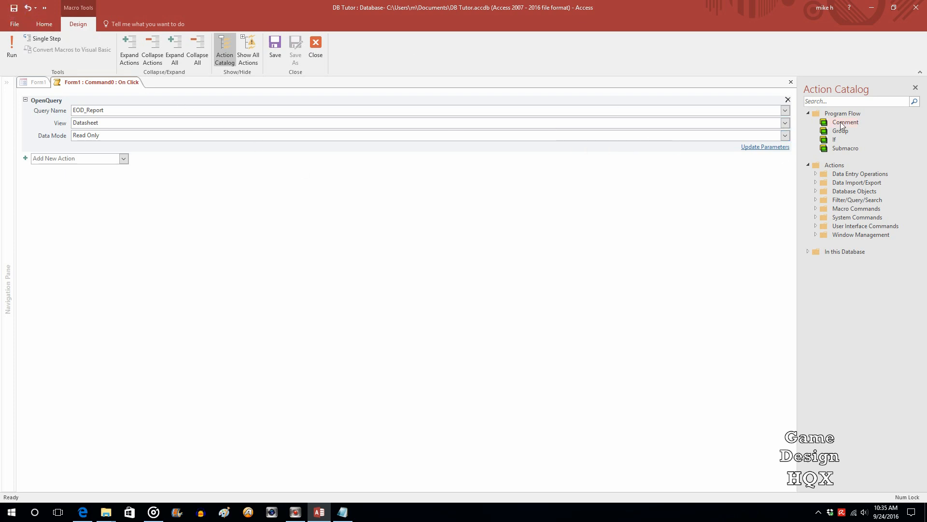
Close the macro designer and save the form as All_Reports
left_click(315, 46)
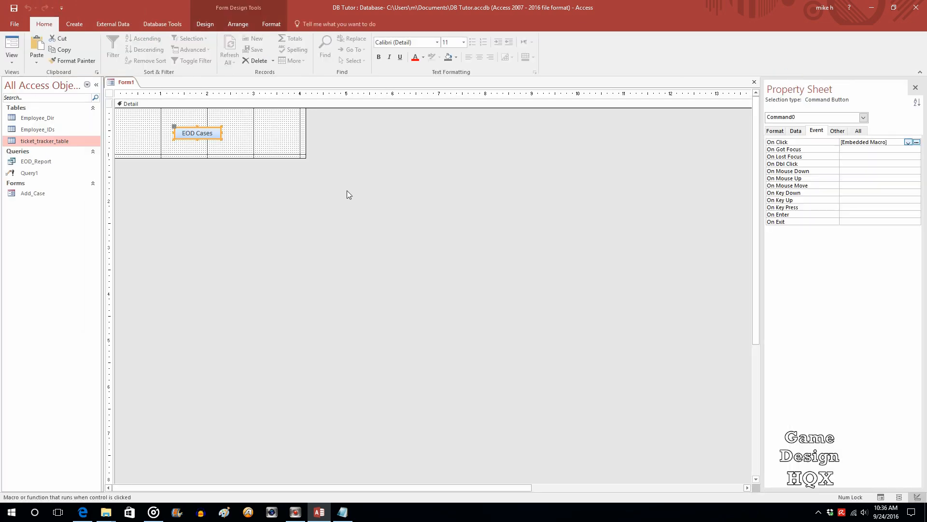
mouse_move(340, 190)
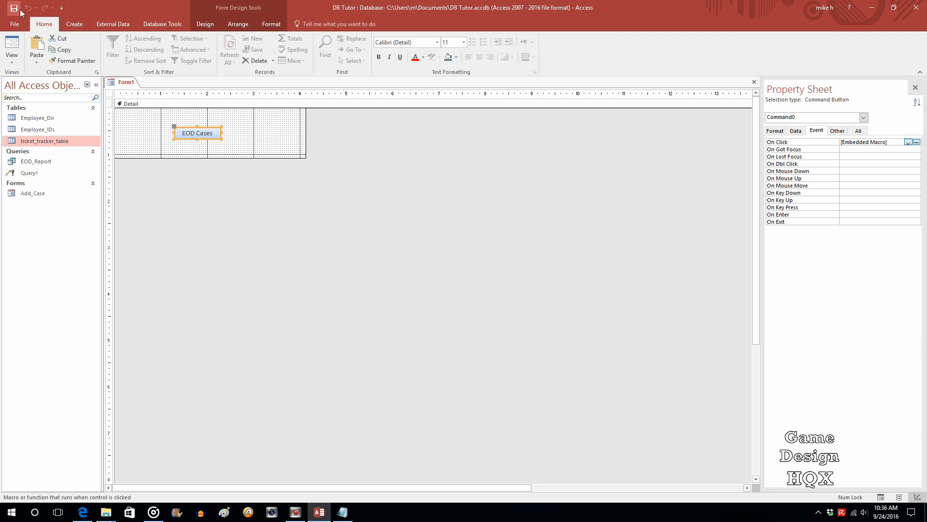
left_click(13, 7)
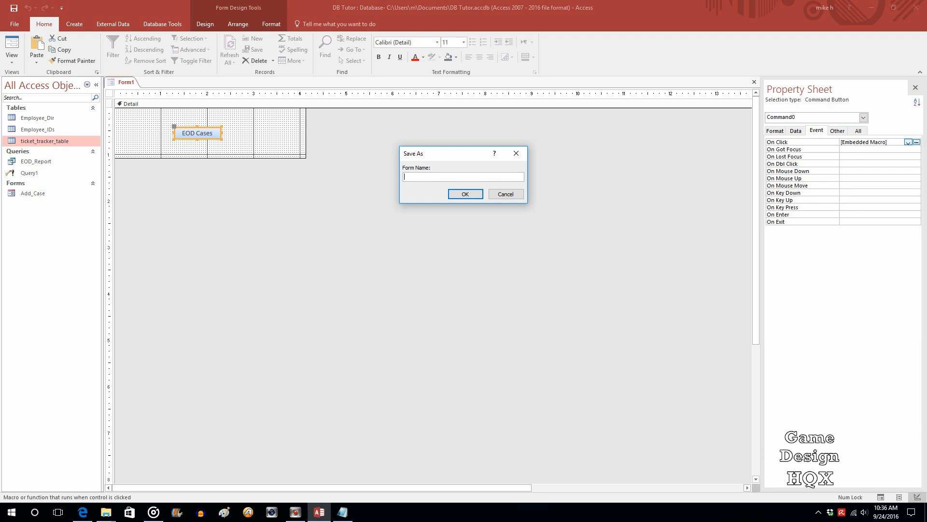
type("All")
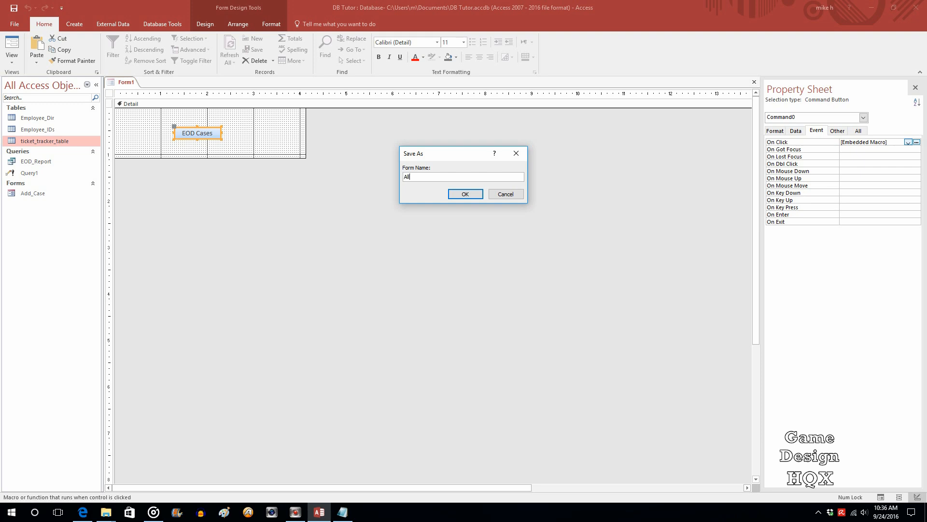
type("_Reports")
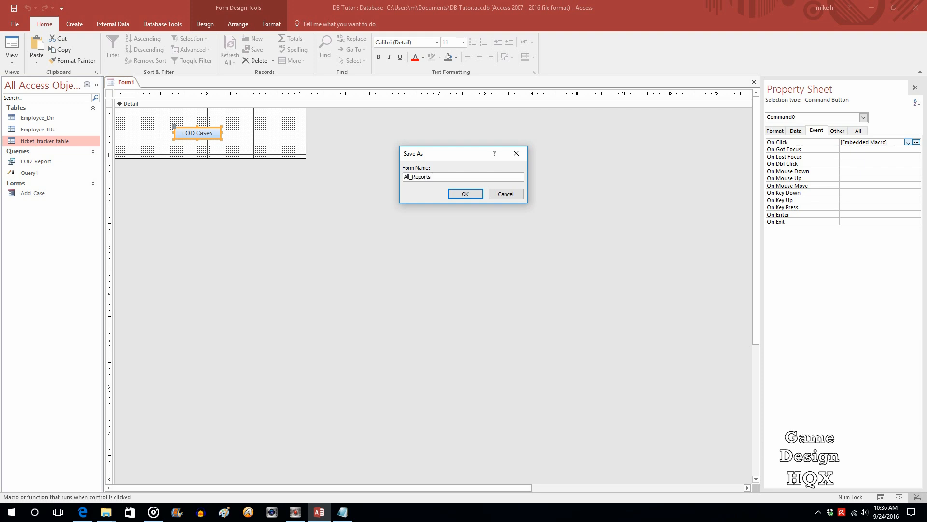
left_click(464, 194)
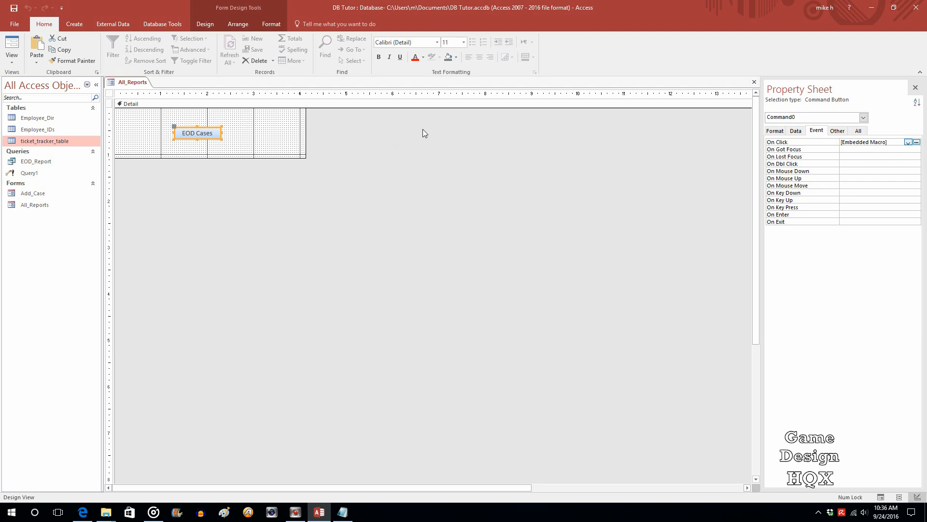
mouse_move(383, 134)
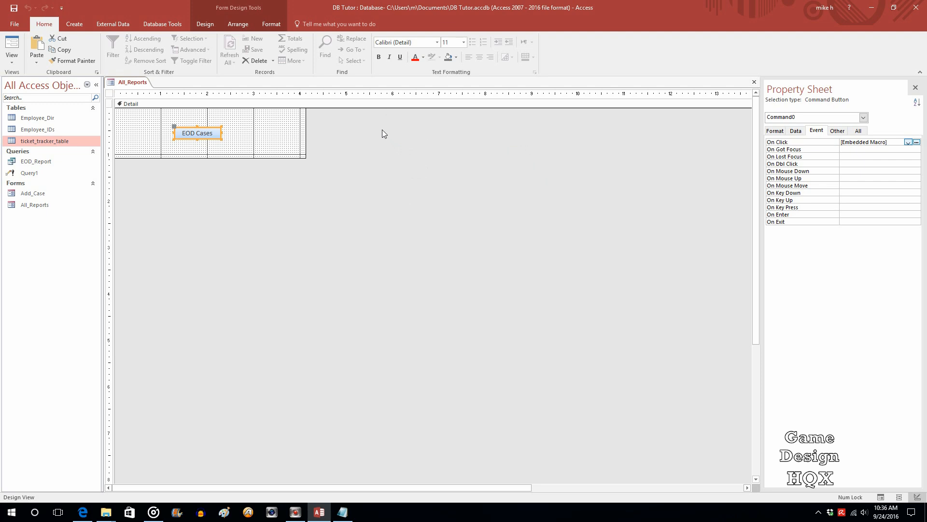
mouse_move(360, 180)
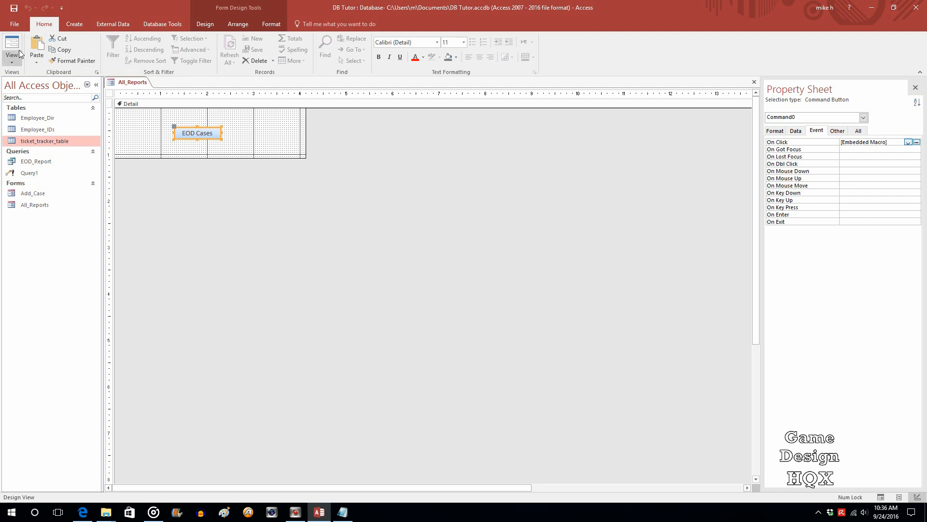
Switch to Form View, click EOD Cases to open EOD_Report, then close the datasheet
left_click(12, 46)
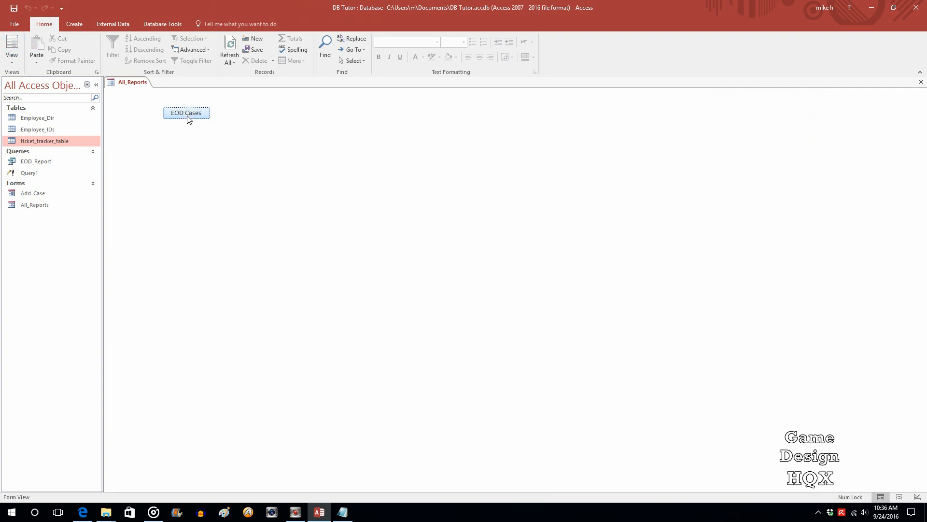
left_click(186, 113)
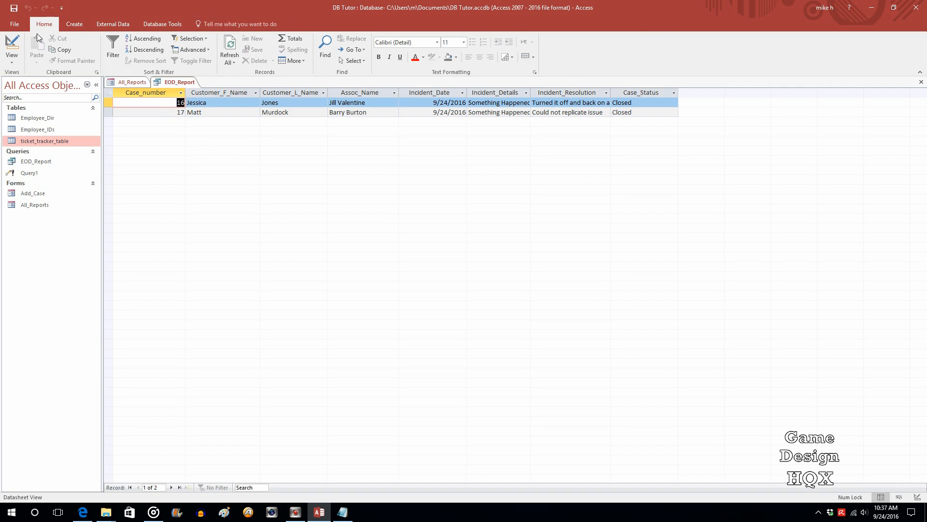
mouse_move(589, 57)
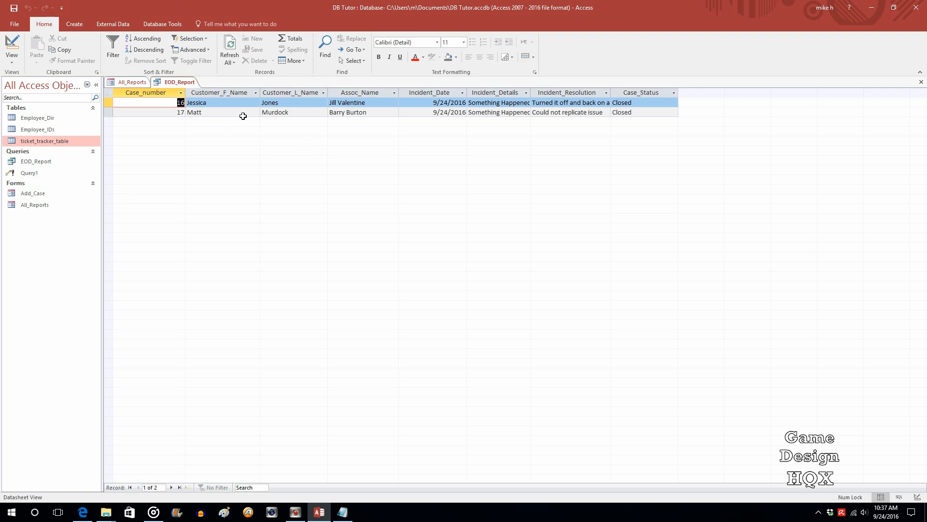
mouse_move(650, 126)
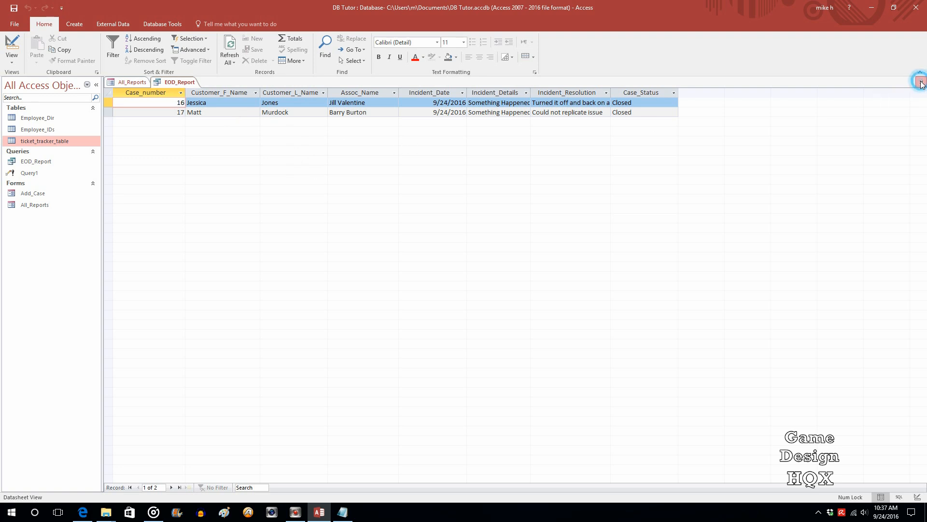
left_click(920, 81)
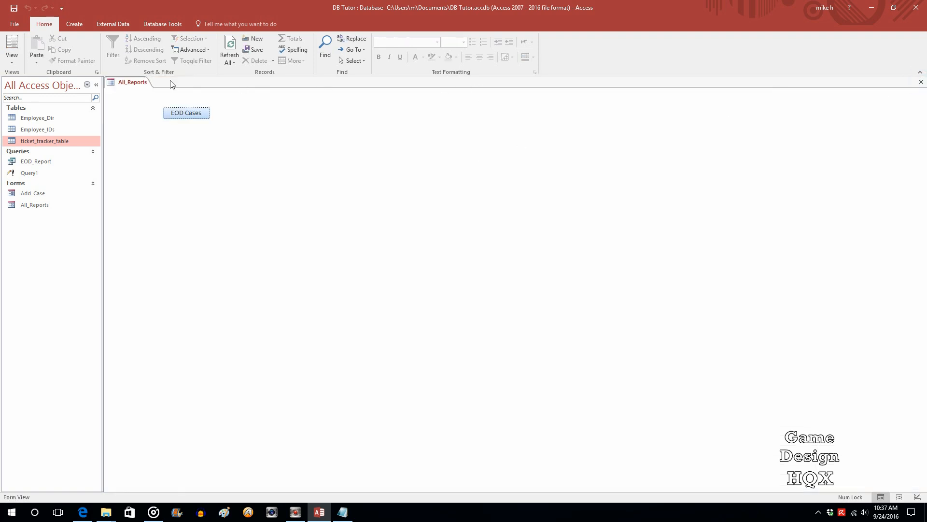
Return All_Reports to Design View and start a Code Builder handler for On Click
left_click(12, 50)
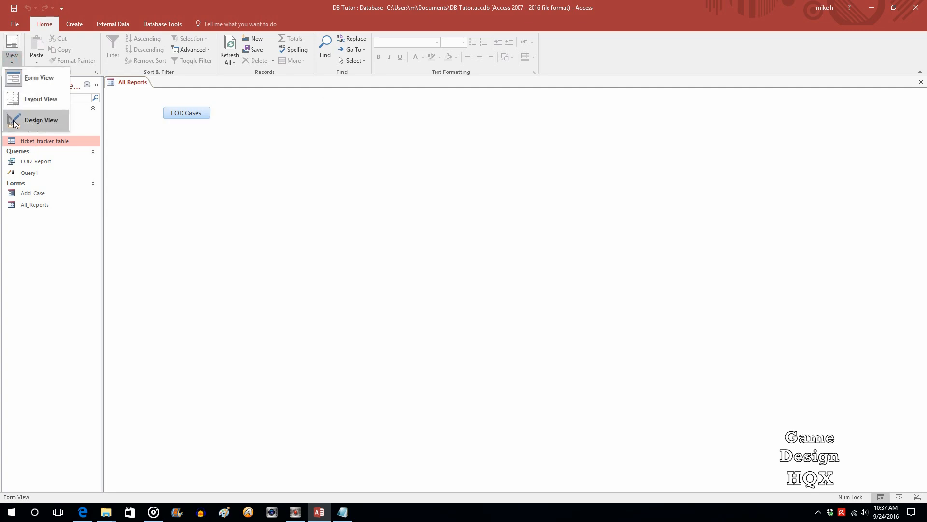
left_click(41, 120)
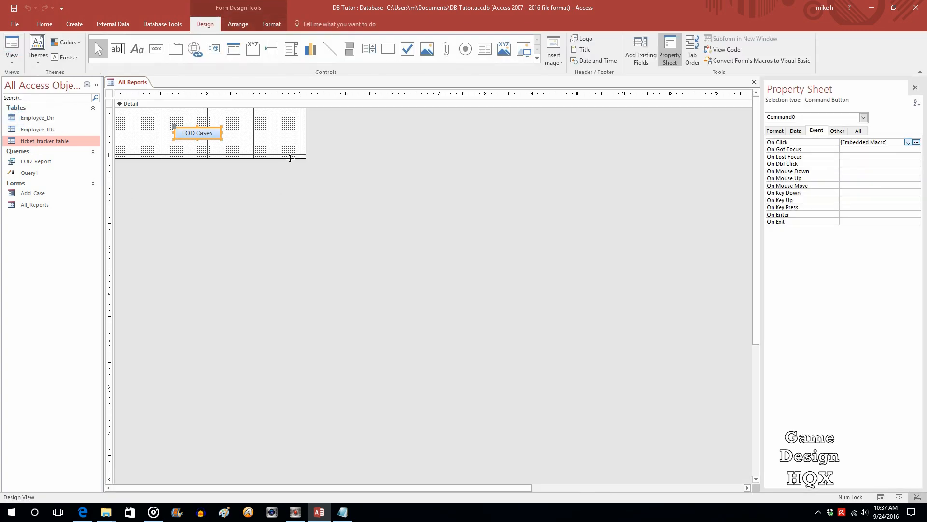
mouse_move(886, 157)
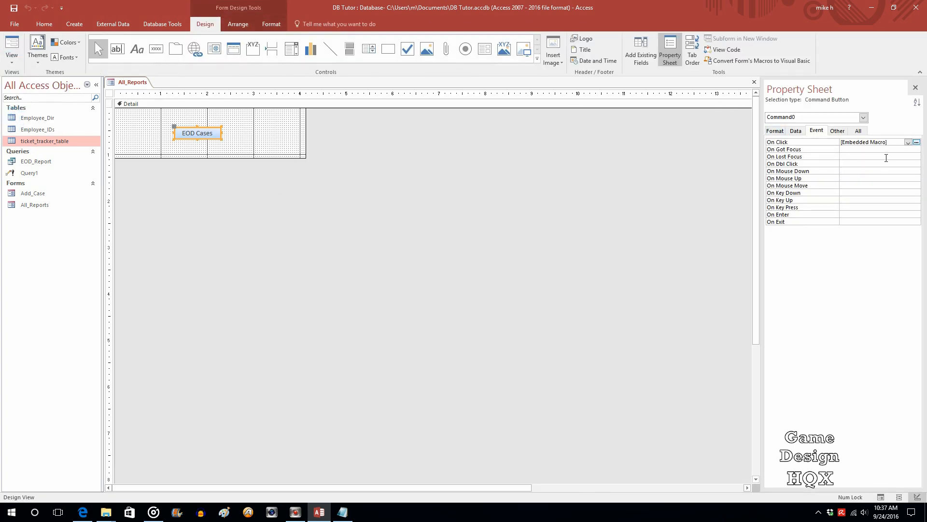
mouse_move(799, 145)
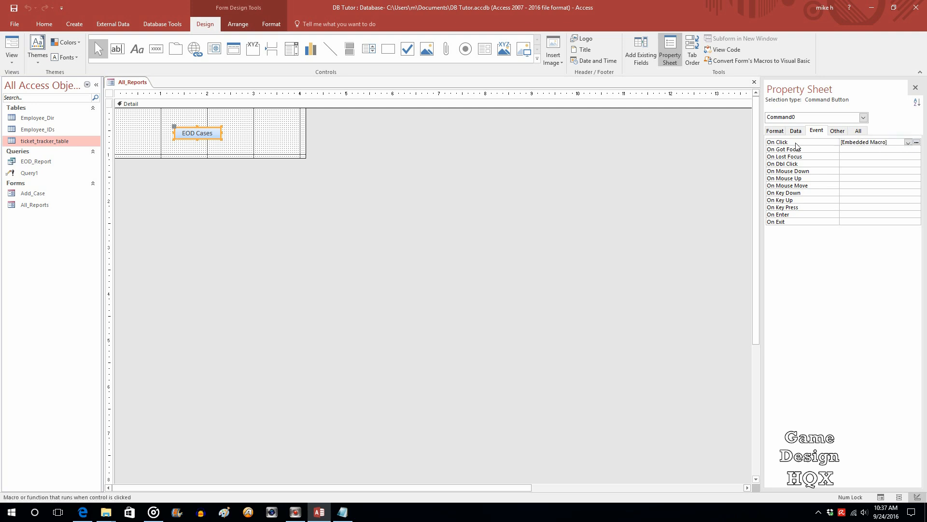
left_click(872, 142)
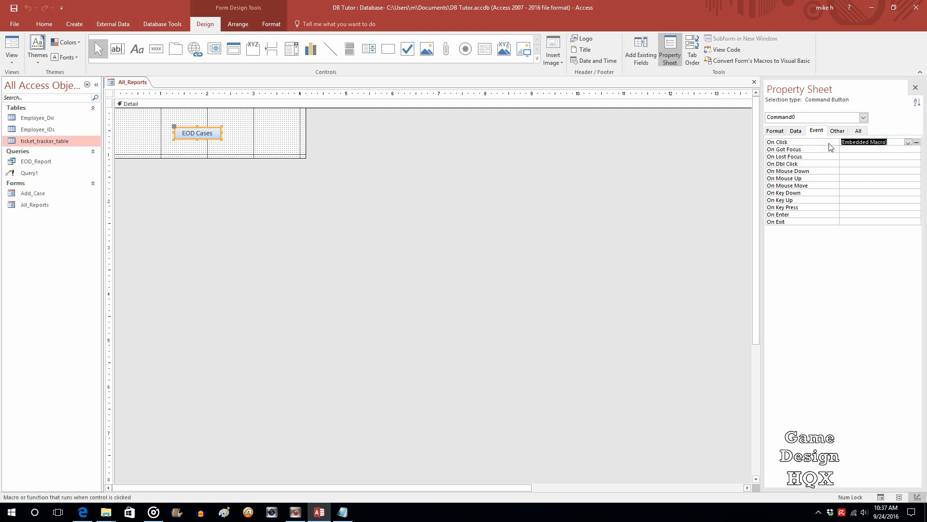
left_click(915, 142)
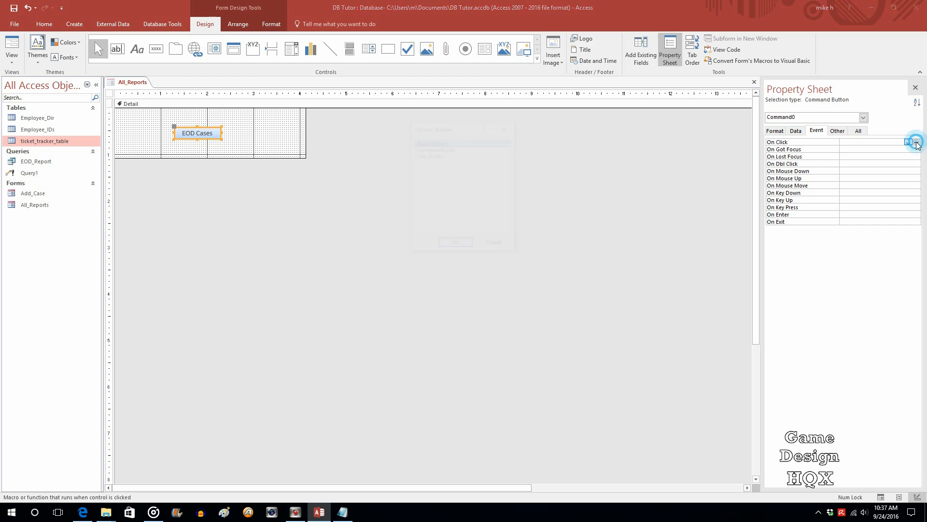
left_click(916, 142)
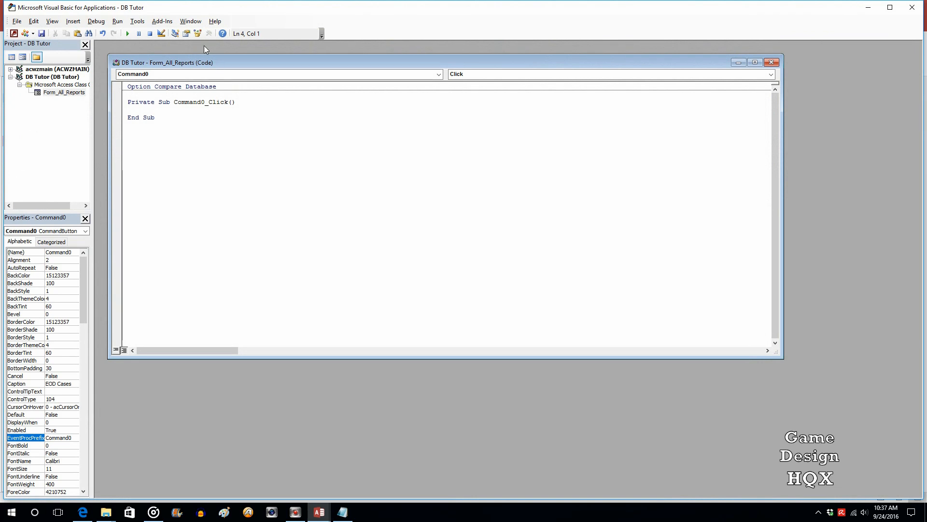
mouse_move(134, 13)
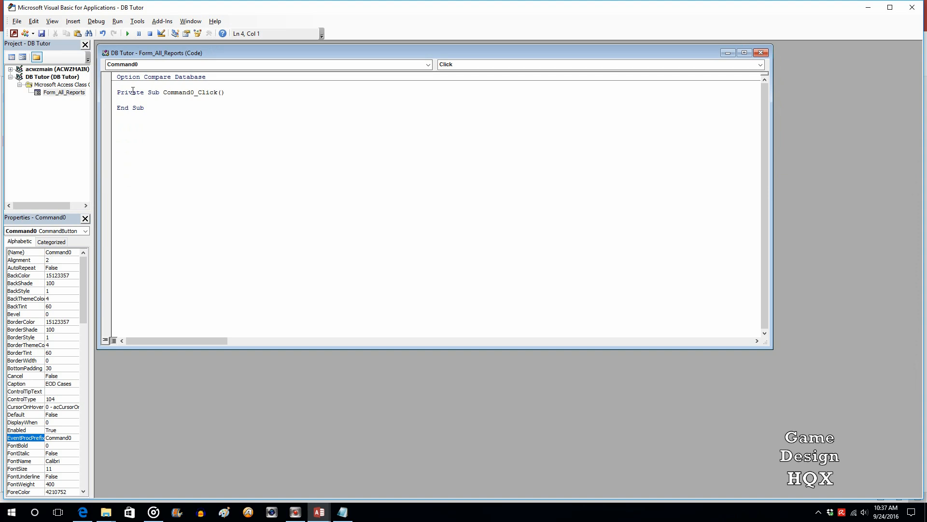
Position the cursor inside the empty Command0_Click procedure body to add code lines
left_click_drag(118, 92, 143, 107)
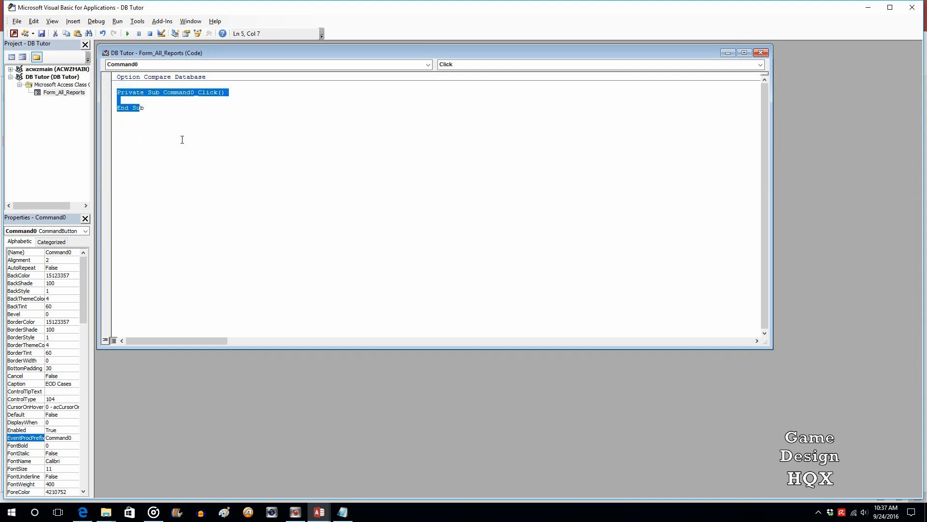
left_click(148, 107)
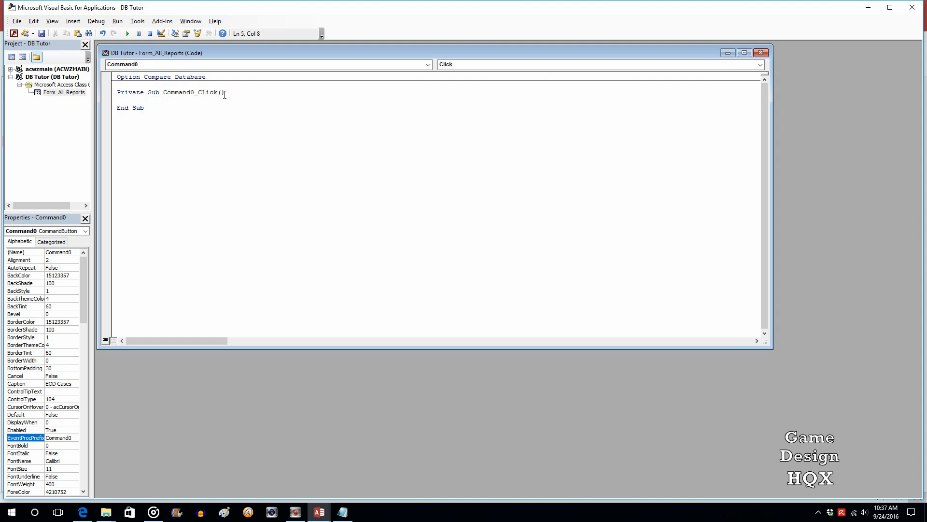
double_click(180, 92)
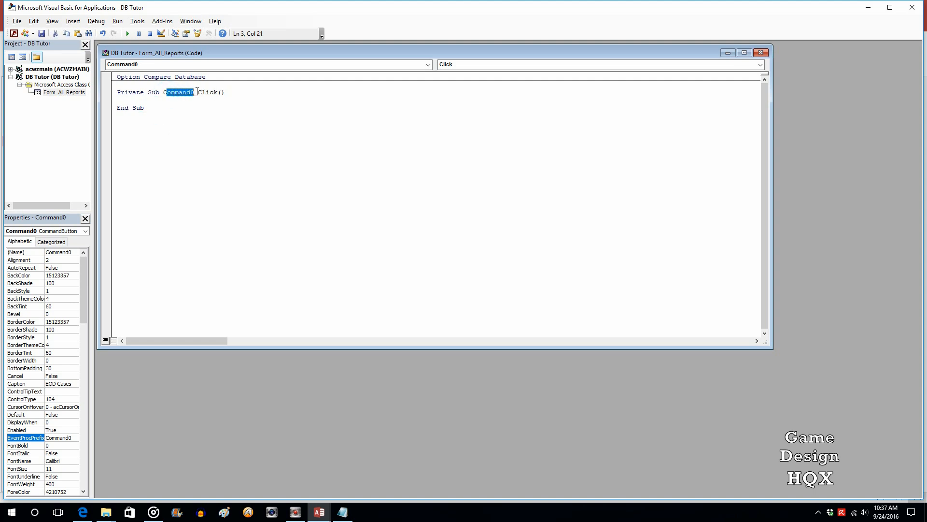
left_click(139, 99)
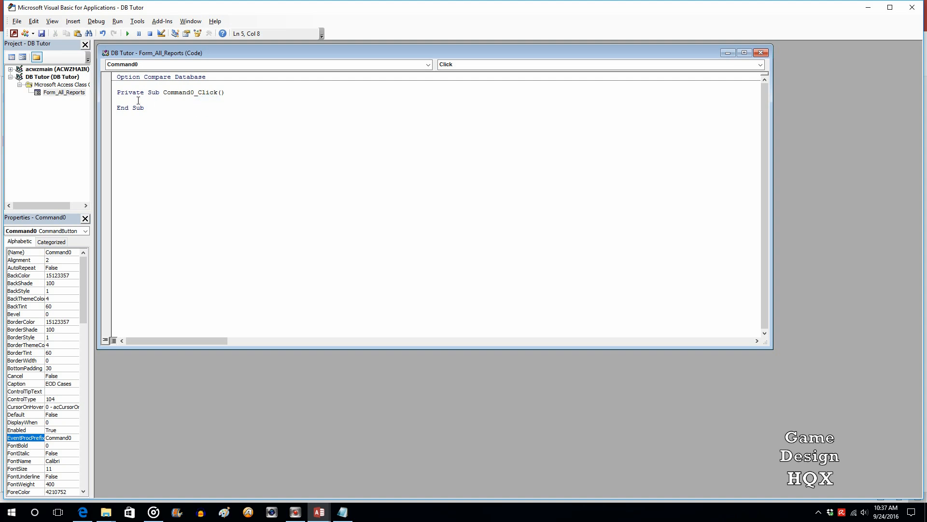
left_click(117, 100)
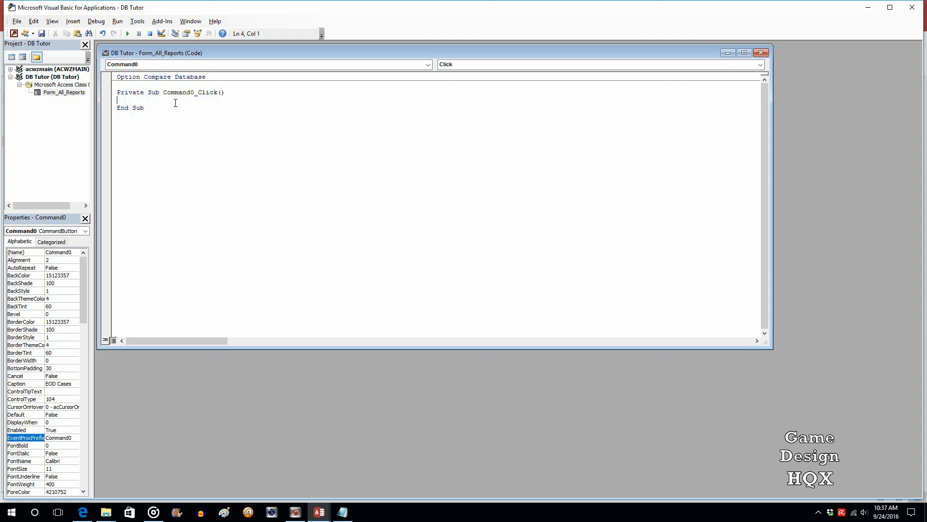
double_click(177, 93)
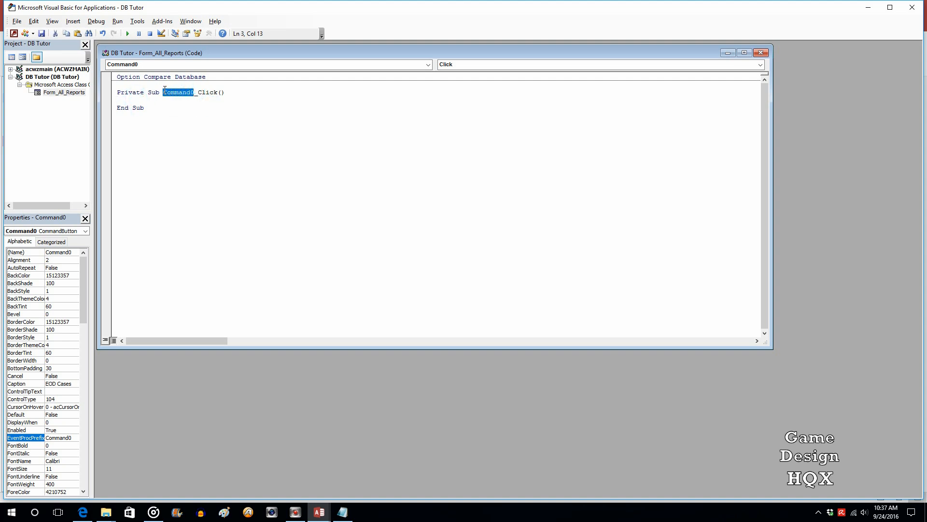
left_click(124, 100)
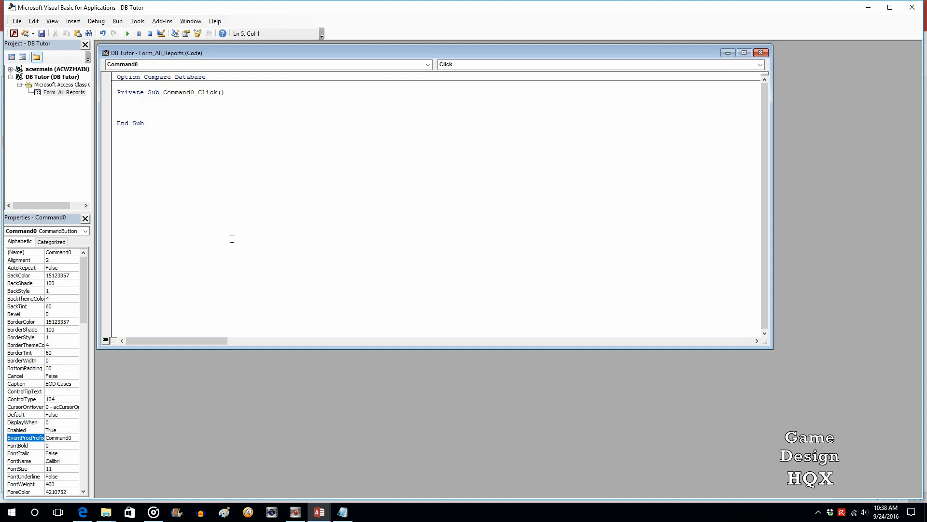
Write DoCmd.OpenQuery "EOD_Report", acViewNormal, acReadOnly using IntelliSense lists
type("DoCmd")
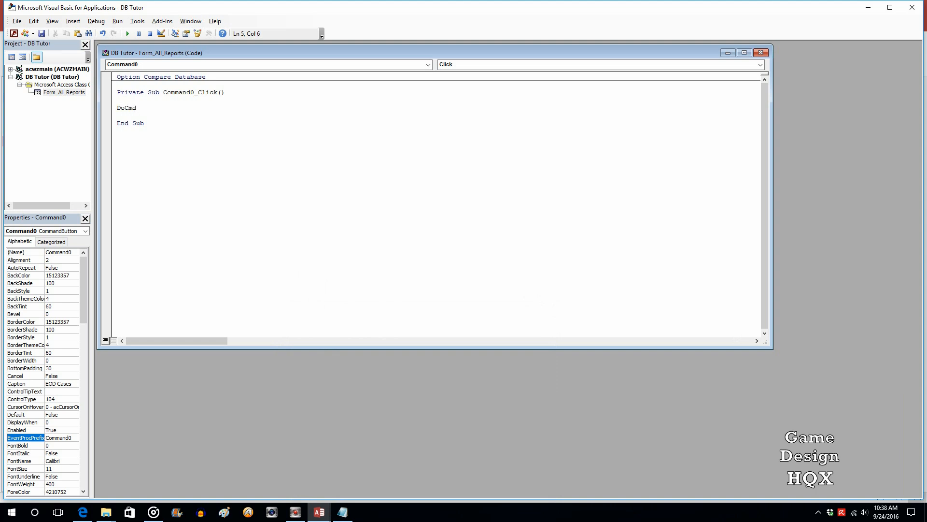
type(".")
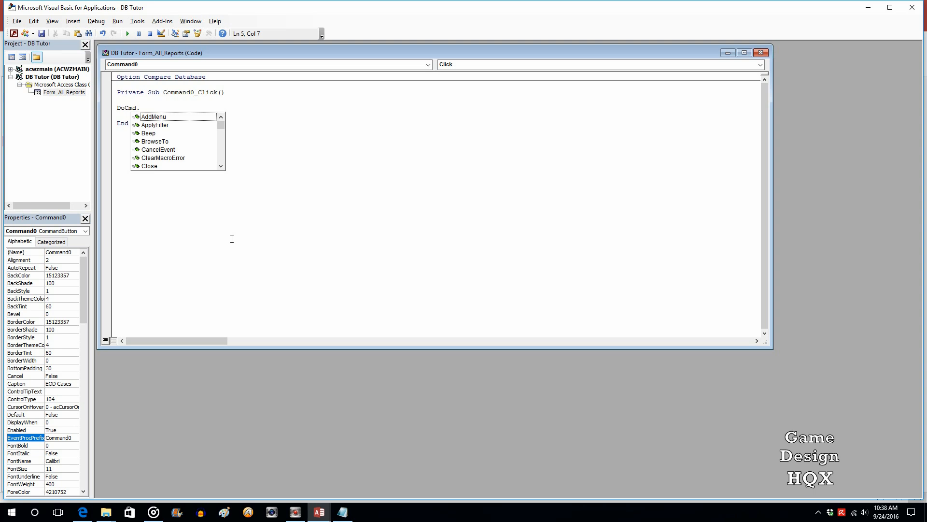
scroll("down", 3)
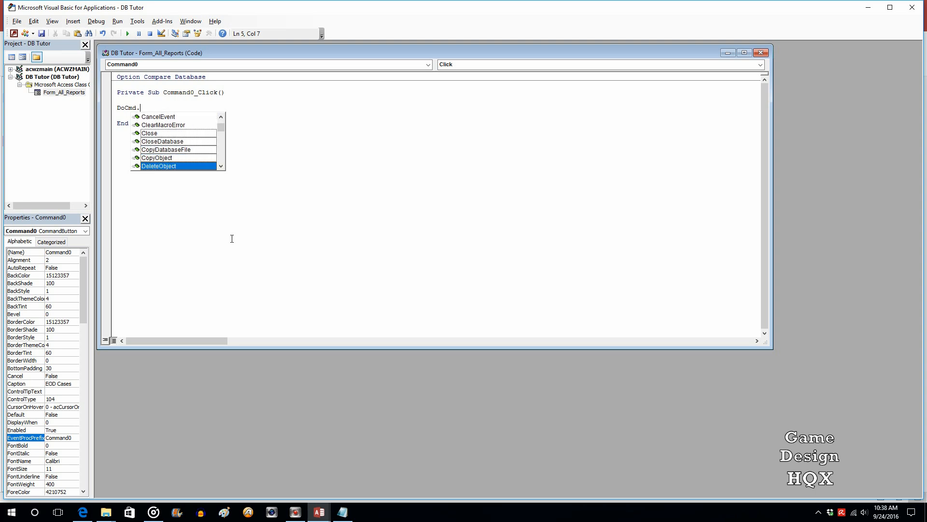
scroll("down", 3)
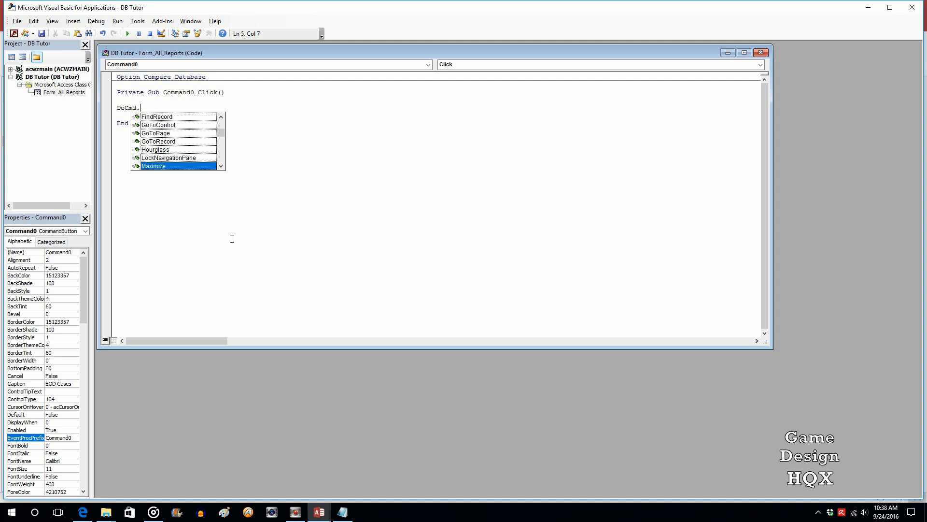
scroll("down", 3)
type("OpenQuery")
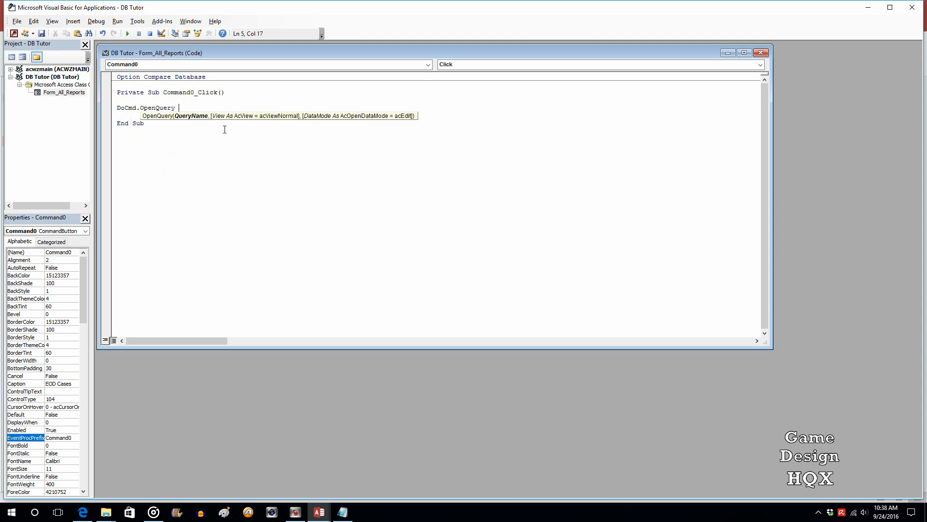
type("\"")
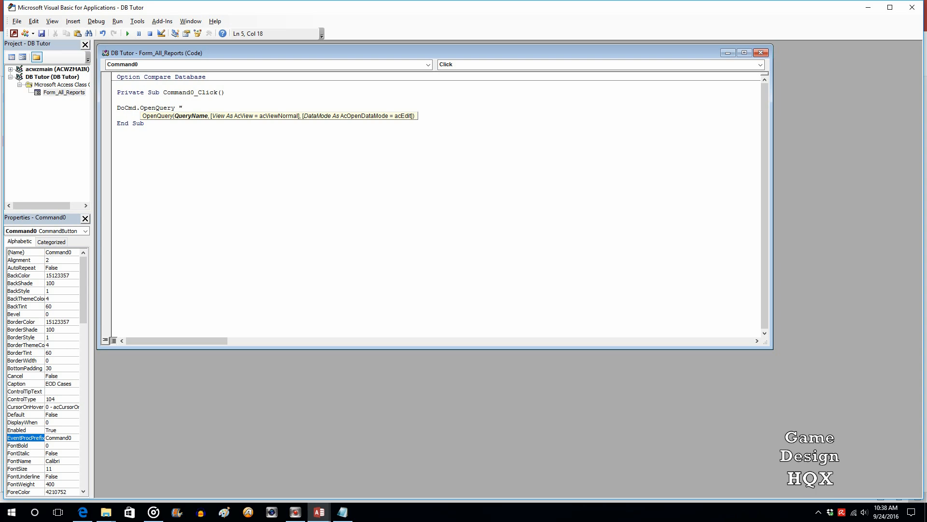
type("EQ")
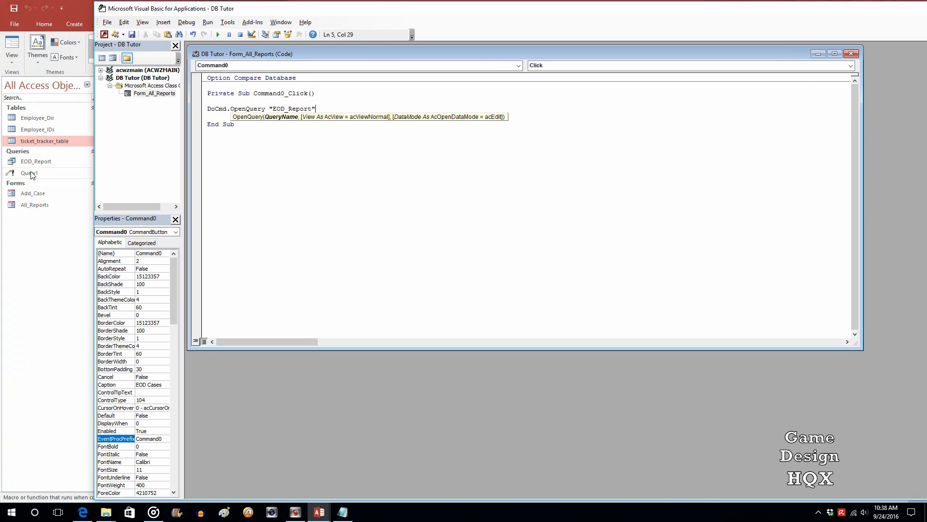
mouse_move(38, 165)
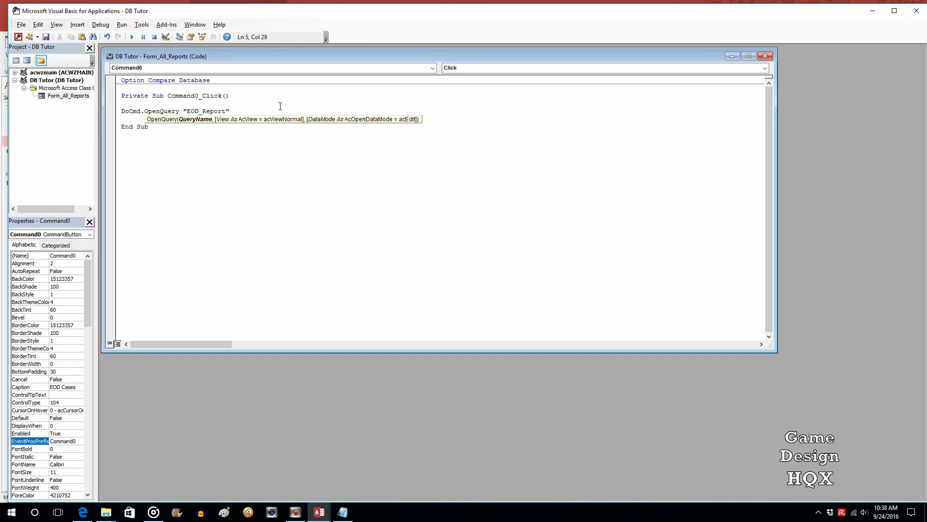
type(",")
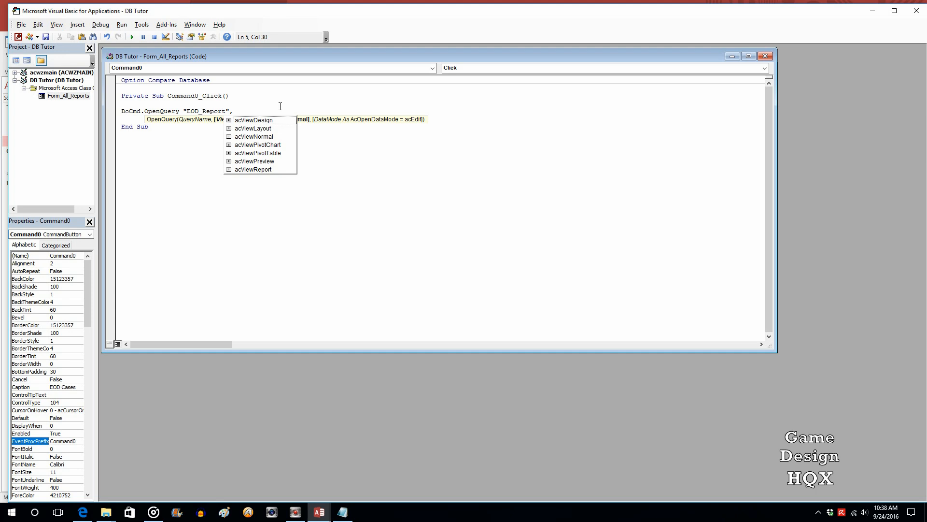
mouse_move(273, 136)
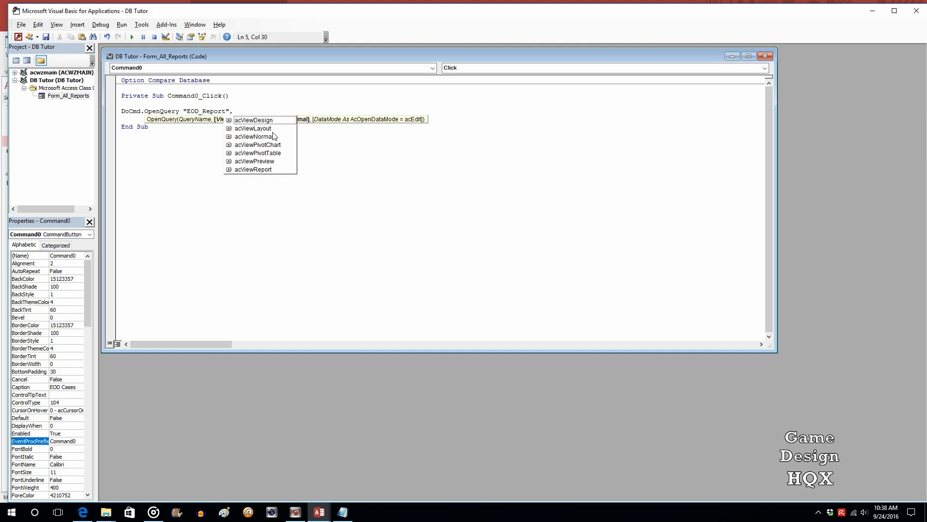
mouse_move(271, 137)
type("acViewNormal")
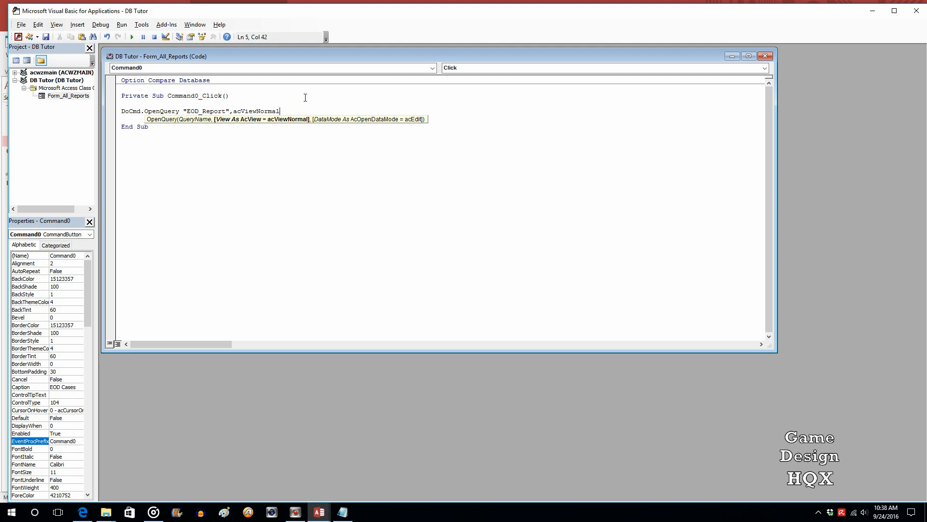
type(", acReadOnly")
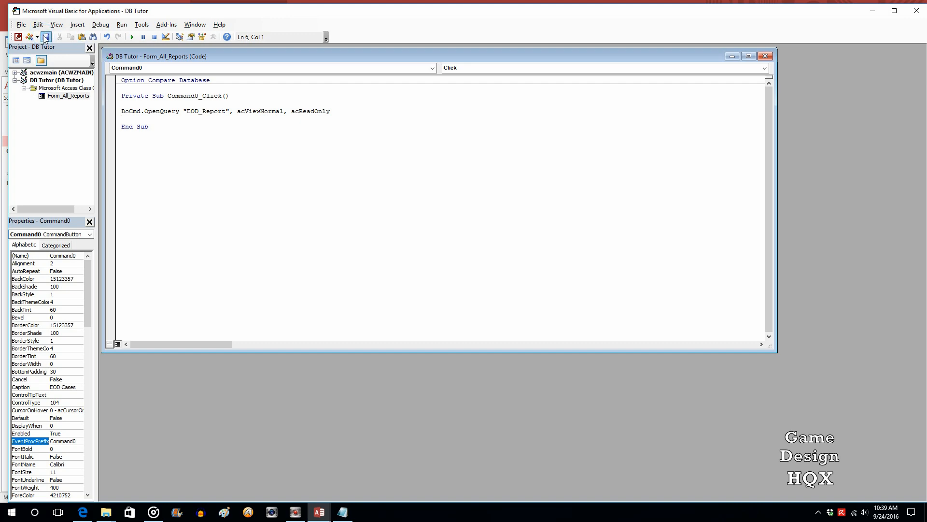
Save the new click procedure code and reopen the EOD_Report query in Design View
left_click(765, 56)
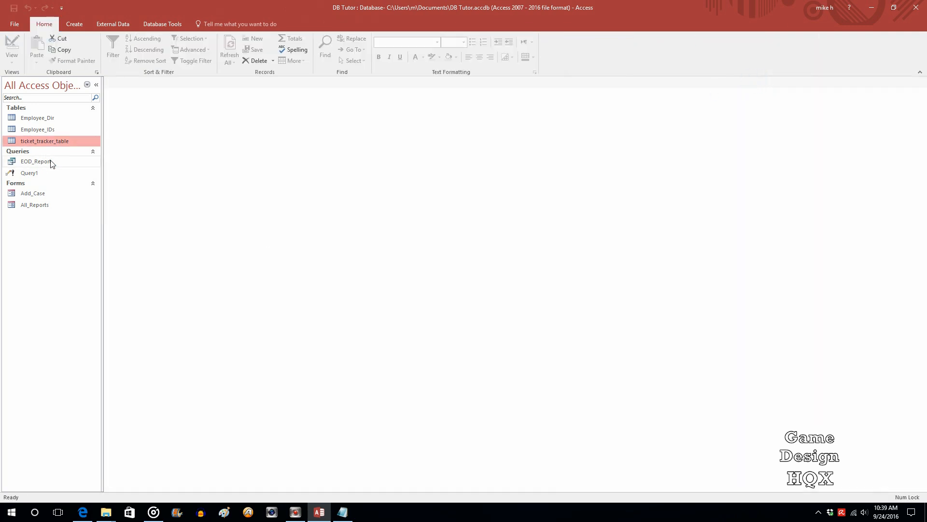
mouse_move(56, 161)
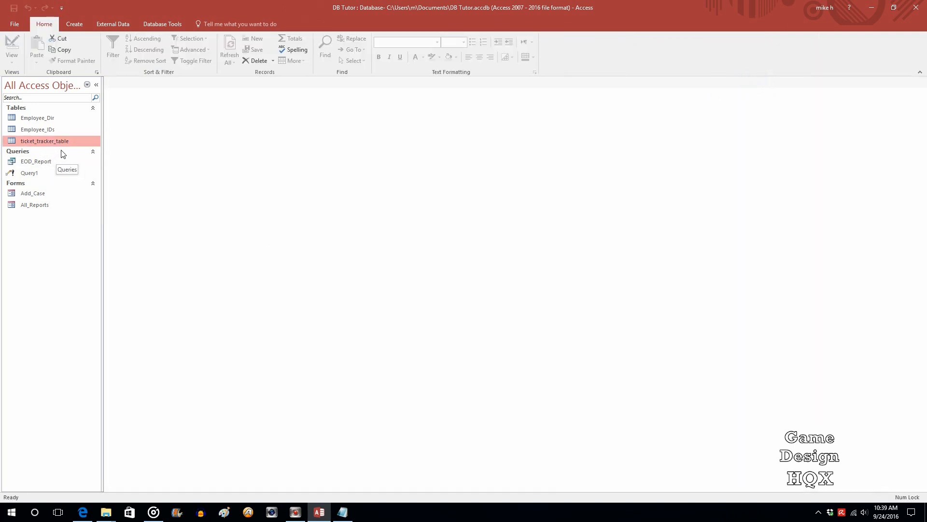
mouse_move(44, 164)
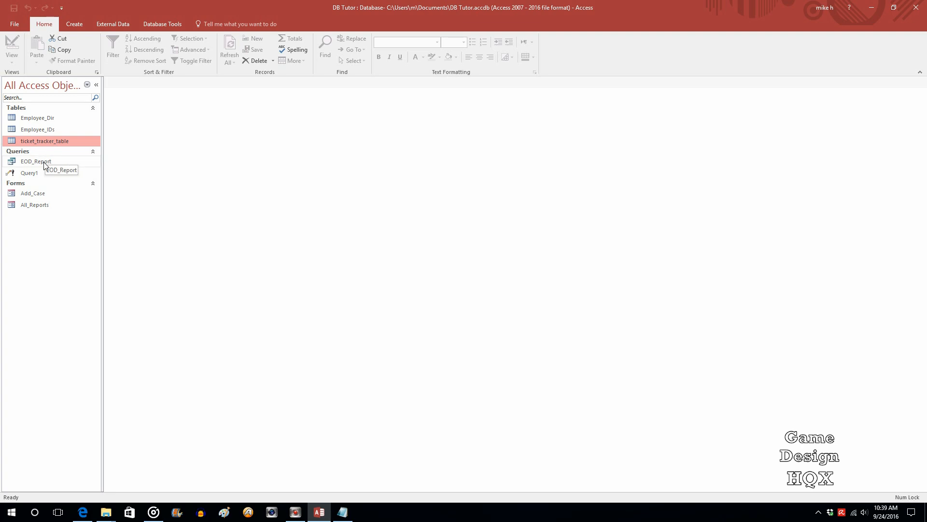
left_click(36, 161)
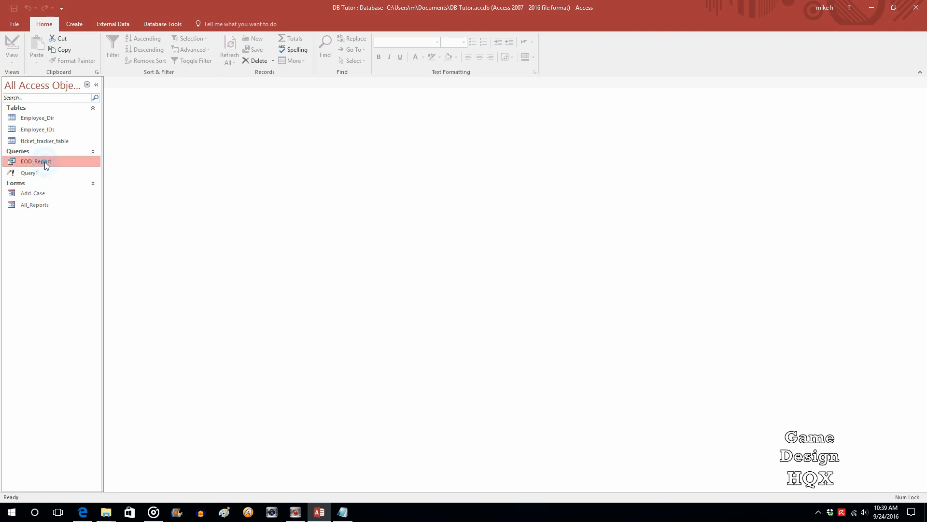
right_click(36, 161)
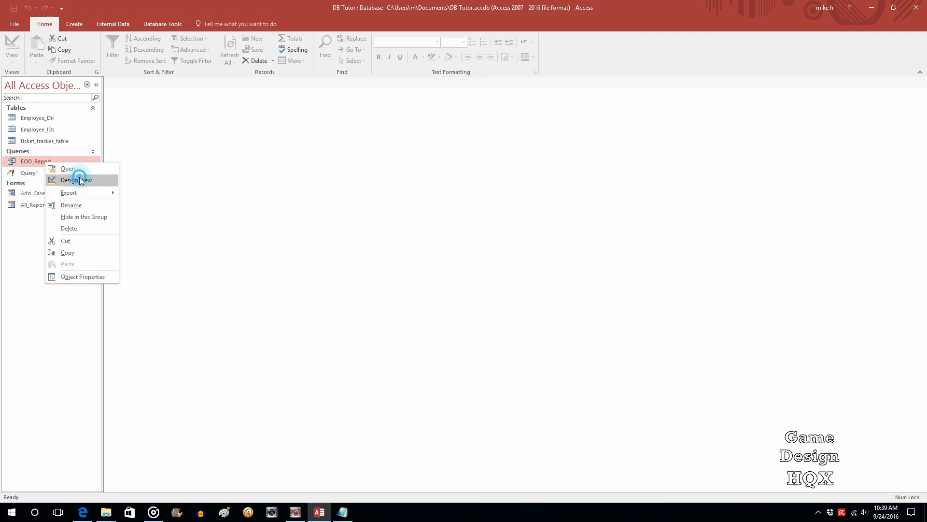
left_click(75, 180)
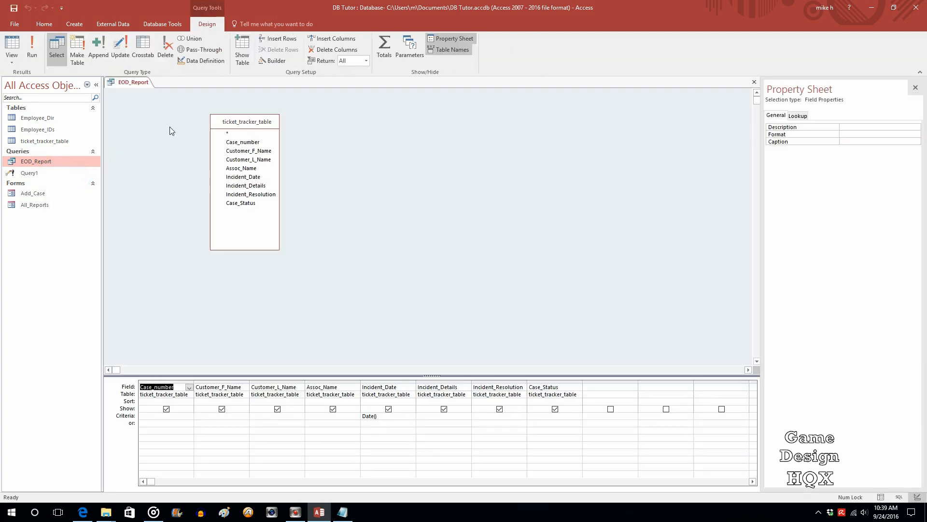
mouse_move(680, 96)
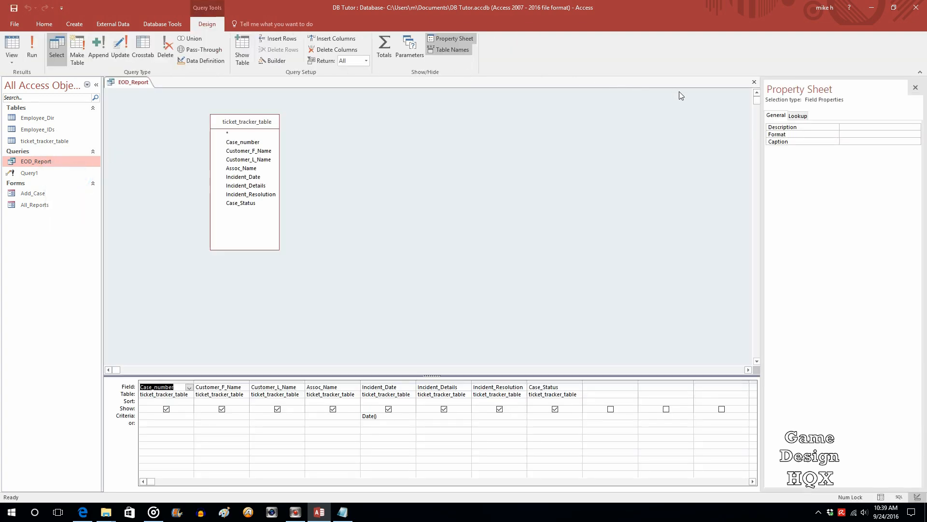
Close the EOD_Report query design and select the All_Reports form
left_click(754, 81)
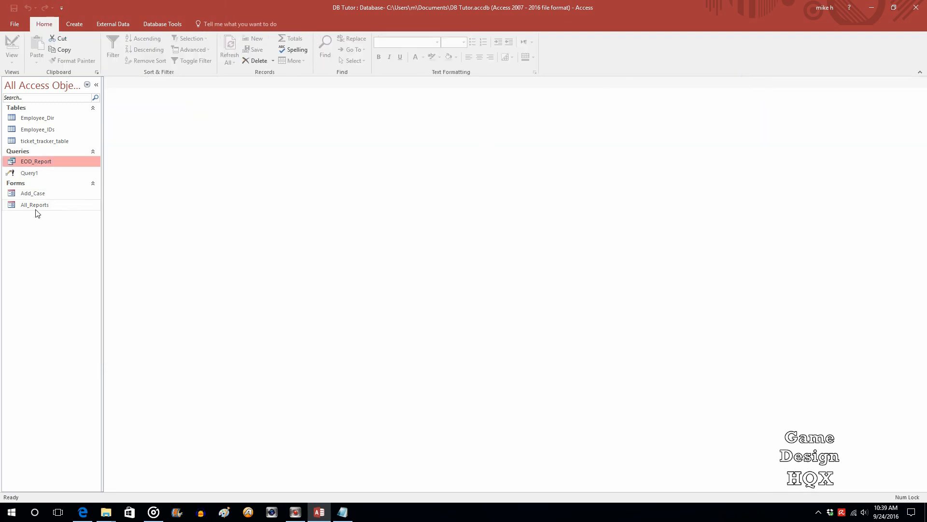
left_click(34, 205)
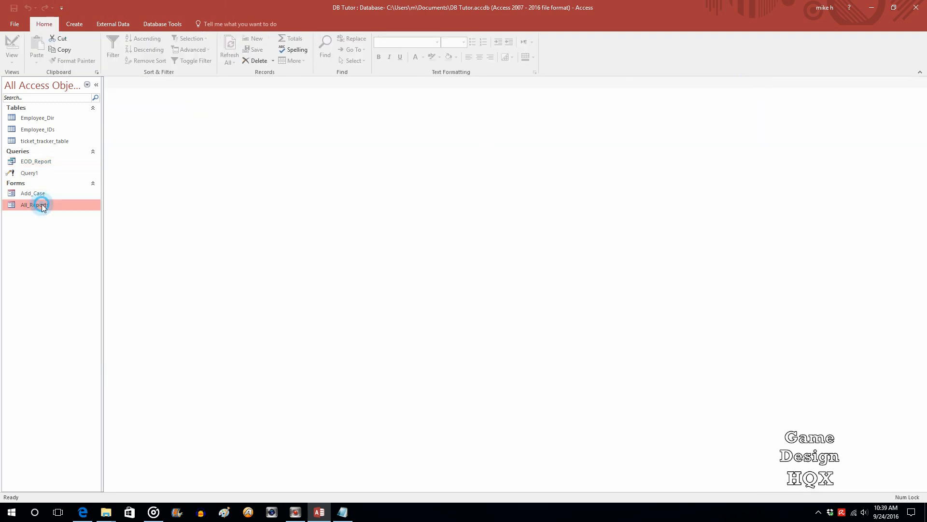
In the All_Reports form design, confirm the EOD Cases button's On Click shows [Event Procedure]
double_click(34, 204)
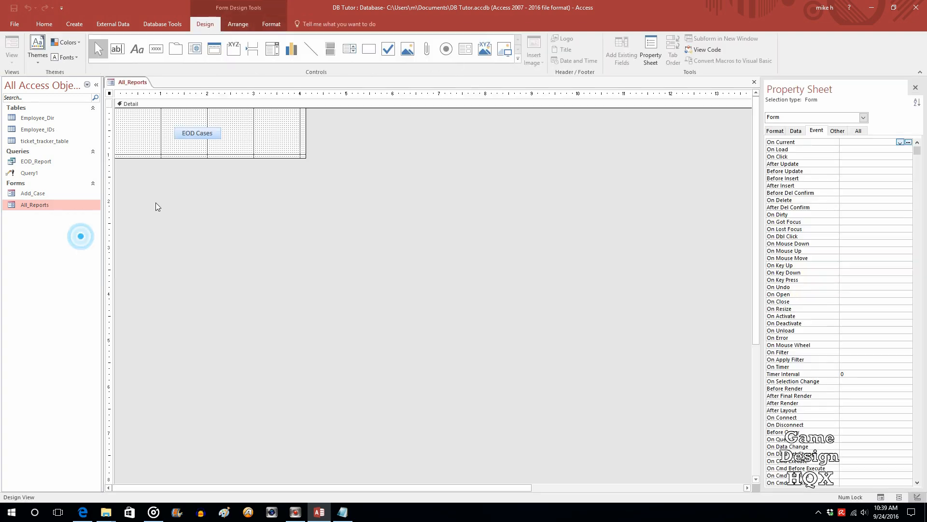
left_click(197, 133)
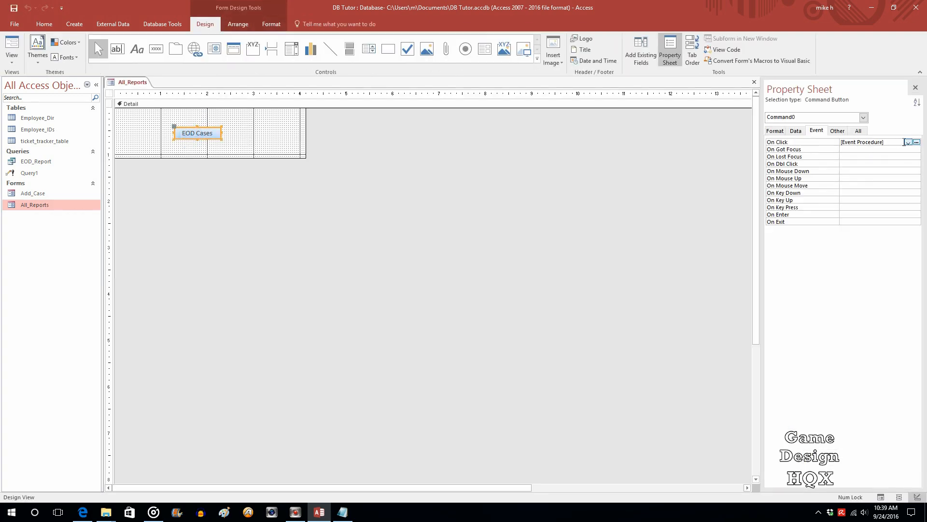
left_click(915, 142)
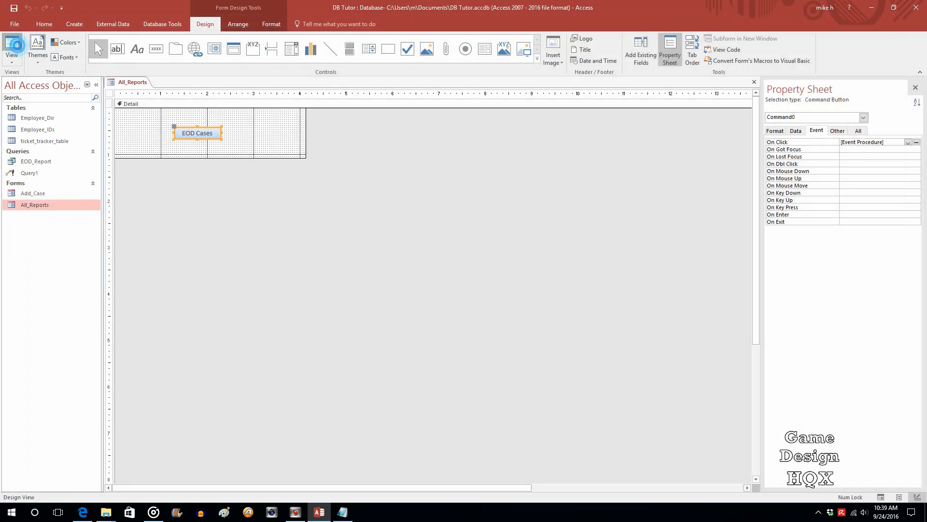
Switch the All_Reports form to Form View so the EOD Cases button can be run
left_click(12, 47)
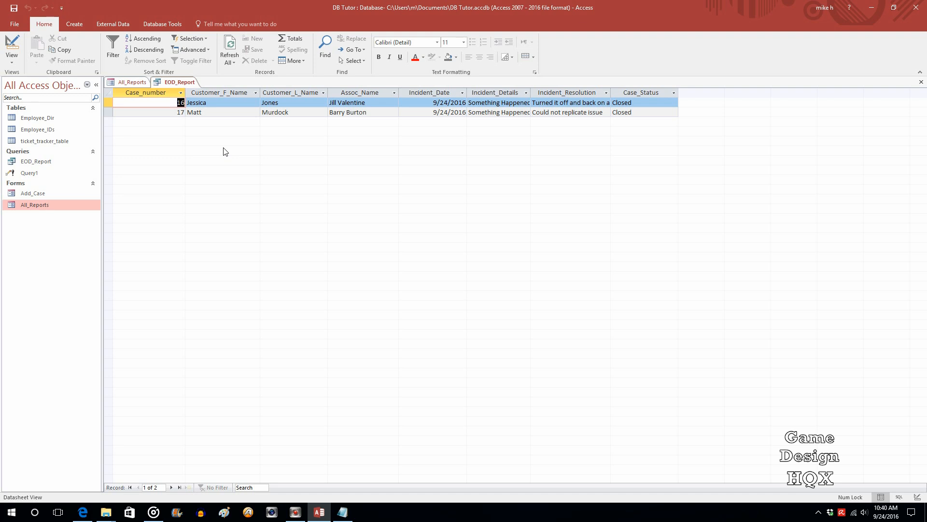
mouse_move(226, 89)
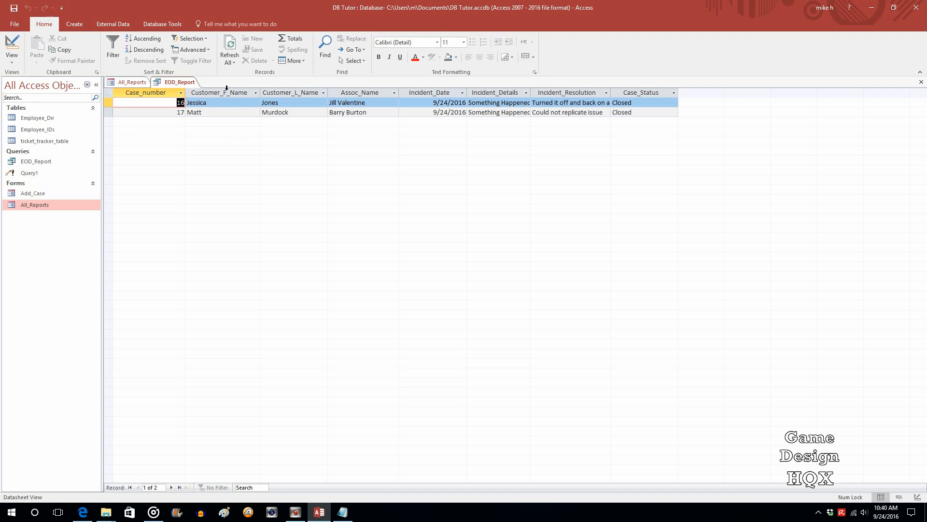
mouse_move(288, 255)
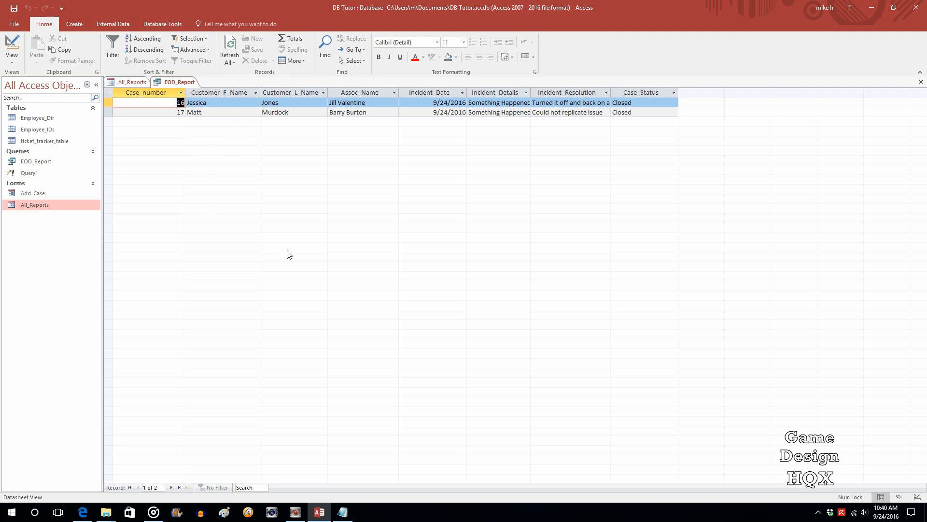
mouse_move(282, 238)
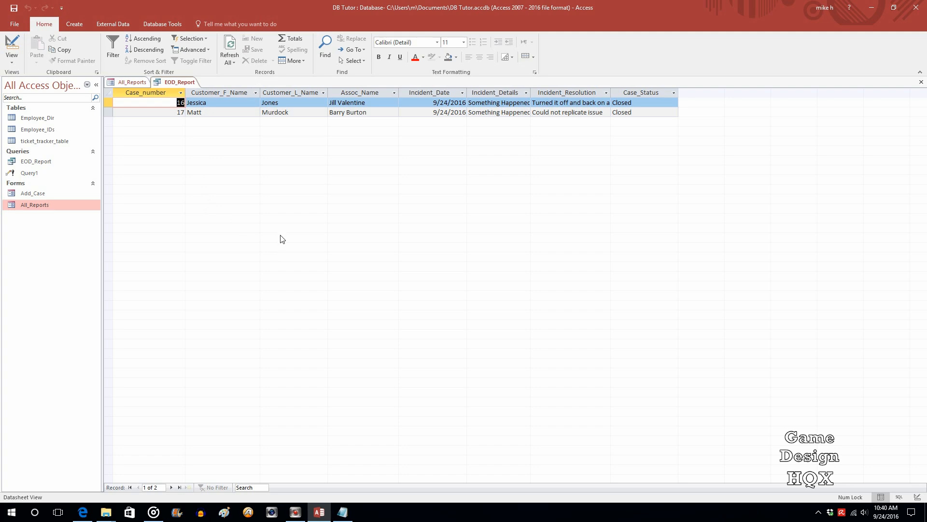